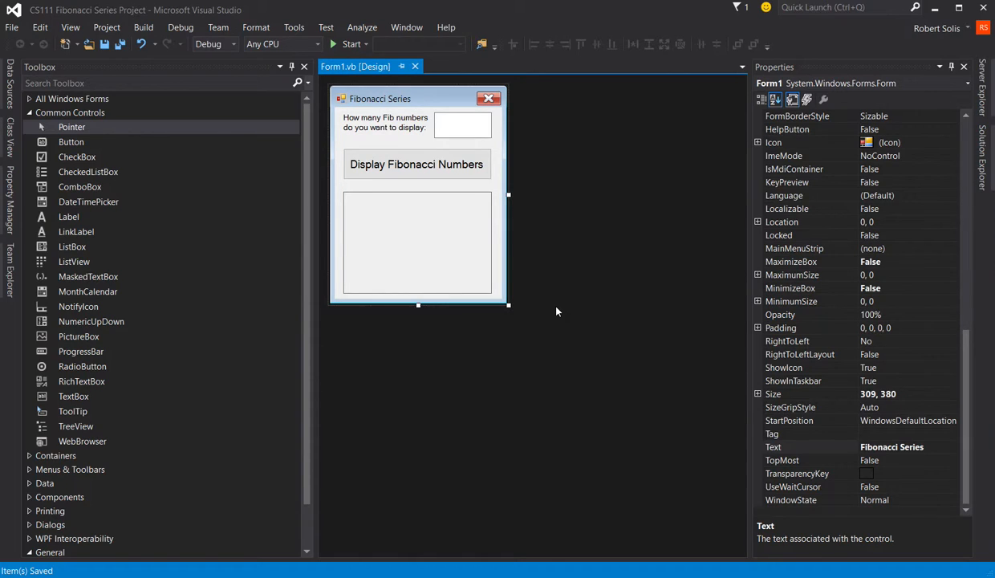
{"action": "mouse_move", "coordinate": [424, 206]}
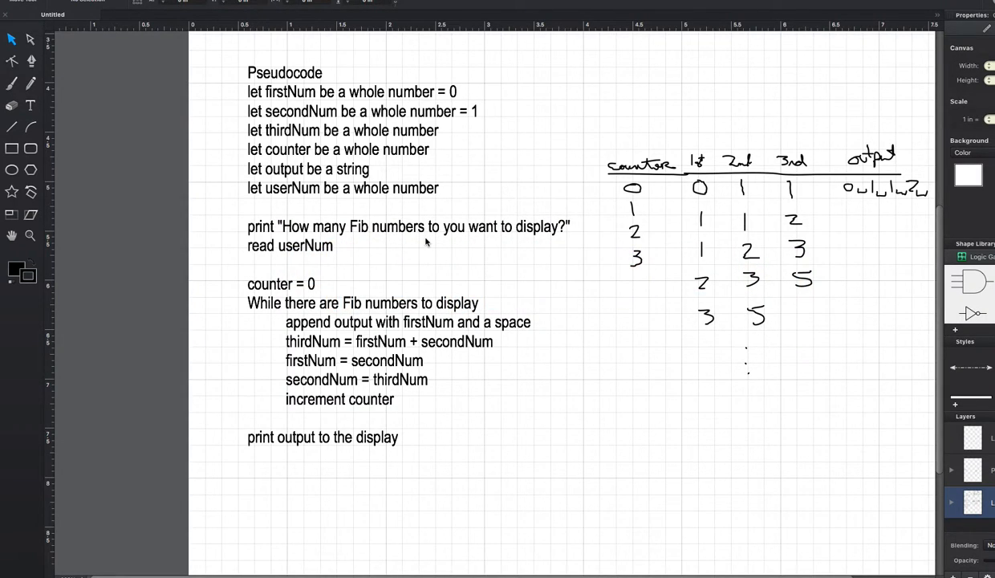
{"action": "mouse_move", "coordinate": [343, 110]}
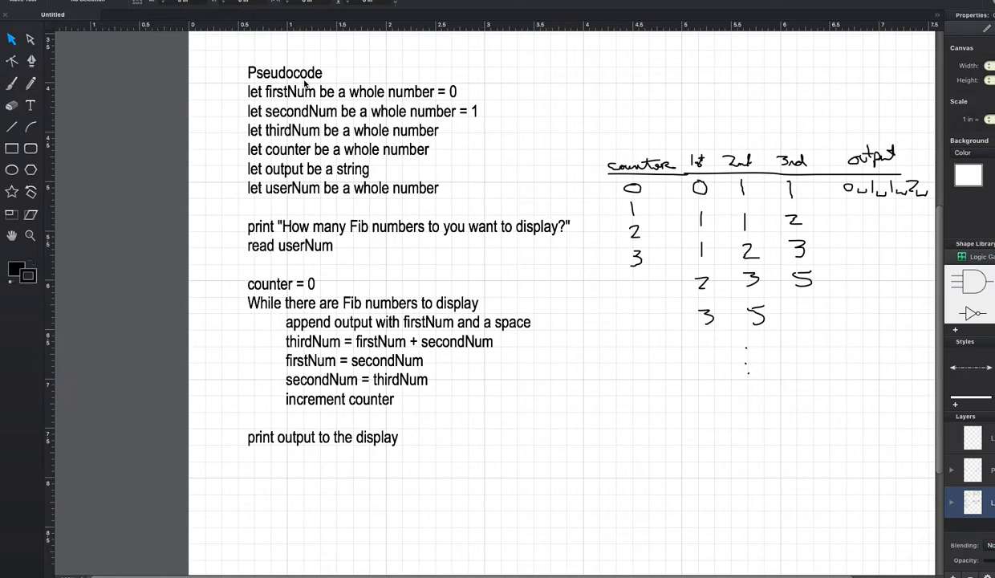
{"action": "mouse_move", "coordinate": [257, 100]}
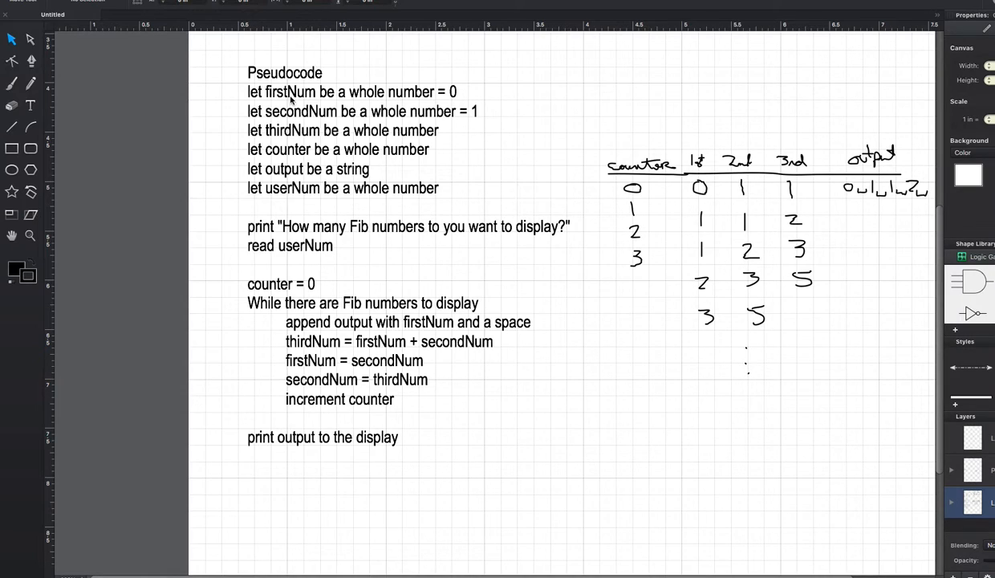
{"action": "mouse_move", "coordinate": [375, 100]}
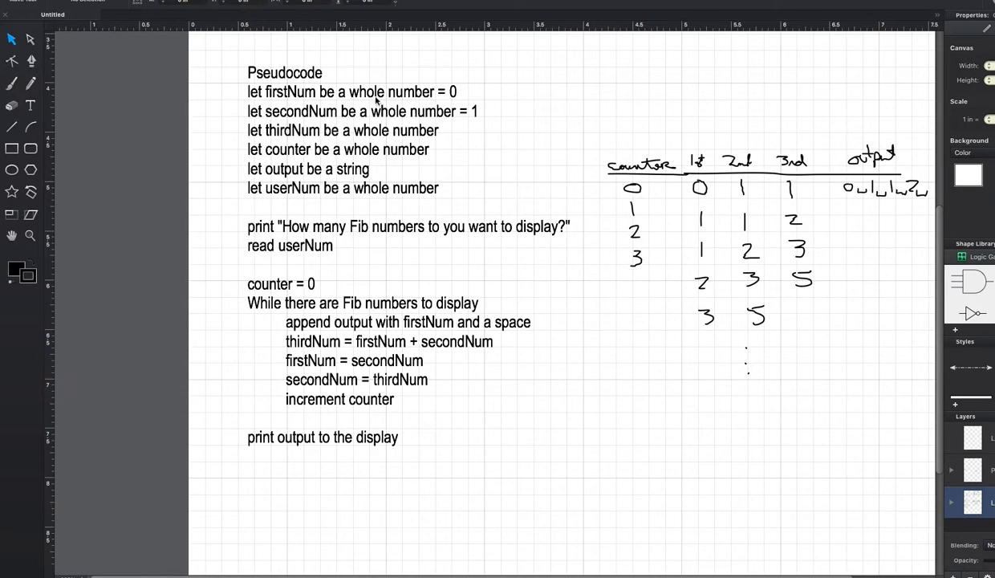
{"action": "mouse_move", "coordinate": [416, 97]}
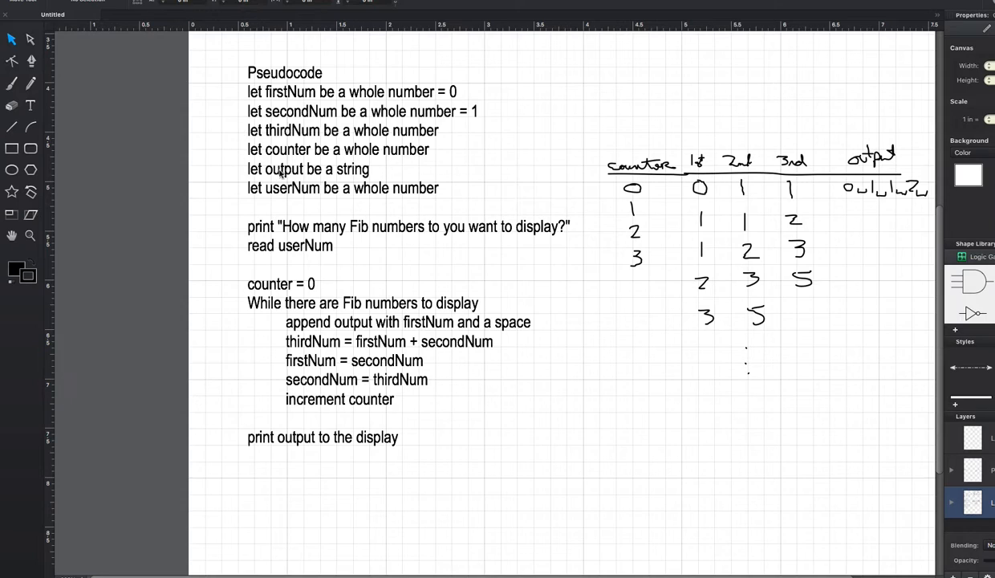
{"action": "mouse_move", "coordinate": [380, 179]}
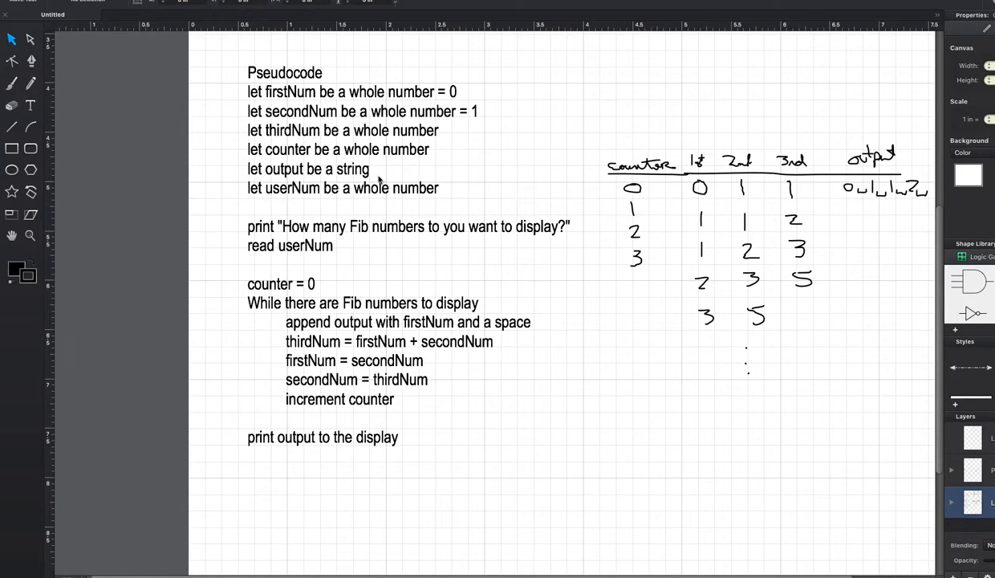
{"action": "mouse_move", "coordinate": [276, 158]}
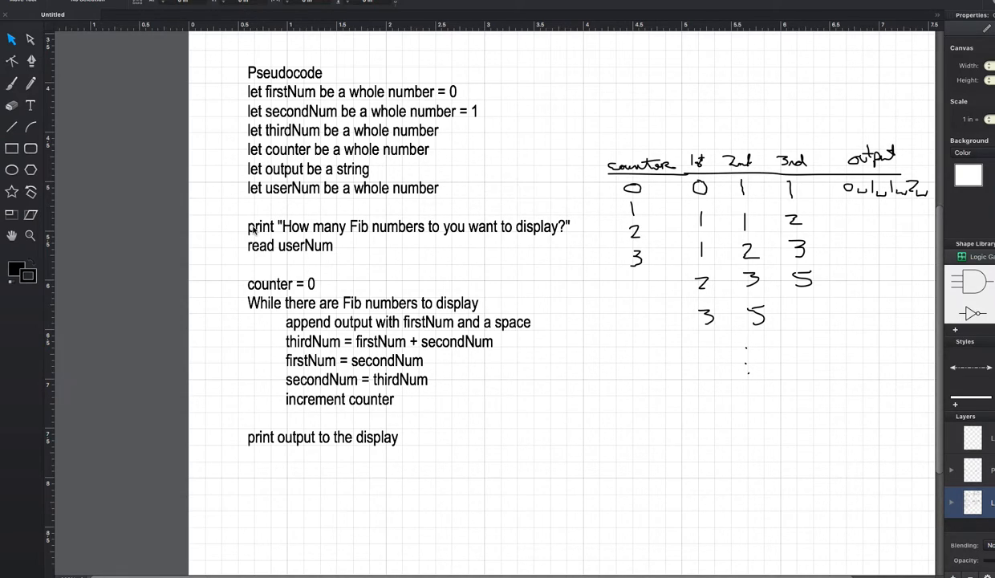
{"action": "mouse_move", "coordinate": [277, 230]}
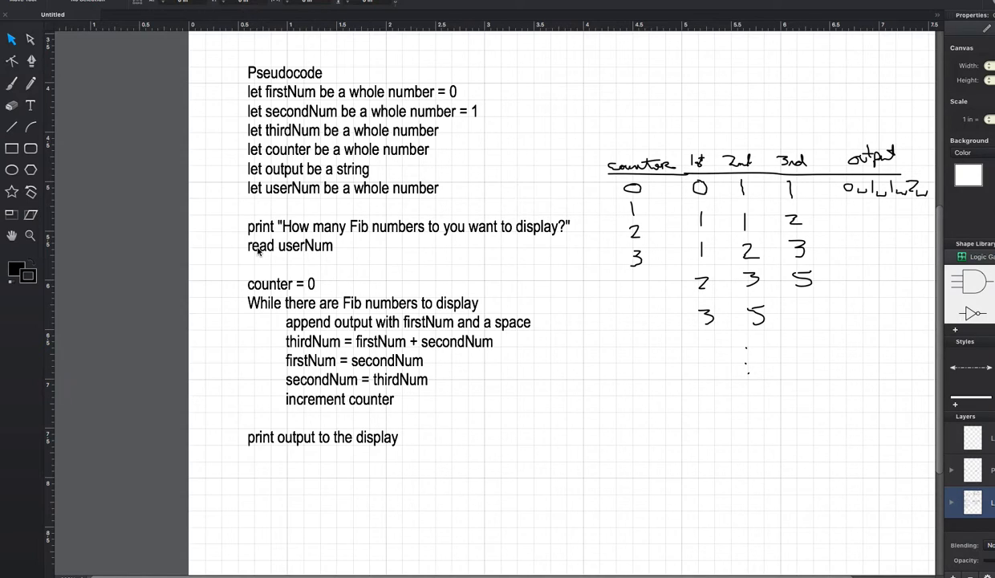
{"action": "mouse_move", "coordinate": [307, 254]}
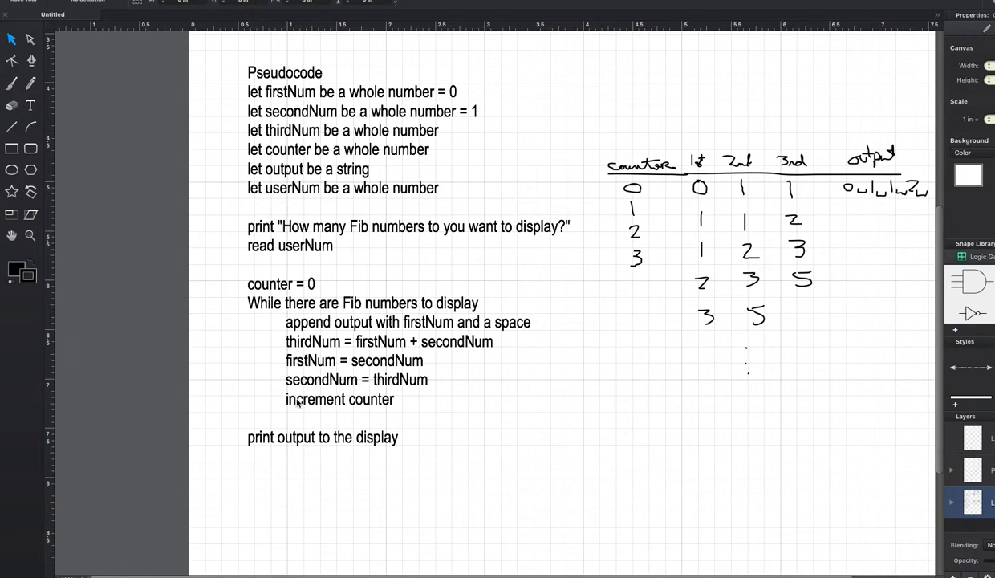
{"action": "mouse_move", "coordinate": [271, 355]}
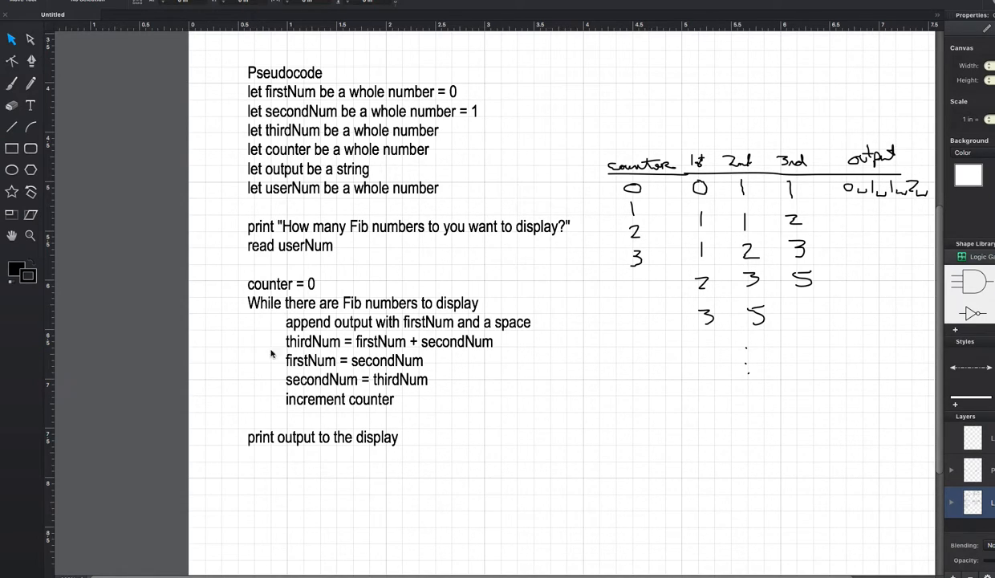
{"action": "mouse_move", "coordinate": [260, 440]}
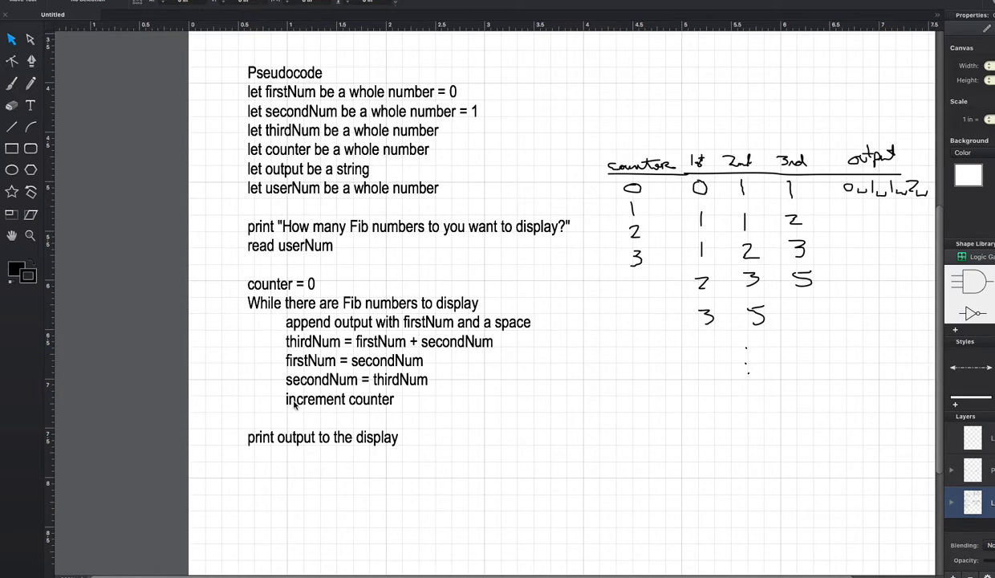
{"action": "mouse_move", "coordinate": [294, 360]}
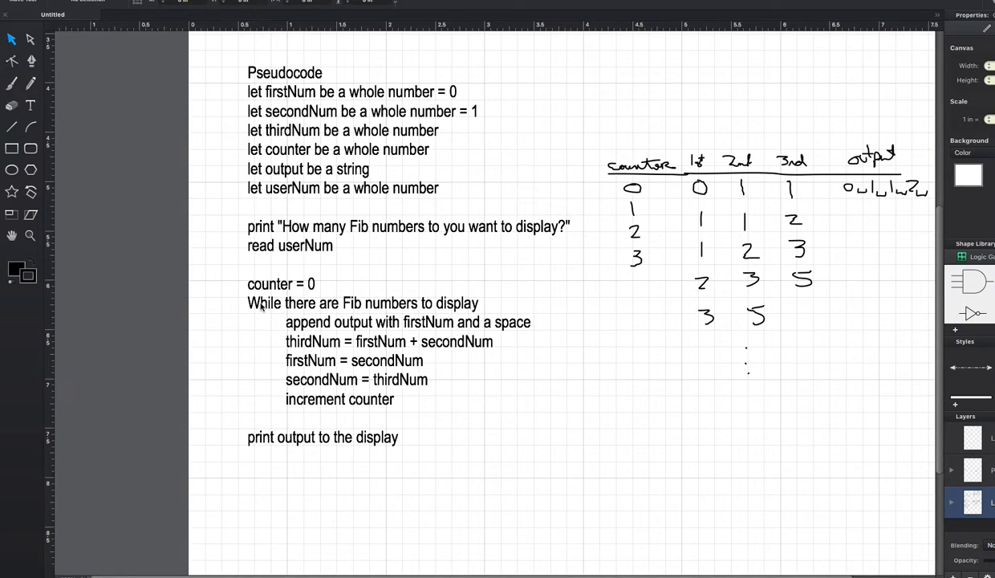
{"action": "mouse_move", "coordinate": [401, 321]}
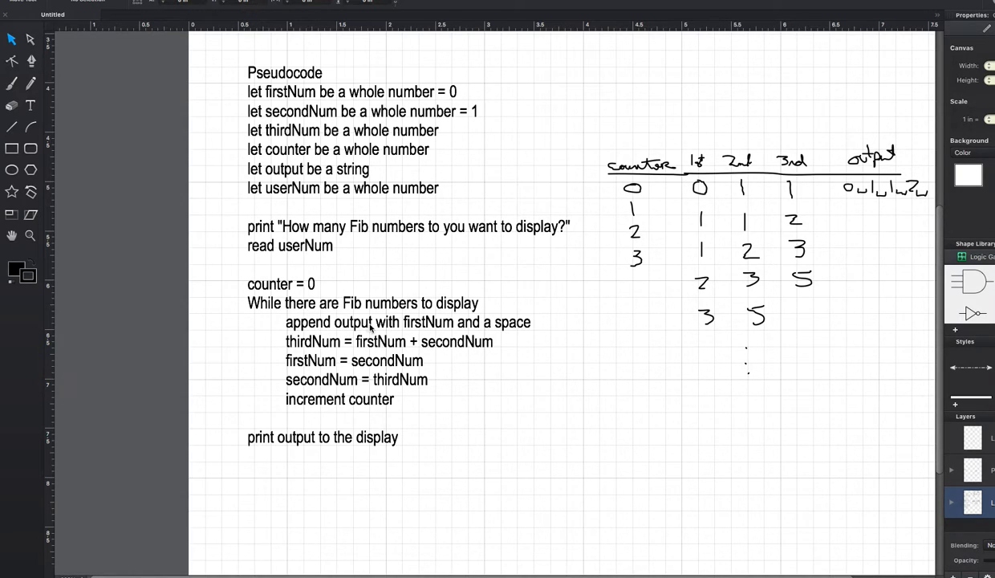
{"action": "mouse_move", "coordinate": [695, 158]}
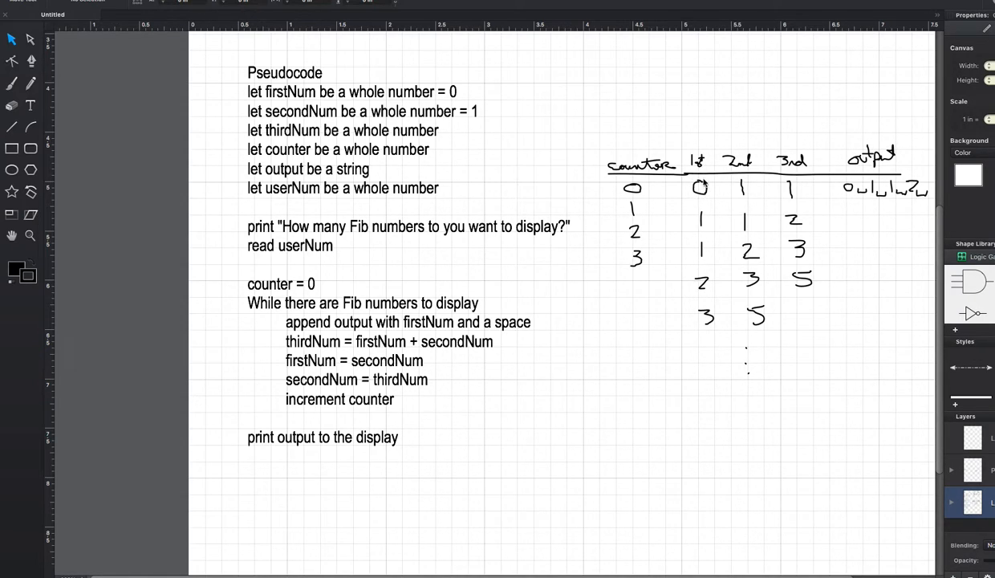
{"action": "mouse_move", "coordinate": [630, 337]}
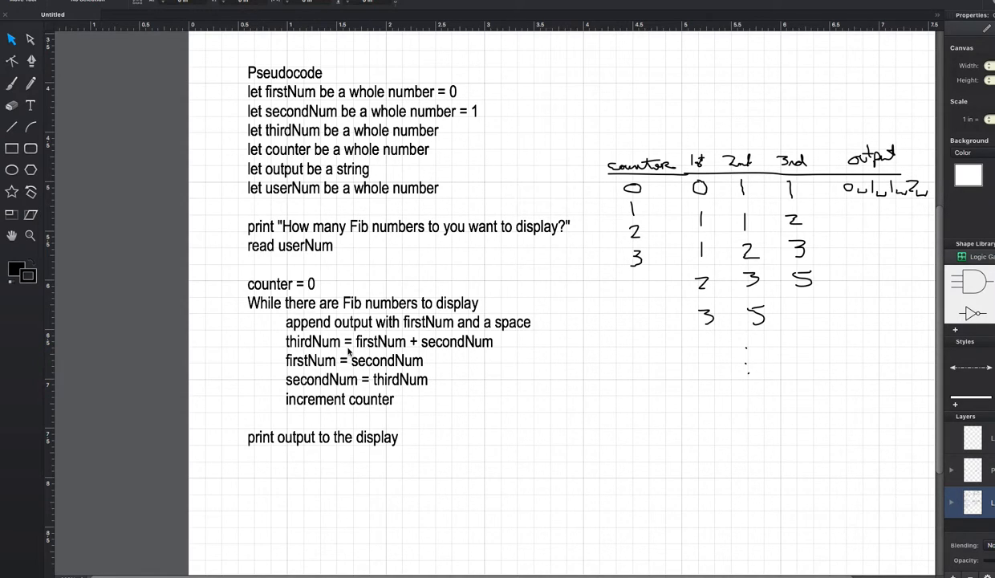
{"action": "mouse_move", "coordinate": [797, 191]}
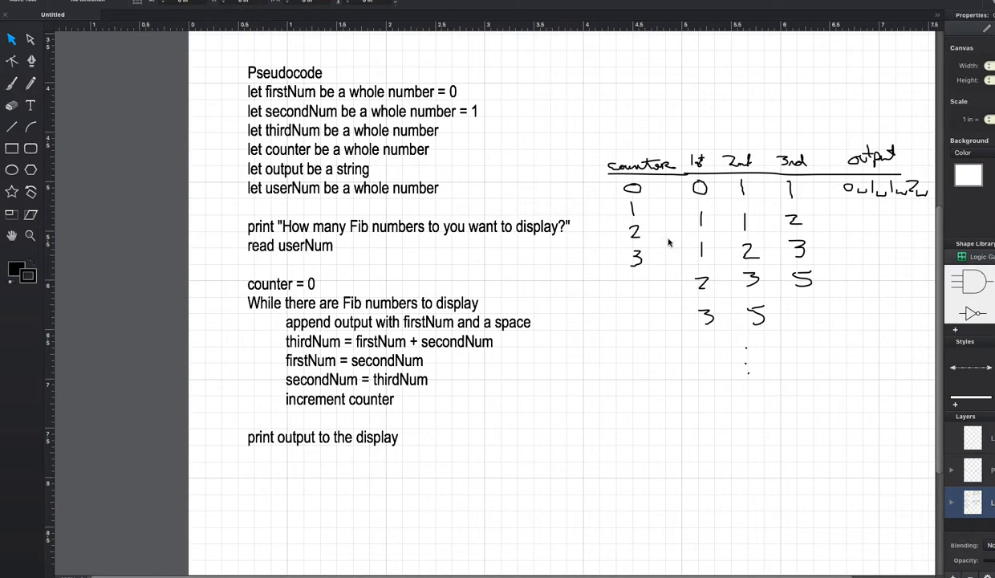
{"action": "mouse_move", "coordinate": [331, 369]}
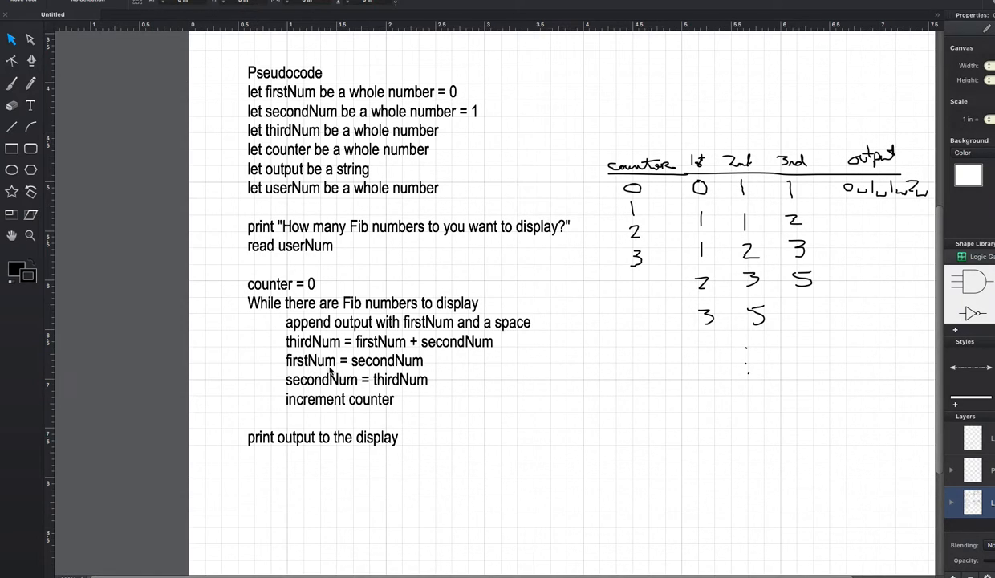
{"action": "mouse_move", "coordinate": [745, 189]}
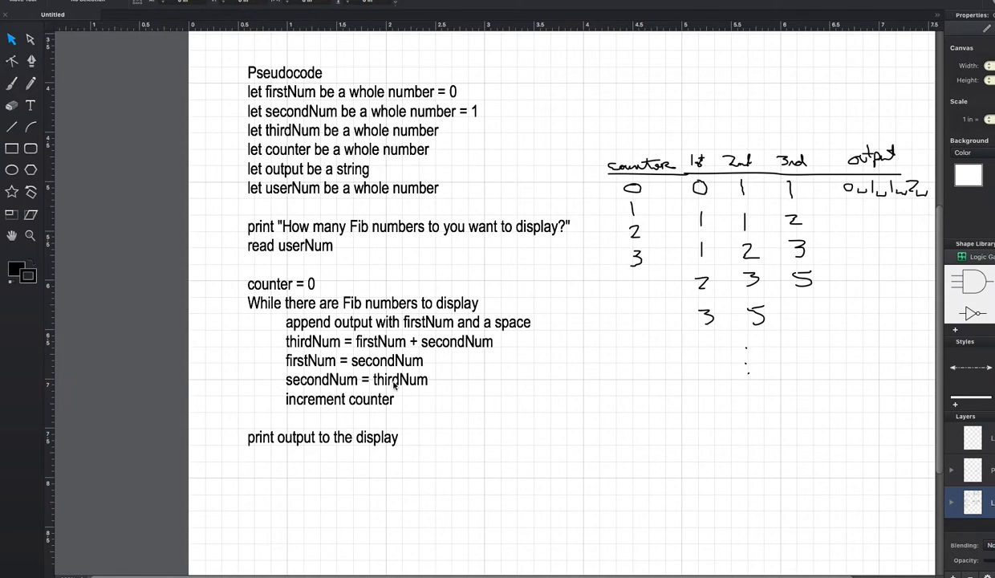
{"action": "mouse_move", "coordinate": [321, 383]}
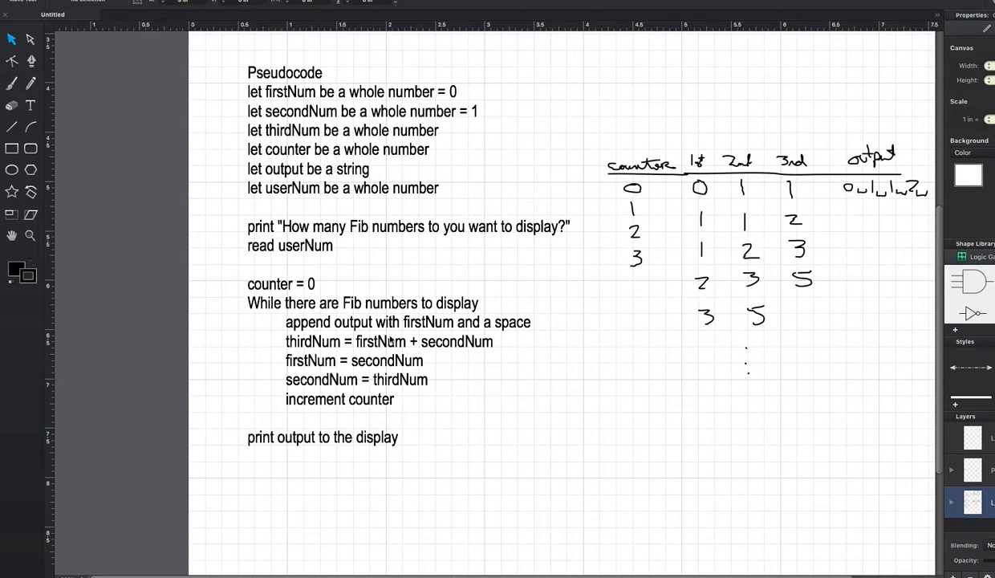
{"action": "mouse_move", "coordinate": [365, 415]}
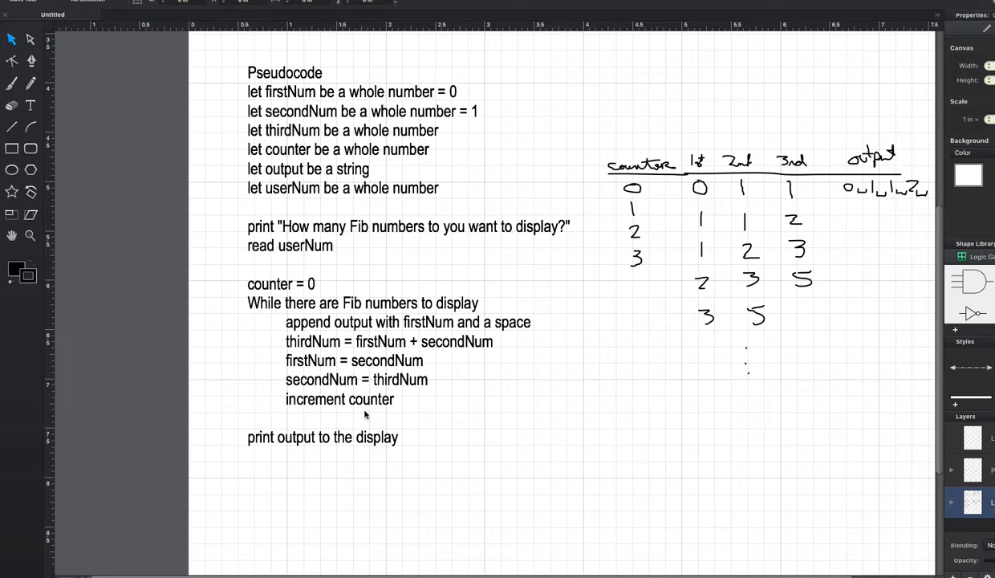
{"action": "mouse_move", "coordinate": [410, 339]}
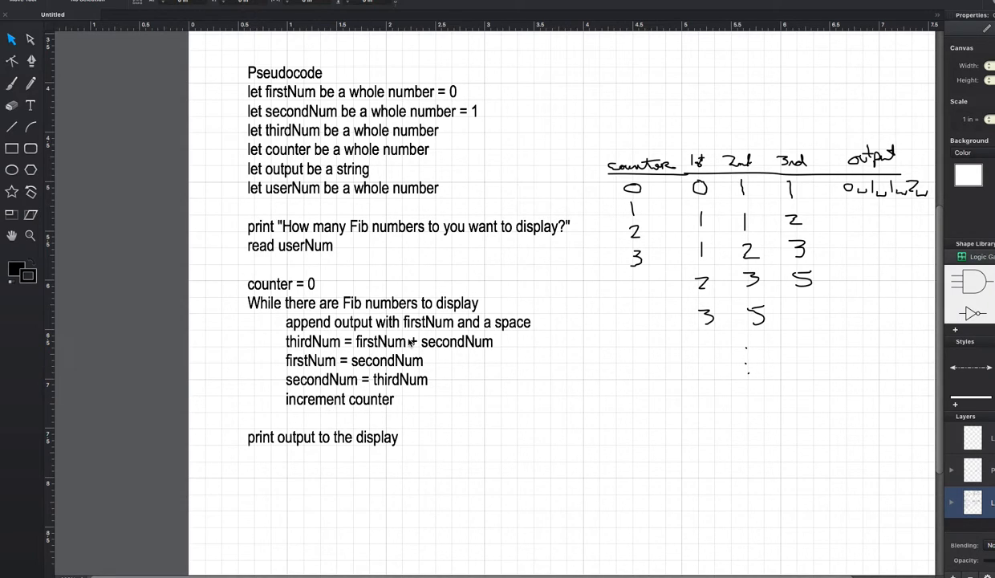
{"action": "mouse_move", "coordinate": [909, 199]}
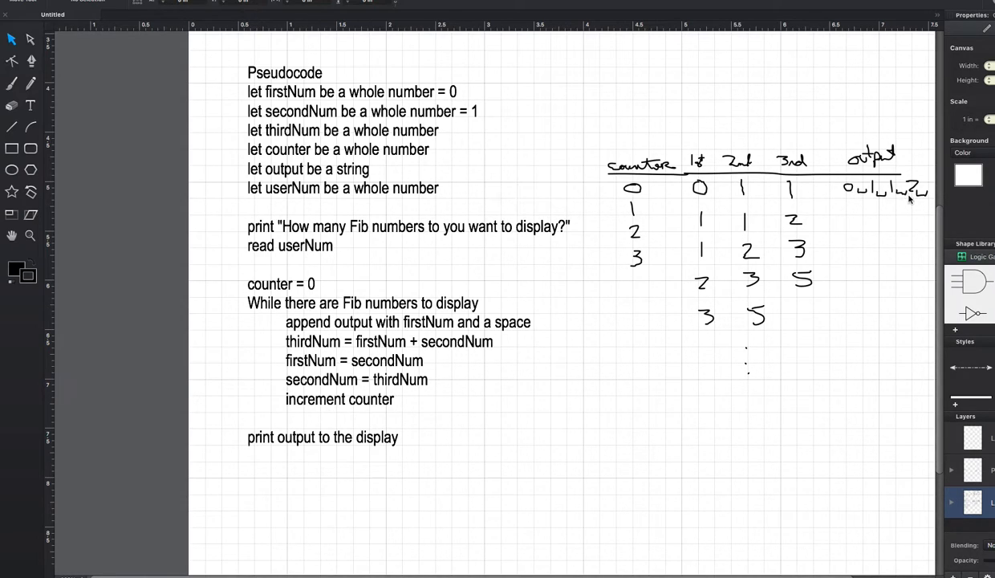
{"action": "mouse_move", "coordinate": [312, 327]}
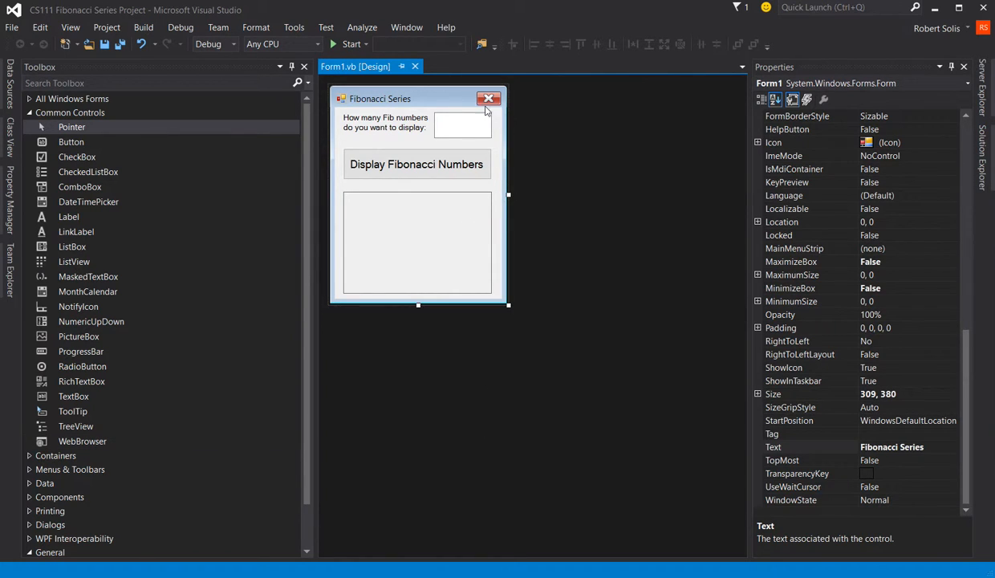
Name the input box txtUserNum and select the display button and result label
{"action": "left_click", "coordinate": [461, 124]}
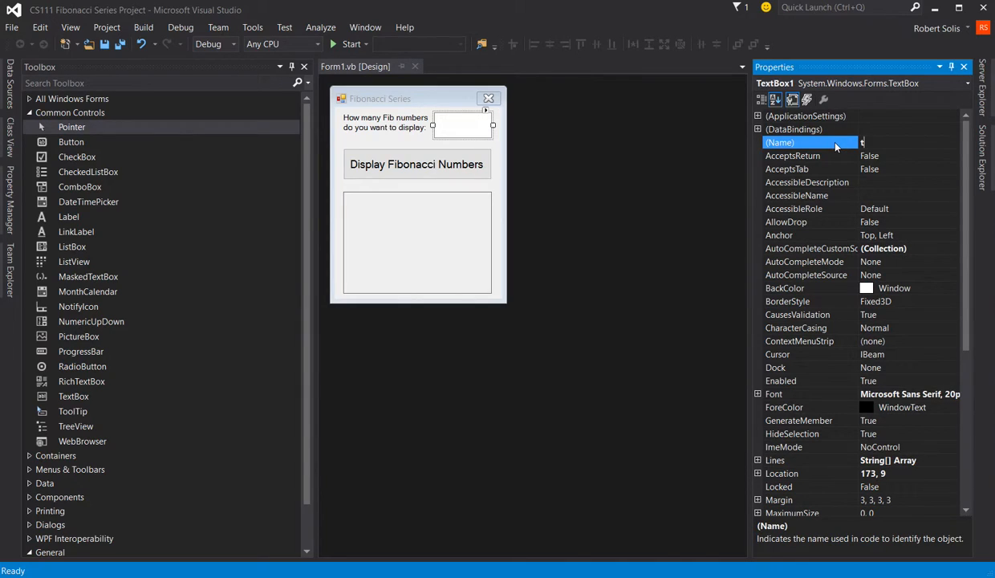
{"action": "type", "text": "txtUserNum"}
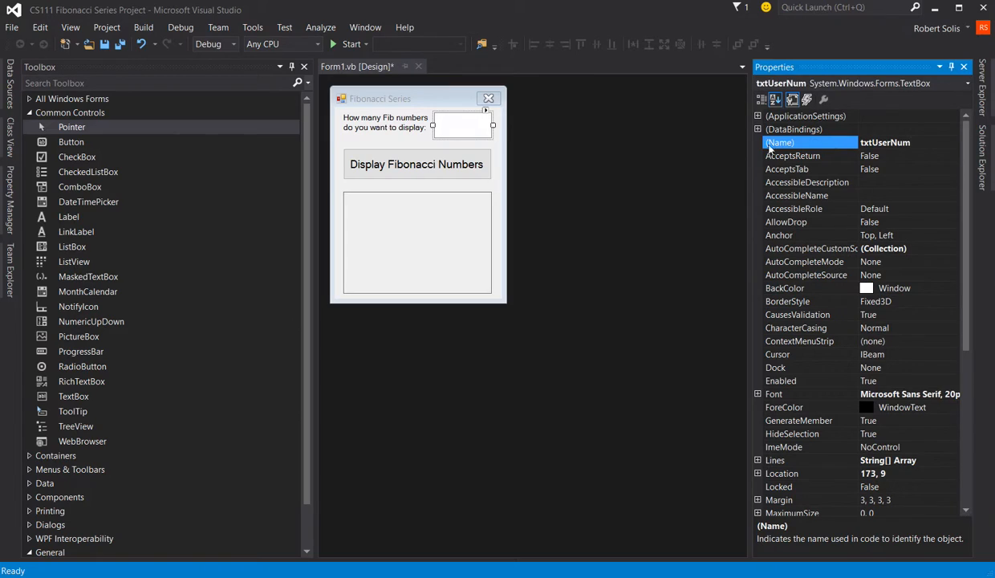
{"action": "left_click", "coordinate": [416, 164]}
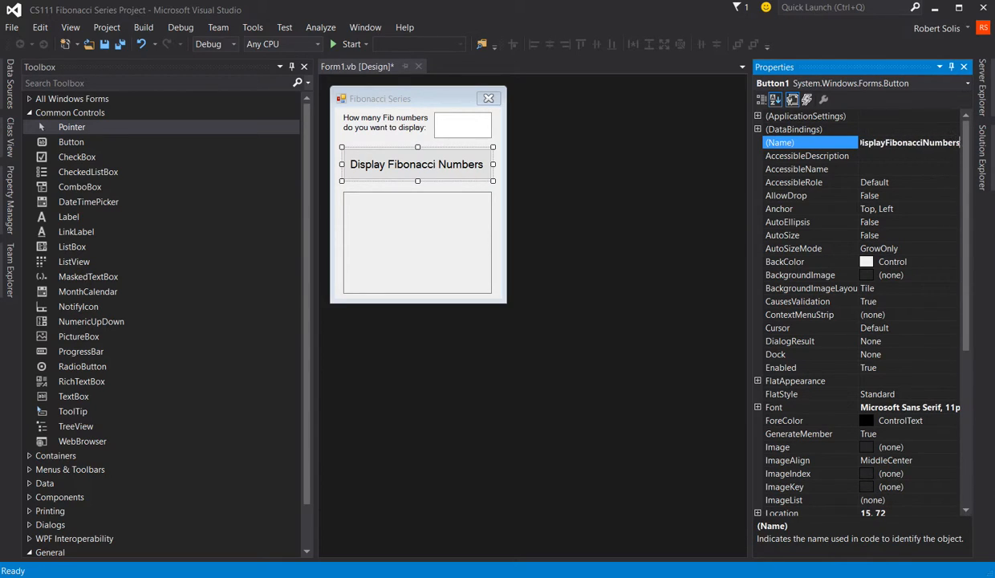
{"action": "left_click", "coordinate": [418, 241]}
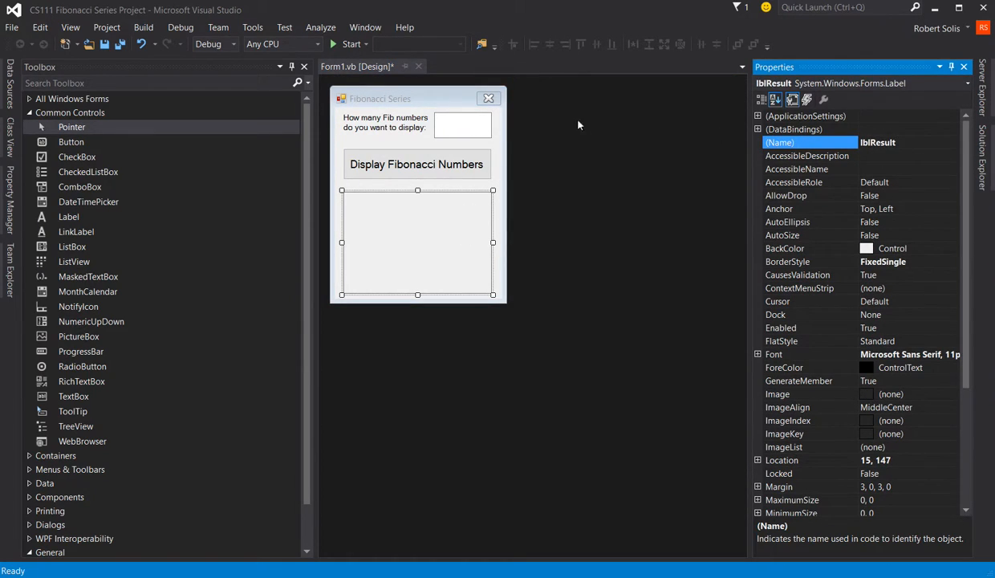
Recheck the Name properties of txtUserNum, btnDisplayFibonacciNumbers and lblResult
{"action": "left_click", "coordinate": [461, 126]}
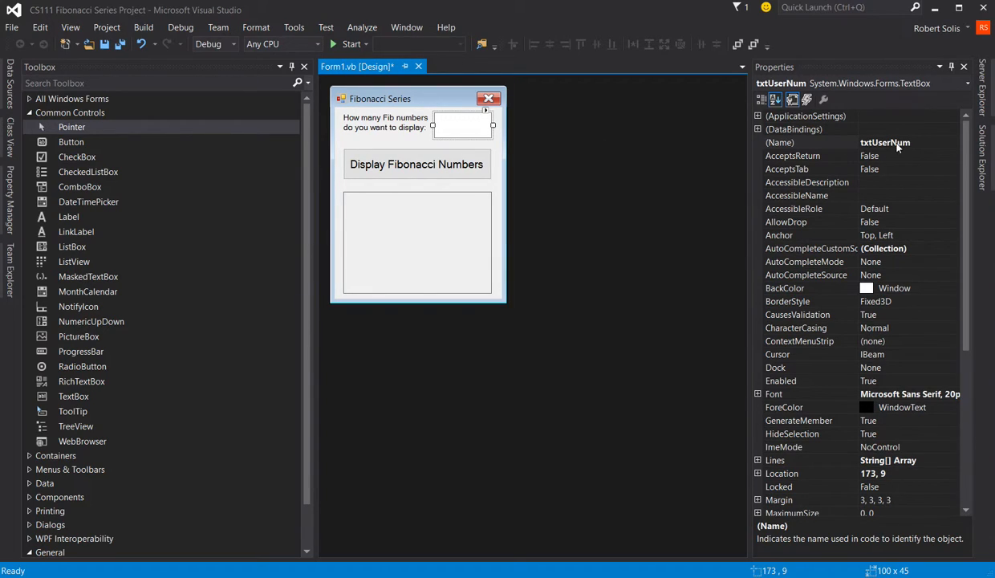
{"action": "mouse_move", "coordinate": [436, 141]}
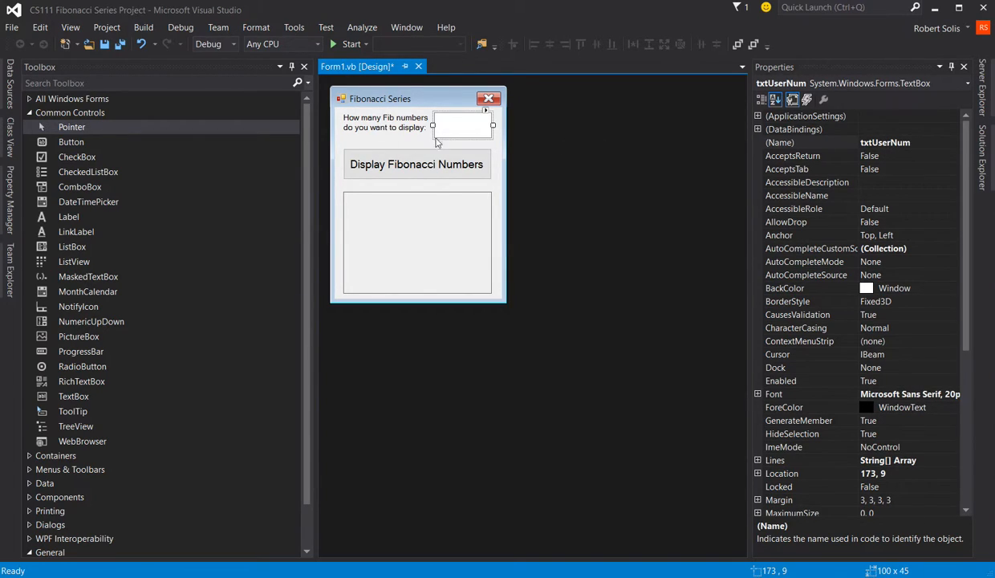
{"action": "mouse_move", "coordinate": [394, 173]}
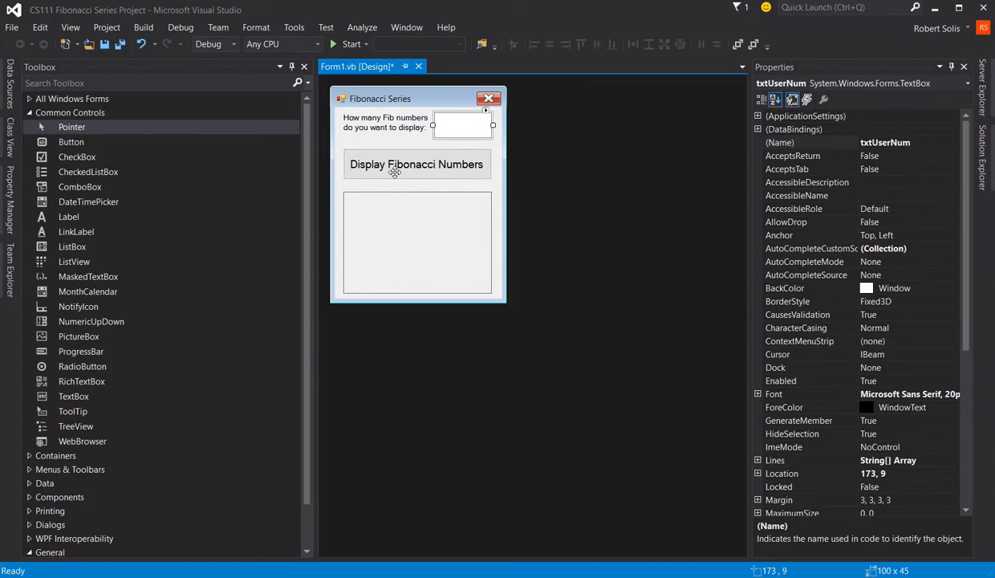
{"action": "left_click", "coordinate": [416, 163]}
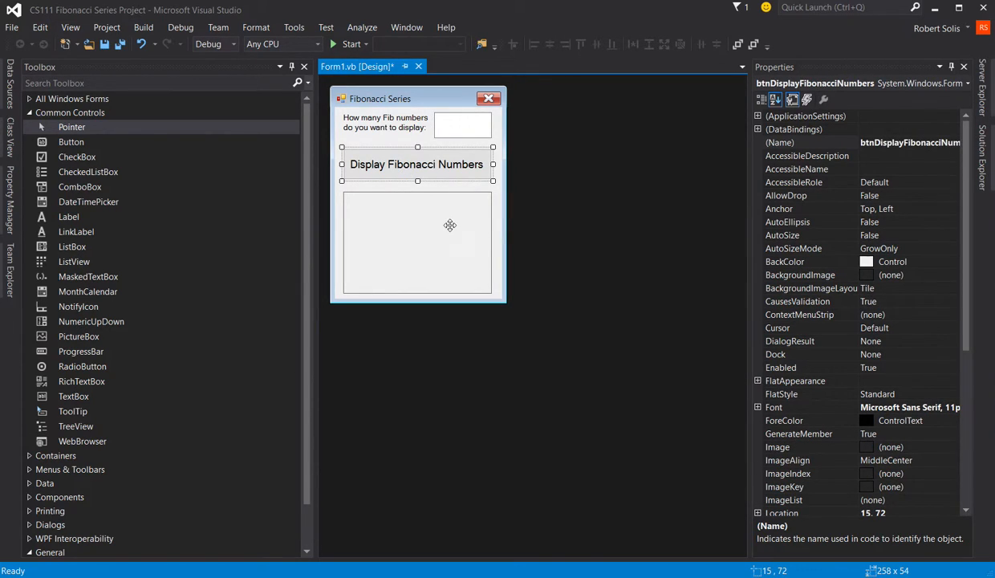
{"action": "left_click", "coordinate": [417, 241]}
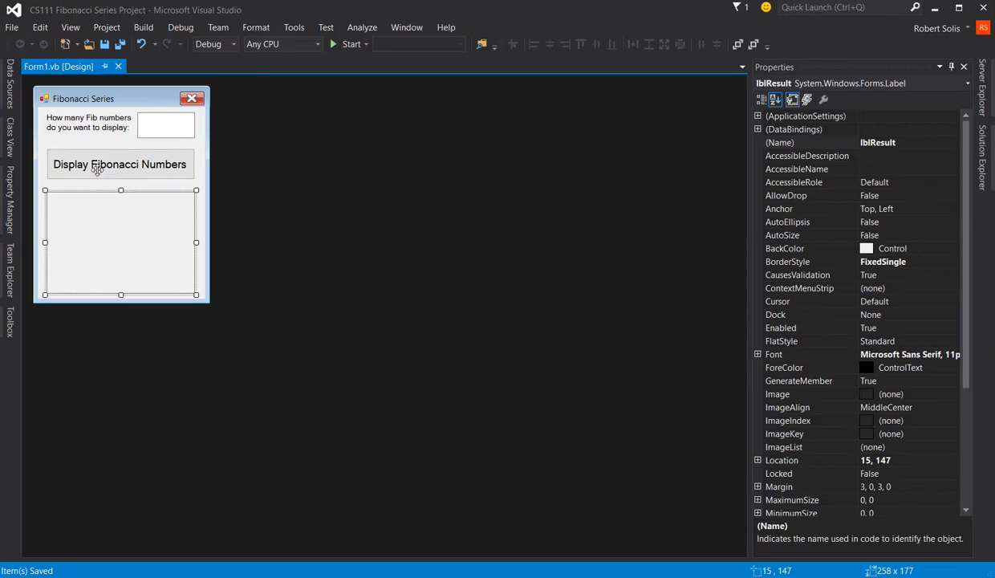
Create the btnDisplayFibonacciNumbers Click handler with 'declarations, 'get user input, 'calculation, 'output comments
{"action": "left_click", "coordinate": [119, 164]}
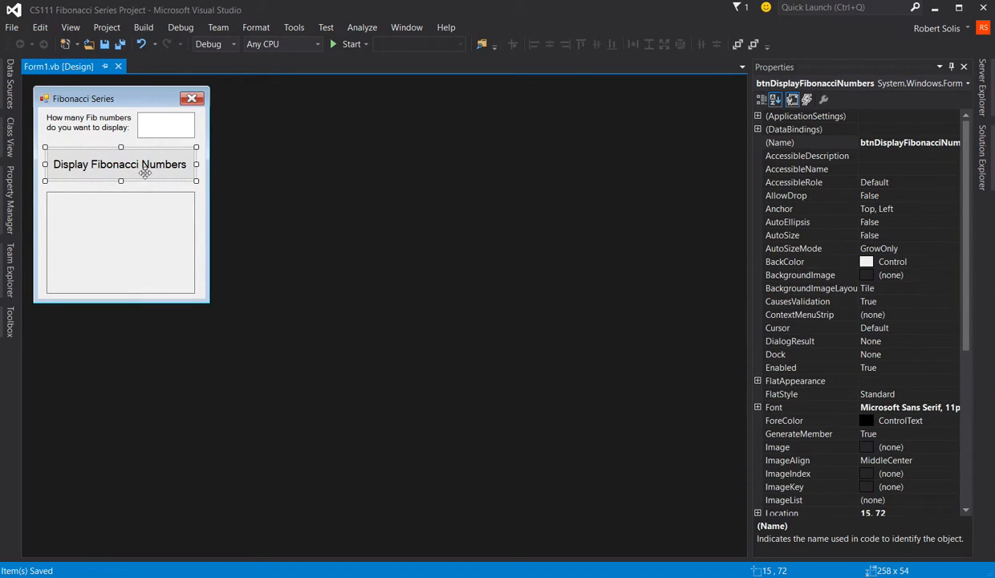
{"action": "mouse_move", "coordinate": [144, 175]}
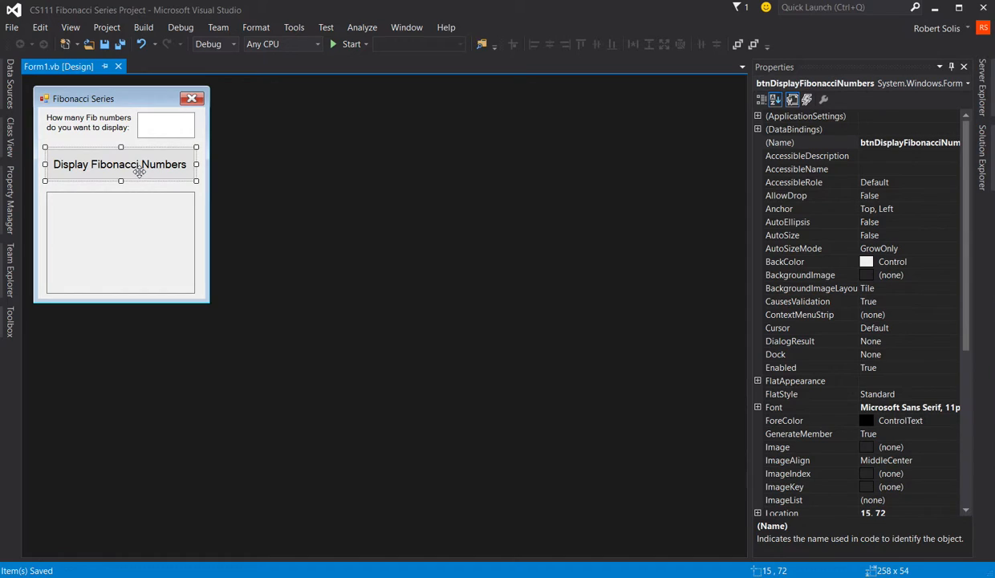
{"action": "double_click", "coordinate": [118, 163]}
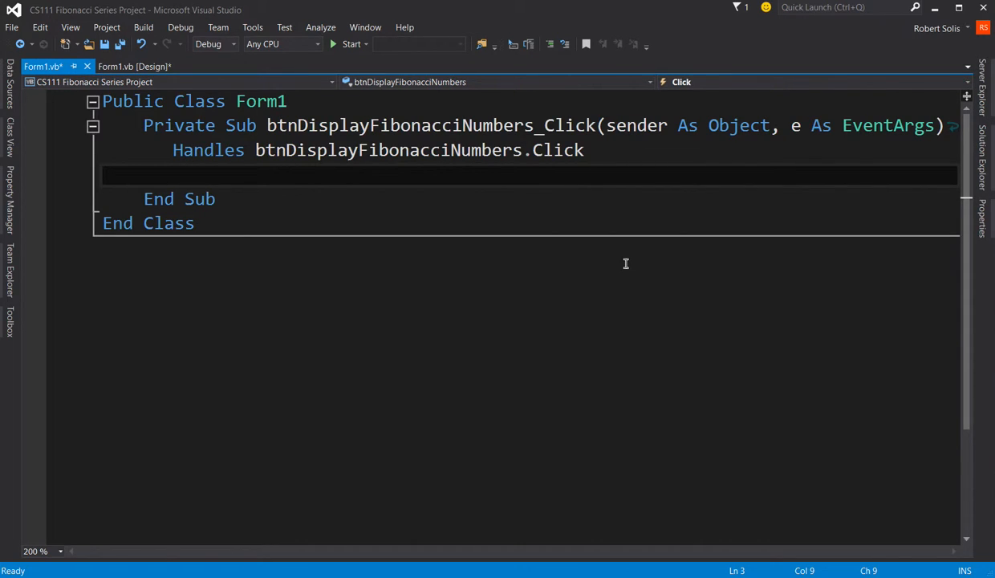
{"action": "type", "text": "'declarations"}
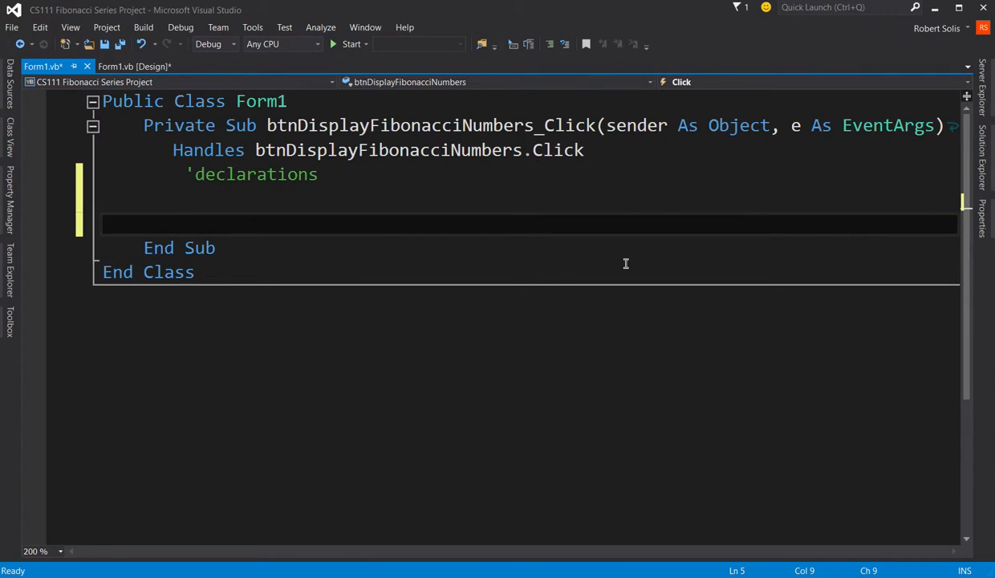
{"action": "type", "text": "'get user intpu"}
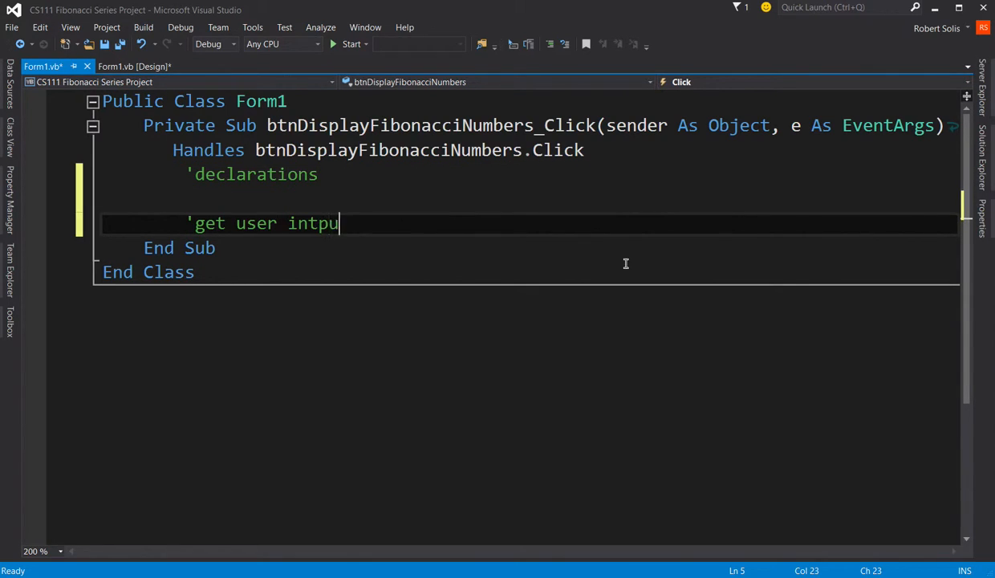
{"action": "type", "text": "t"}
{"action": "type", "text": "'calculation"}
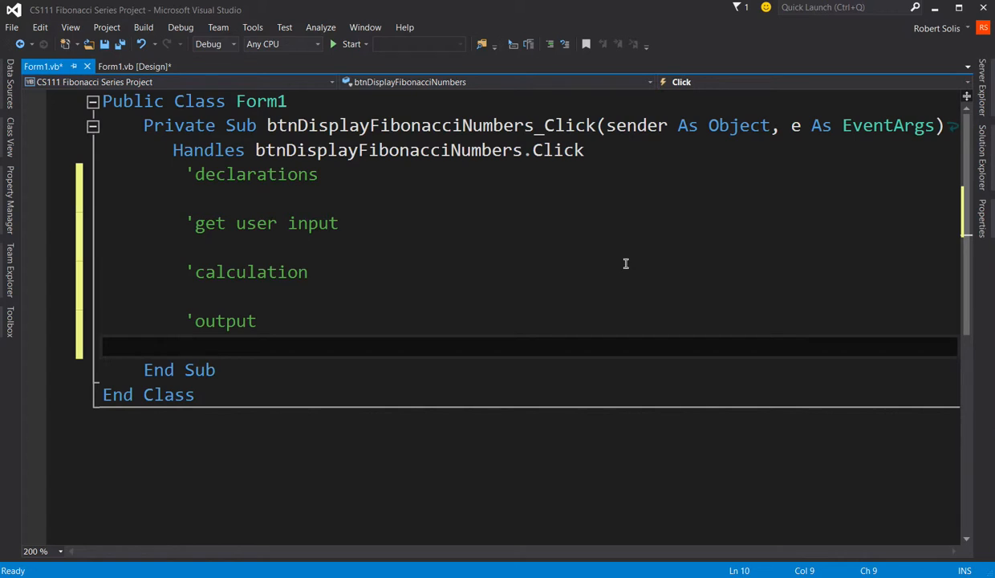
{"action": "mouse_move", "coordinate": [219, 174]}
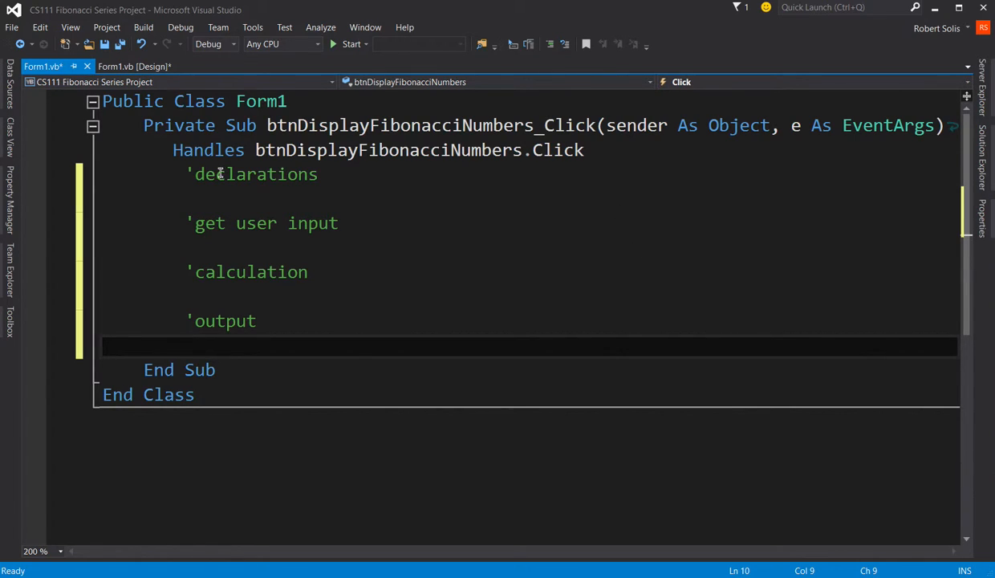
{"action": "mouse_move", "coordinate": [266, 307]}
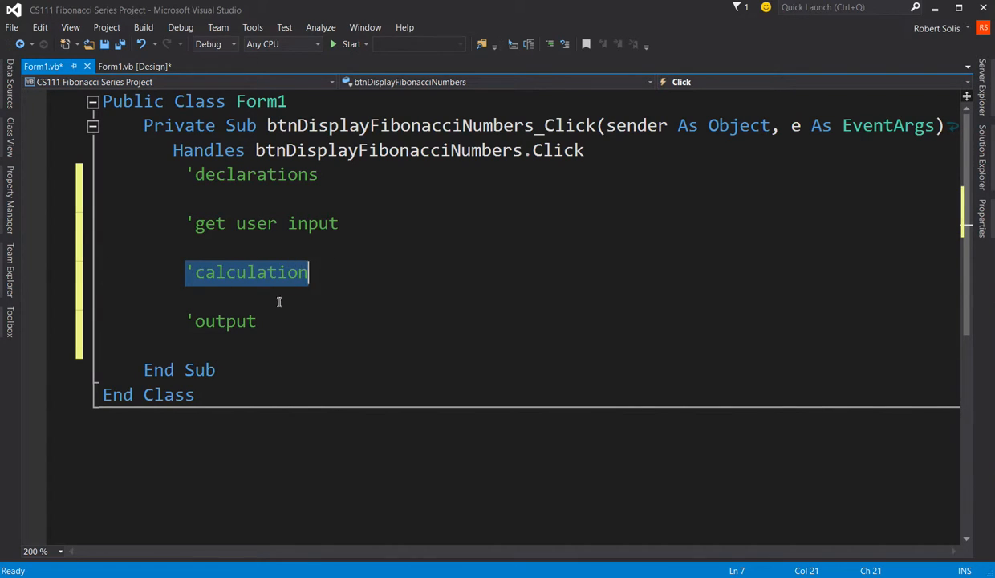
{"action": "double_click", "coordinate": [224, 320]}
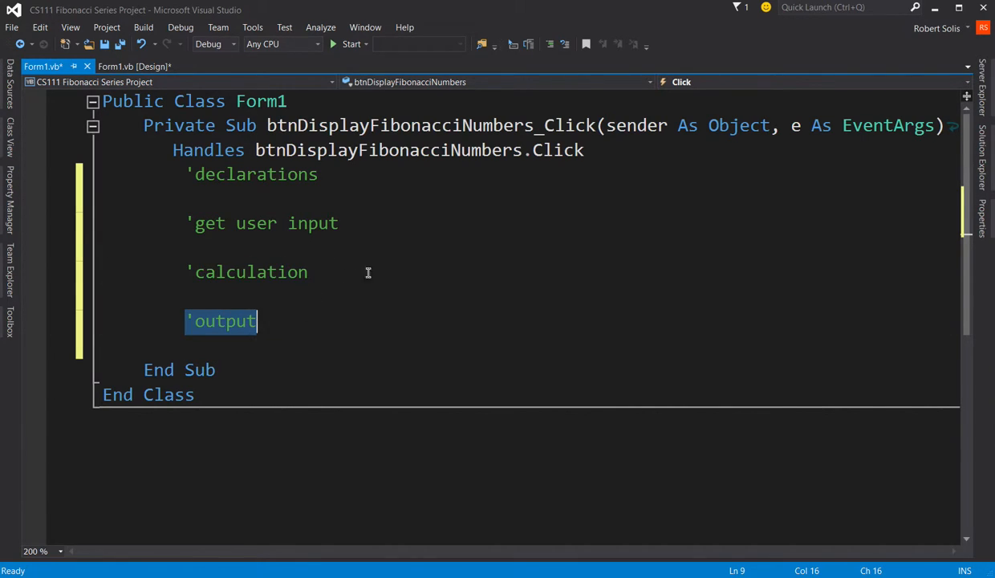
{"action": "mouse_move", "coordinate": [398, 276]}
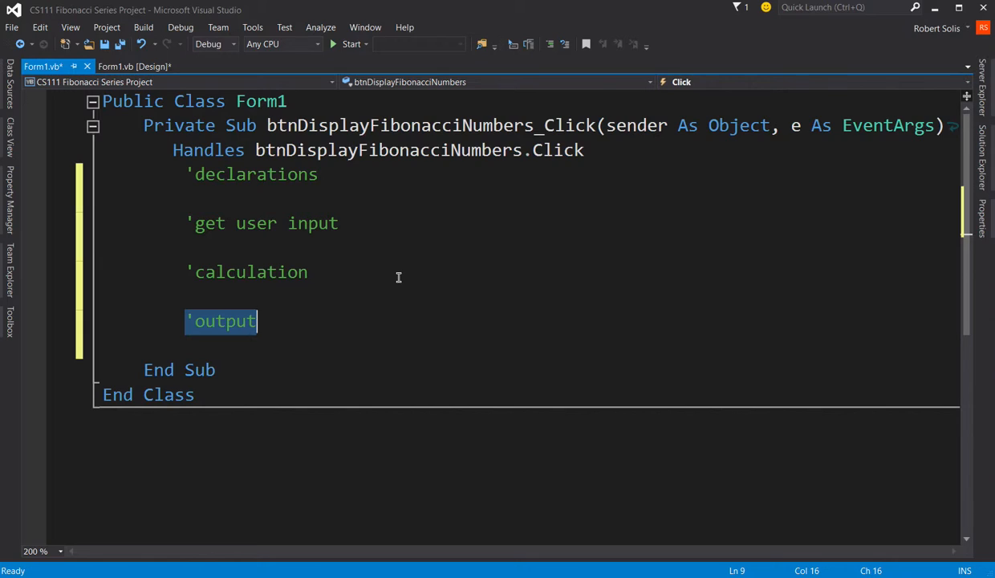
{"action": "mouse_move", "coordinate": [344, 255]}
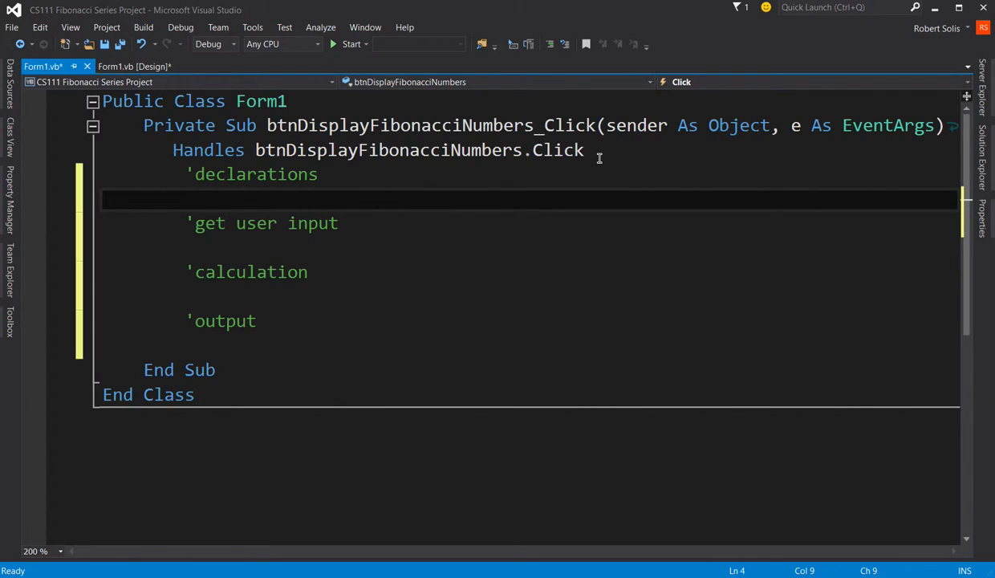
Declare Integer variables firstNum and secondNum = 1 under 'declarations
{"action": "type", "text": "Dim firstN"}
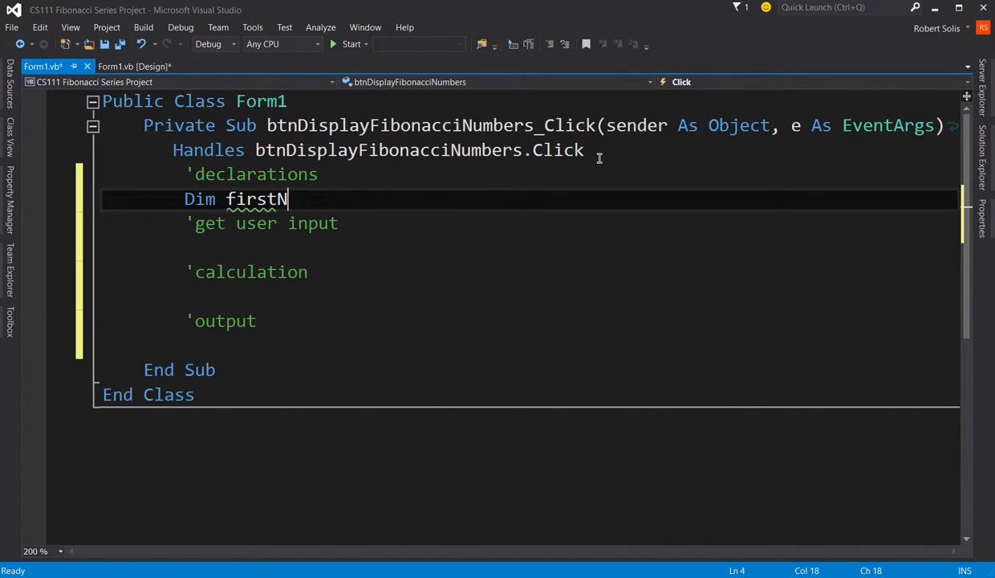
{"action": "type", "text": "um As Integer"}
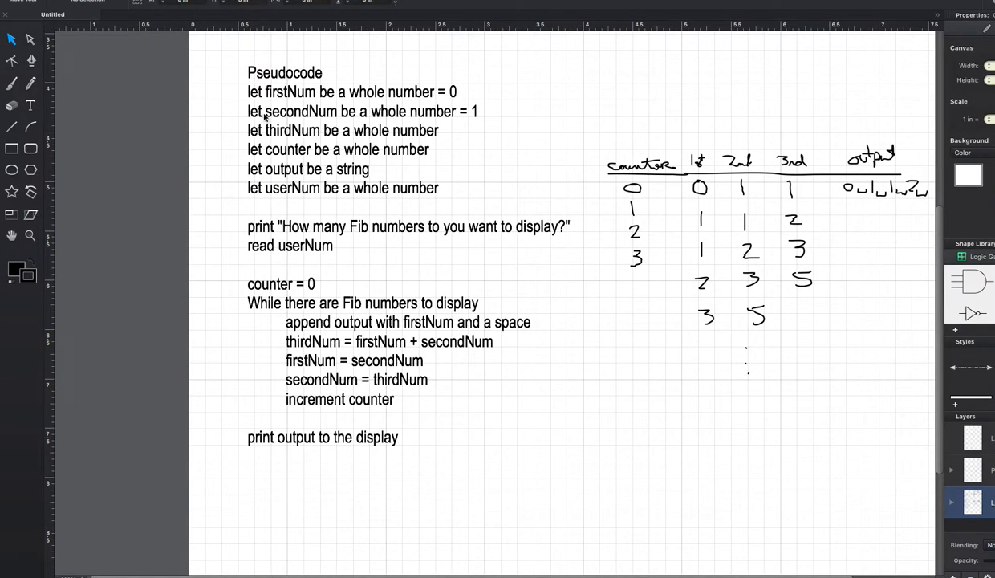
{"action": "mouse_move", "coordinate": [467, 118]}
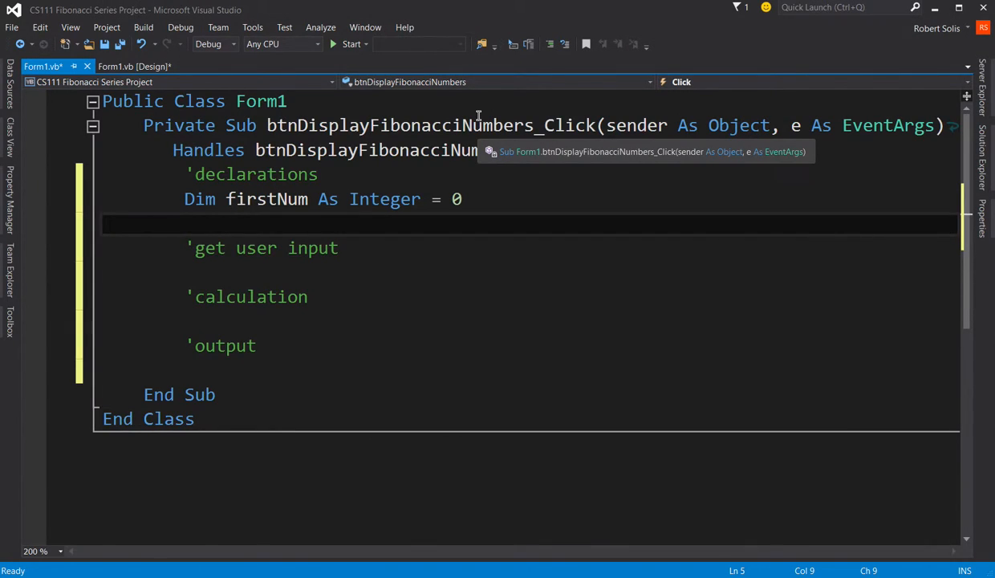
{"action": "type", "text": "Dim second"}
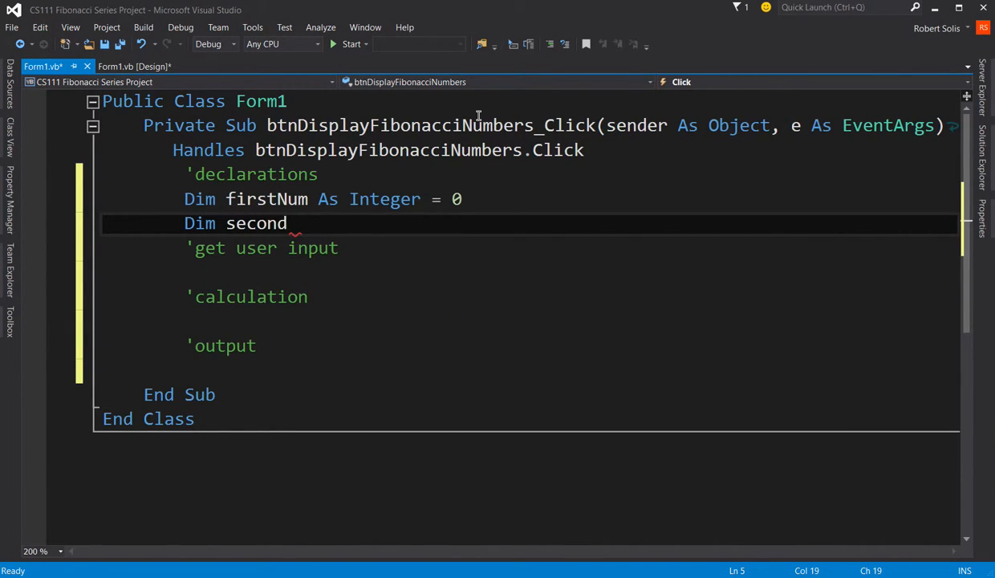
{"action": "type", "text": "Num As Integer"}
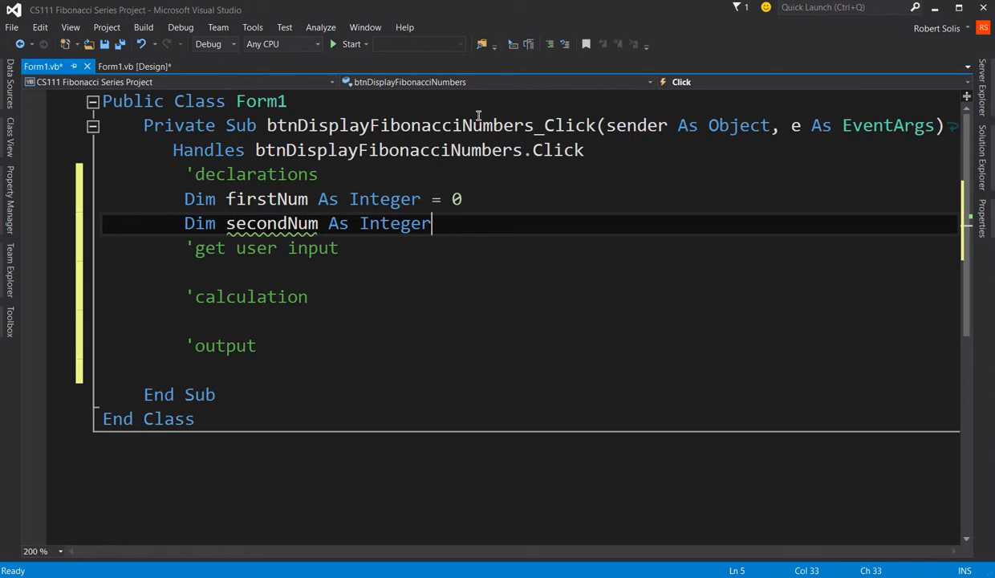
{"action": "type", "text": "= 1"}
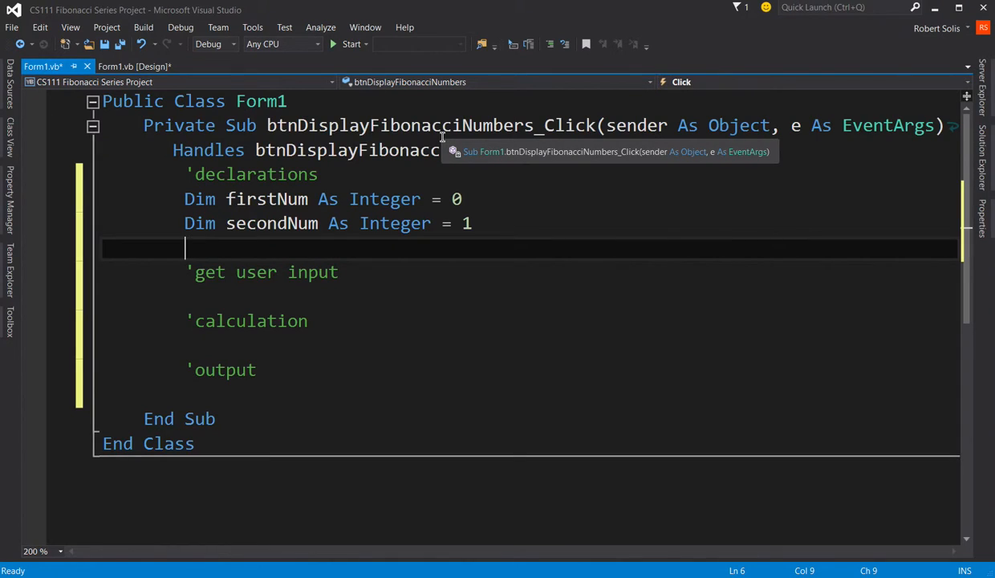
Declare thirdNum, counter, output As String = "" and userNum As Integer
{"action": "type", "text": "Dim thrid"}
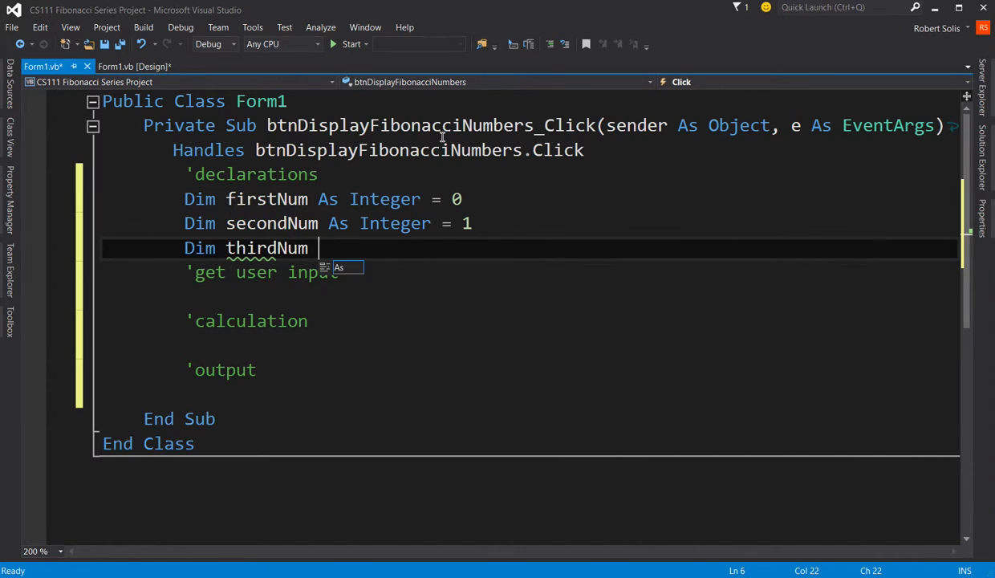
{"action": "type", "text": "As Integer"}
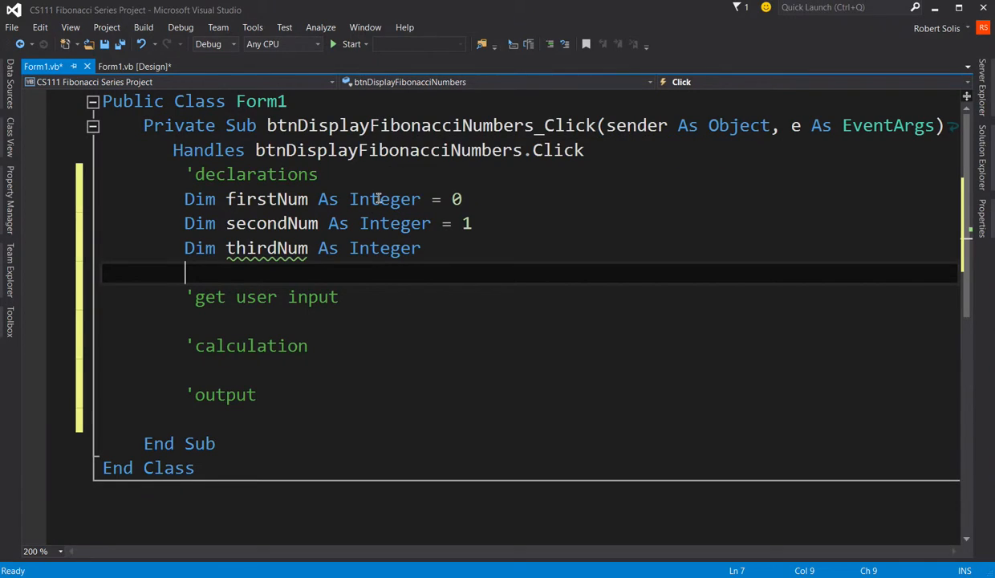
{"action": "mouse_move", "coordinate": [337, 302]}
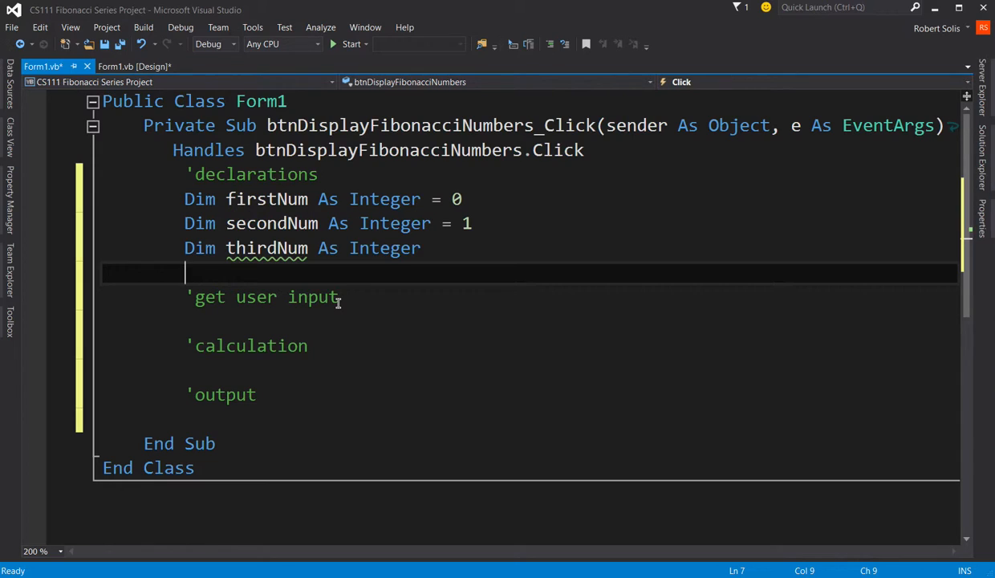
{"action": "type", "text": "Dim counter As Integer"}
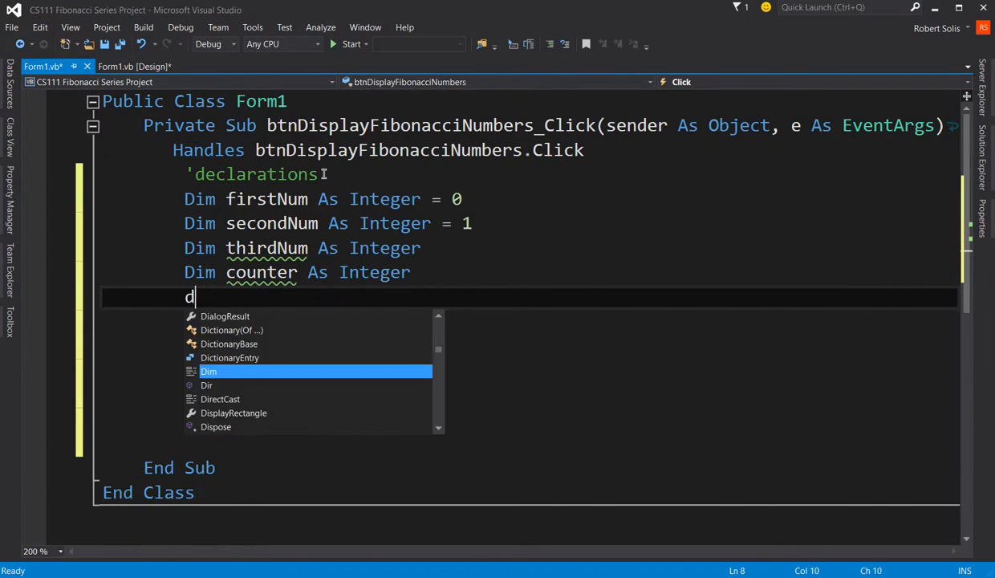
{"action": "type", "text": "im output As st"}
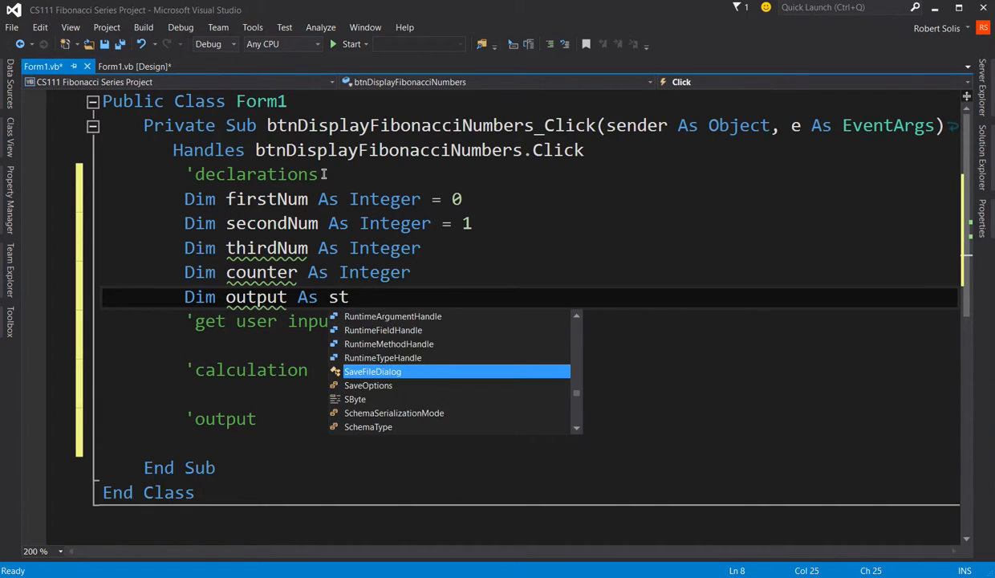
{"action": "type", "text": "ring = \""}
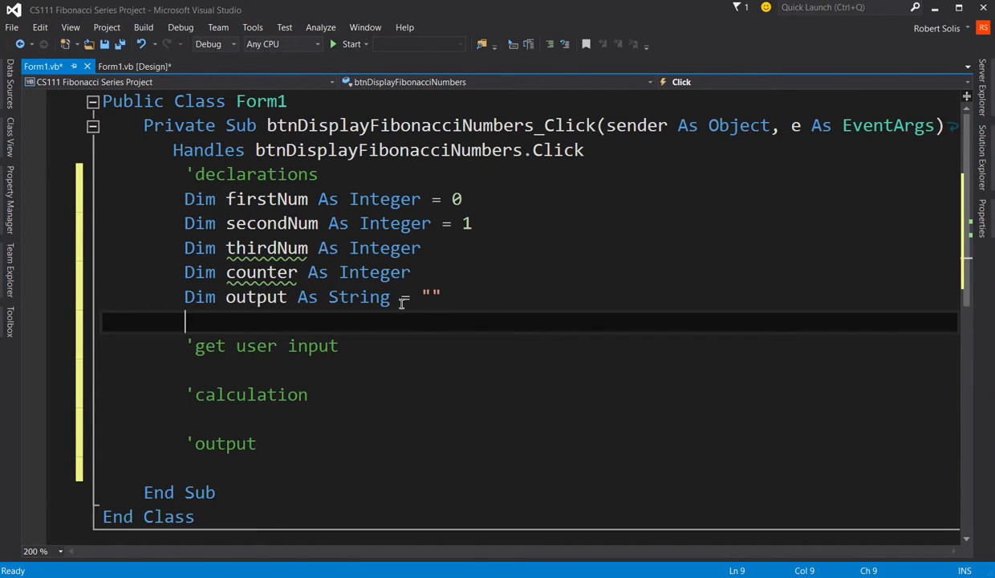
{"action": "mouse_move", "coordinate": [450, 330]}
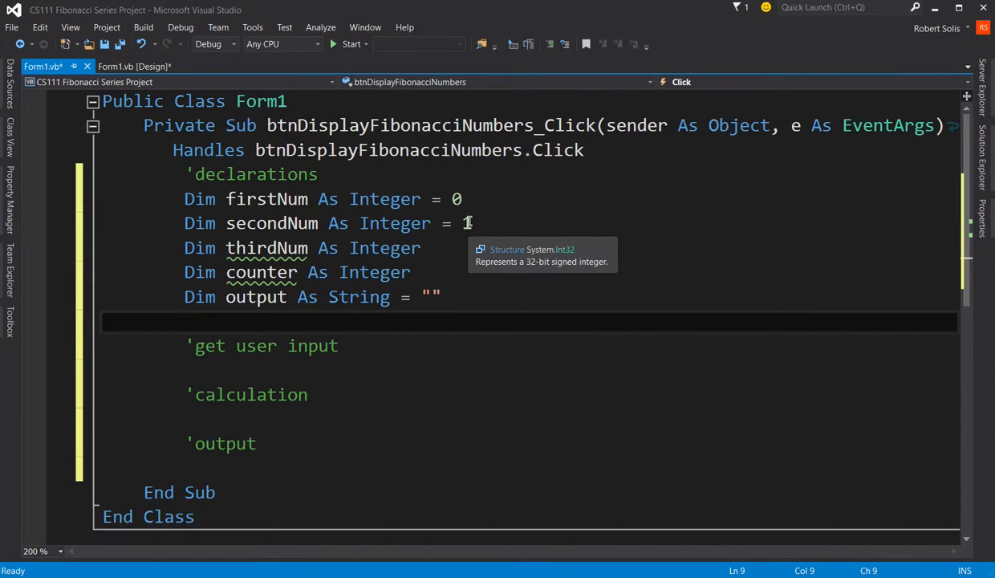
{"action": "type", "text": "Dim user"}
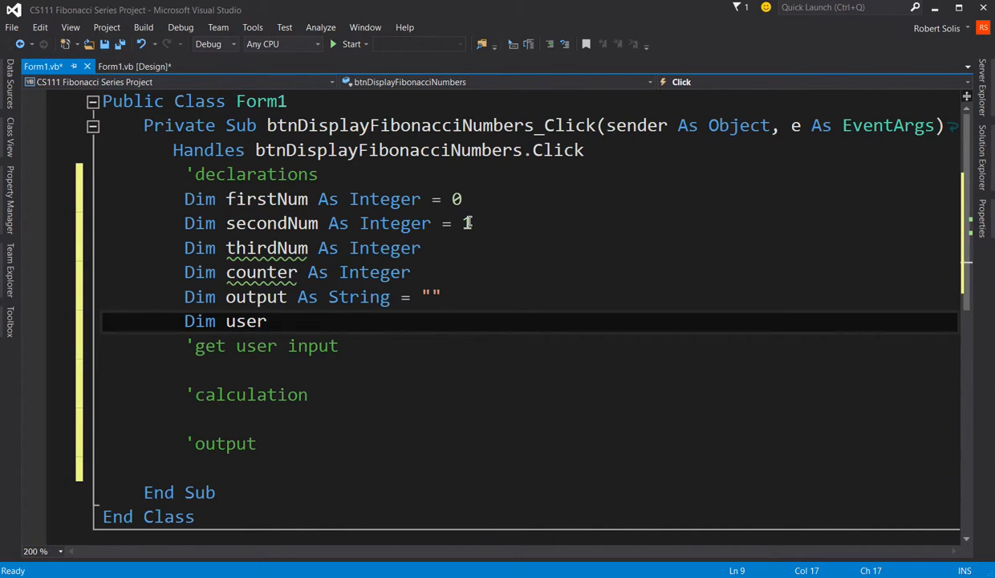
{"action": "type", "text": "Num As itne"}
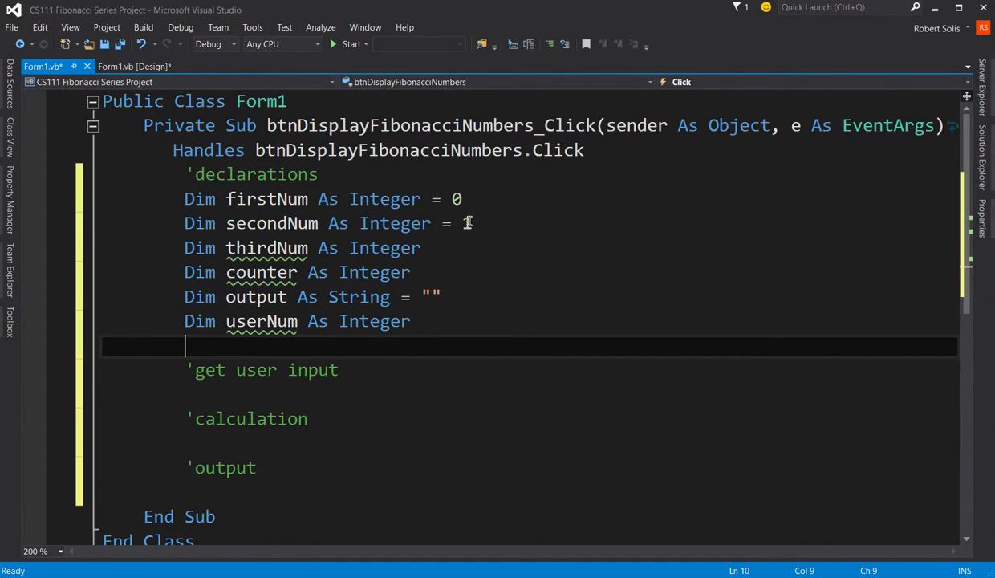
{"action": "mouse_move", "coordinate": [120, 44]}
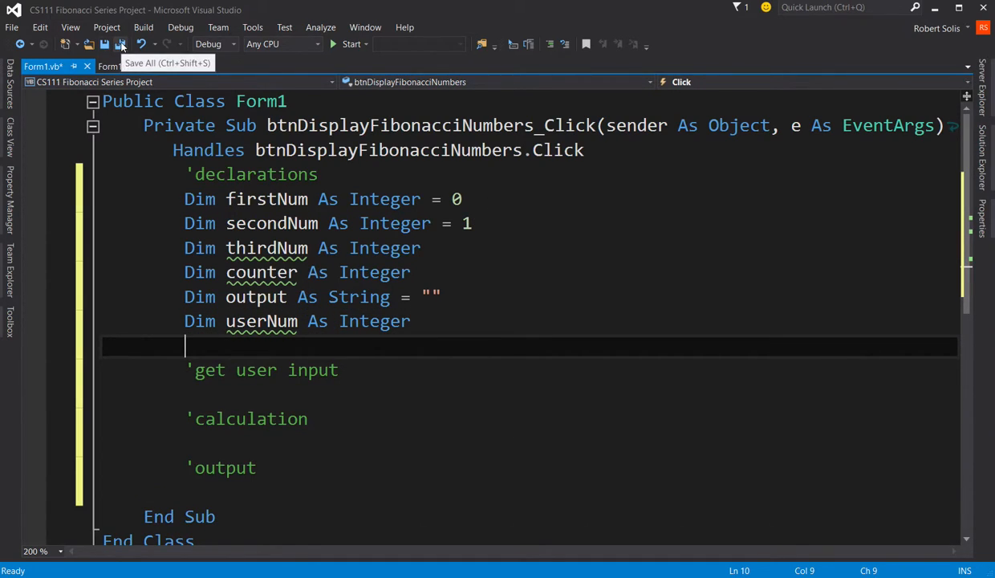
Save all project files, check the form's prompt label, and return to Form1.vb code
{"action": "left_click", "coordinate": [119, 44]}
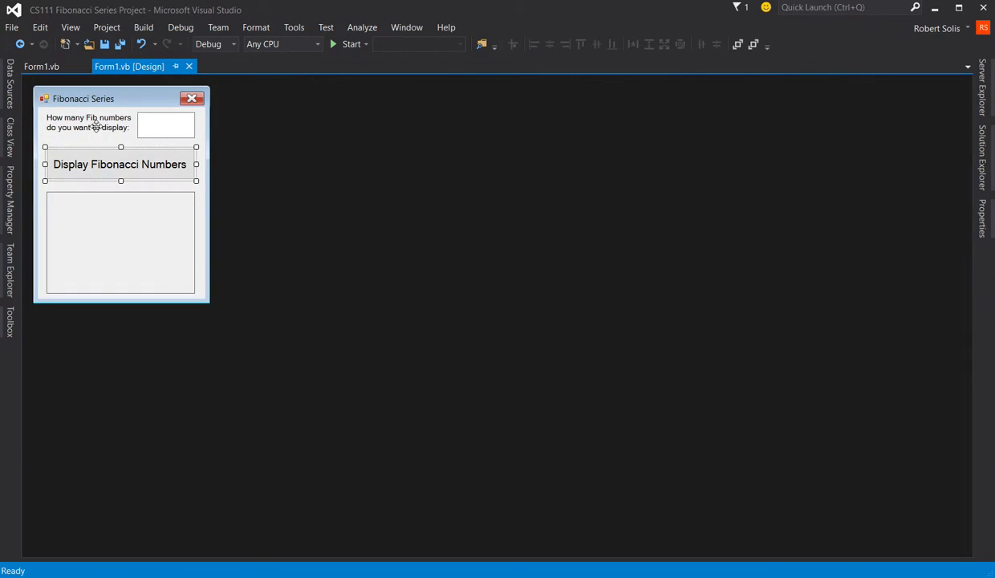
{"action": "left_click", "coordinate": [88, 122]}
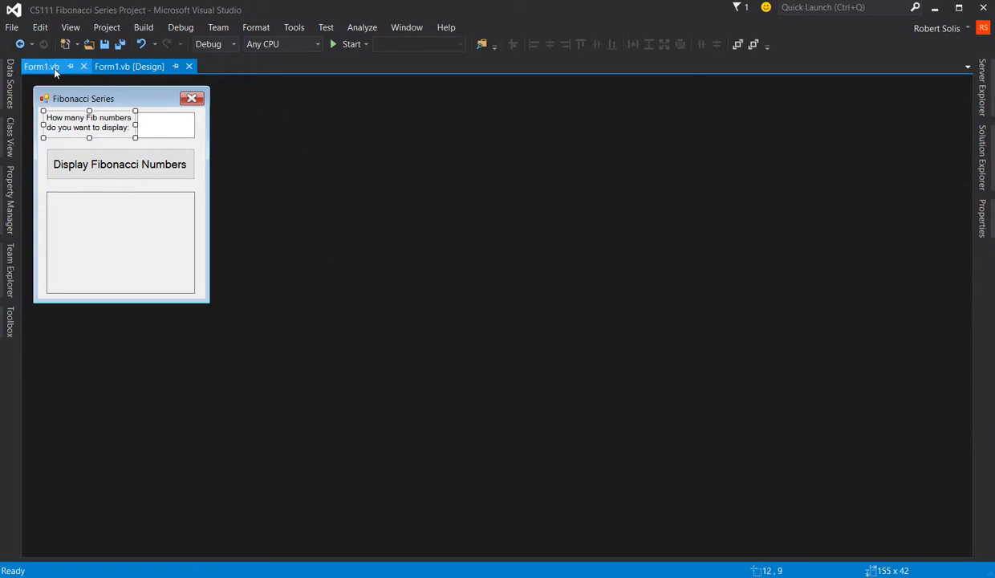
{"action": "left_click", "coordinate": [41, 67]}
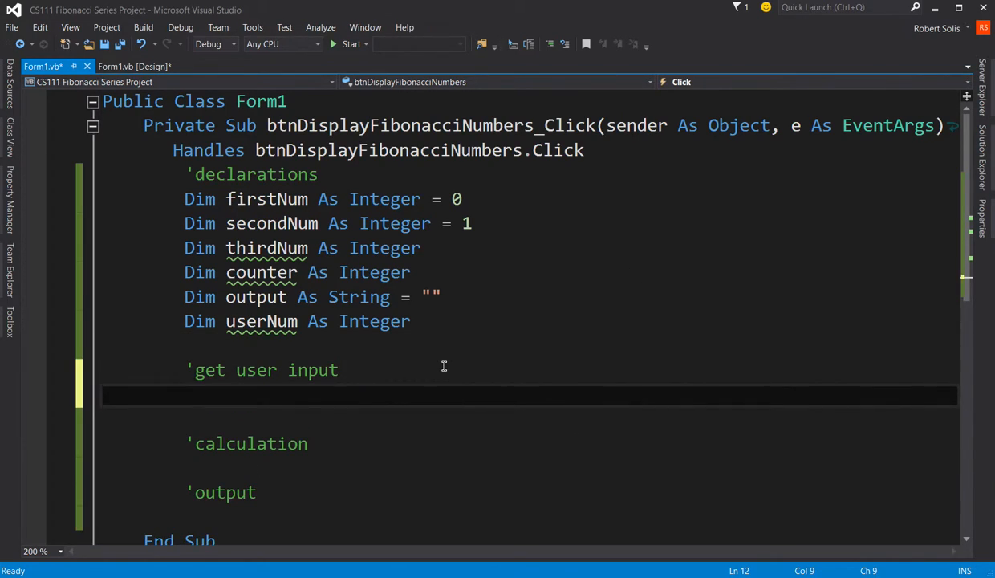
Set userNum = Convert.ToInt32(txtUserNum.Text) under the 'get user input comment
{"action": "type", "text": "userNum ="}
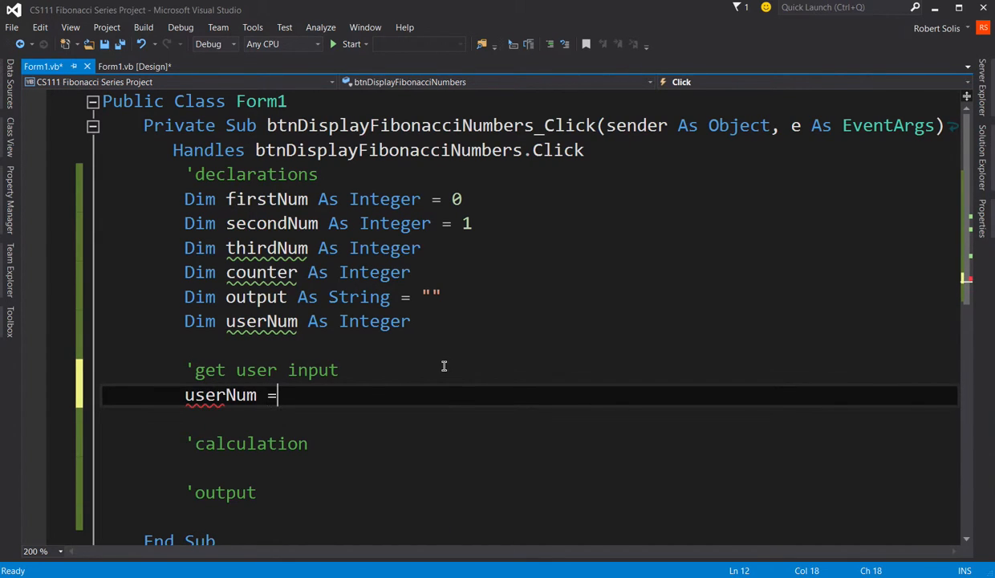
{"action": "type", "text": "Convert.t"}
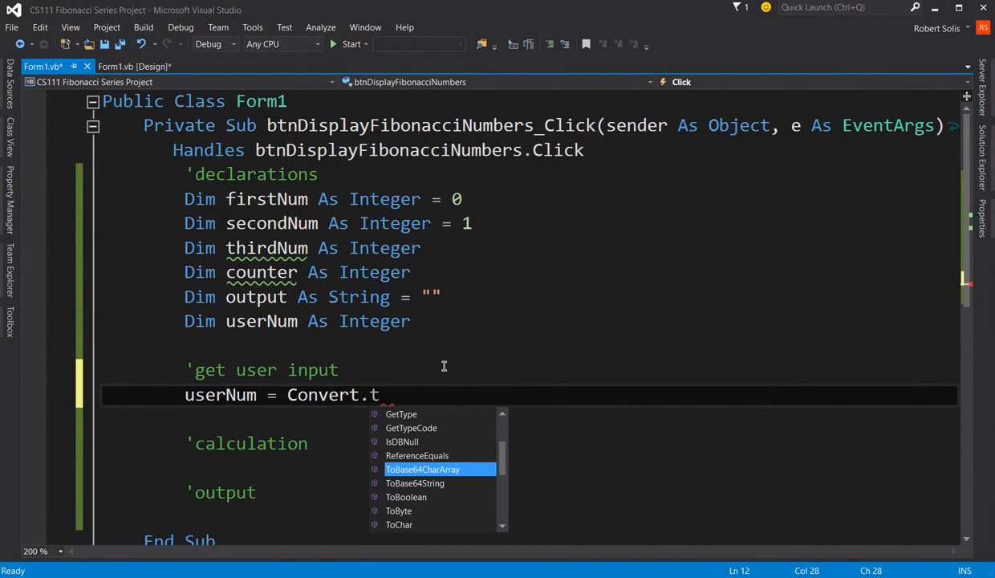
{"action": "type", "text": "oi"}
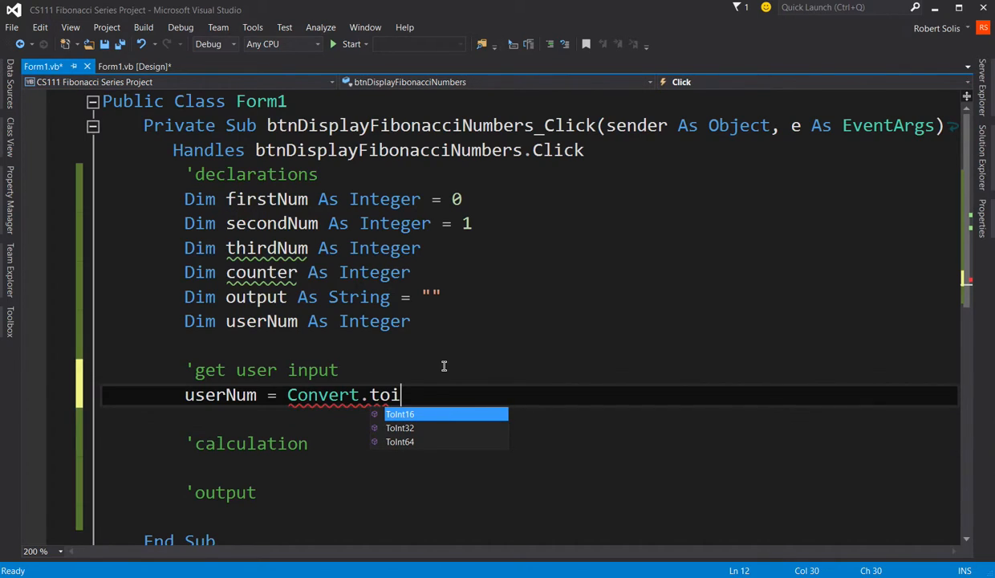
{"action": "type", "text": "ToInt32t"}
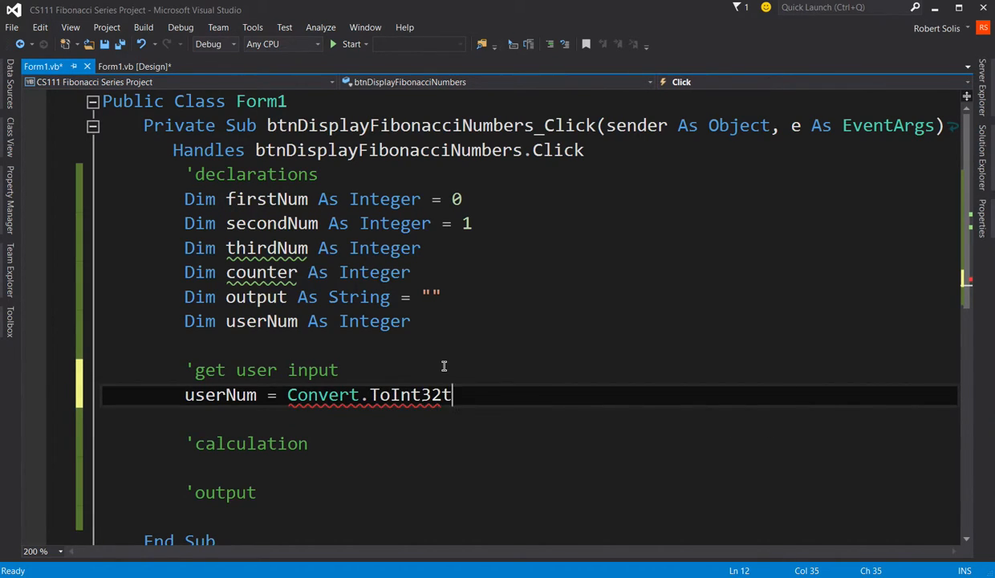
{"action": "type", "text": "(txtUserNum.t"}
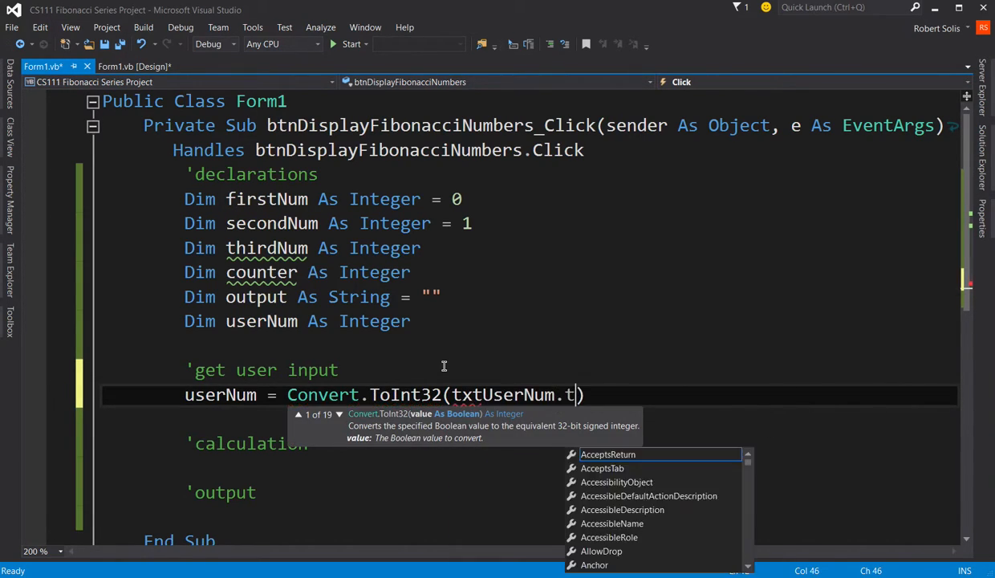
{"action": "type", "text": "ext"}
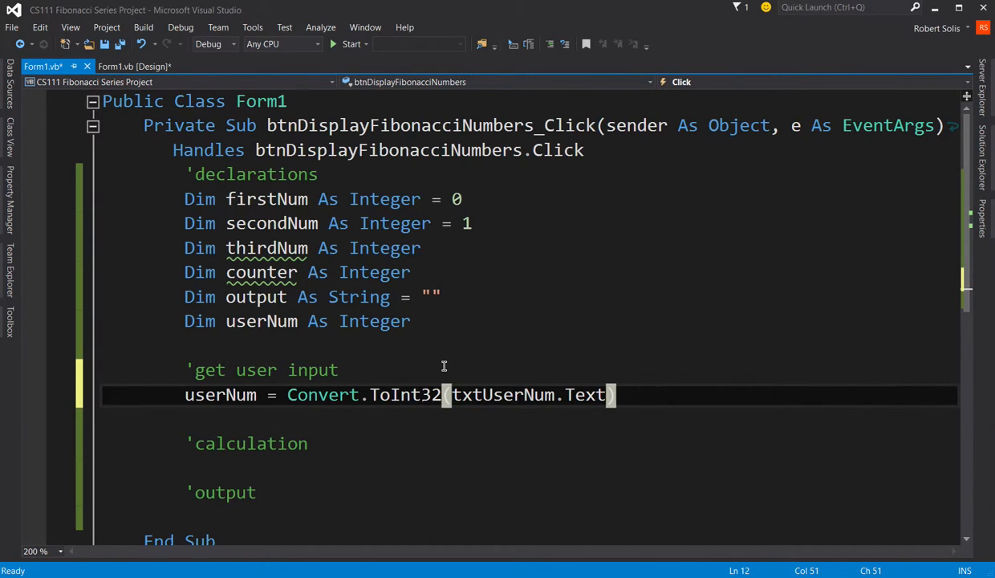
{"action": "mouse_move", "coordinate": [320, 394]}
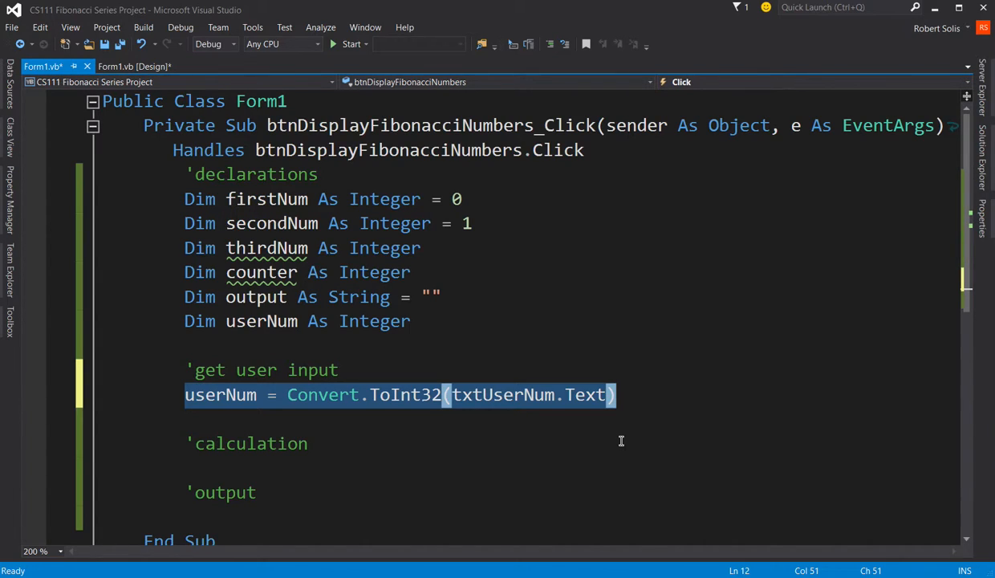
{"action": "left_click", "coordinate": [270, 420]}
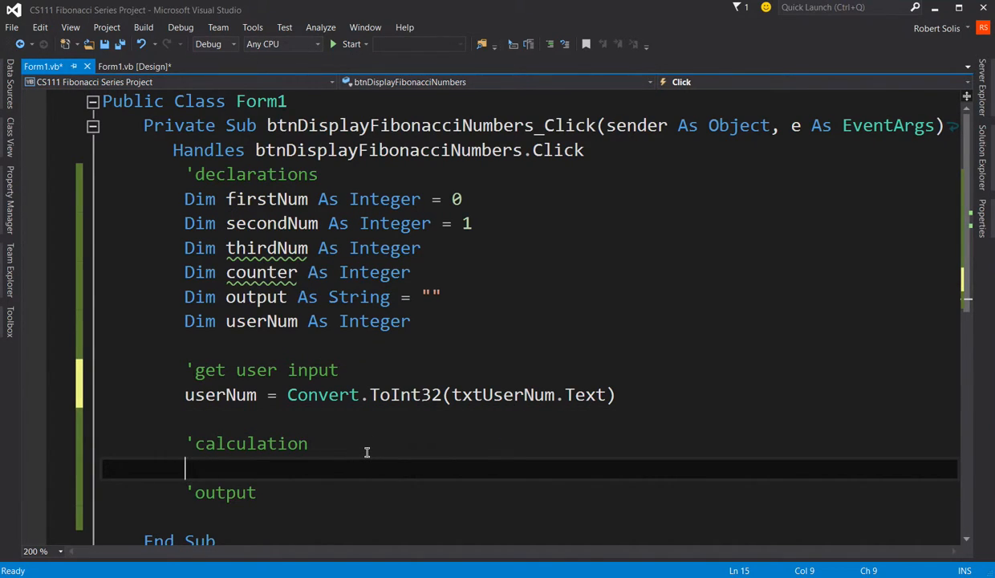
Set counter = 0 and open a While counter < userNum loop
{"action": "type", "text": "counter = 0"}
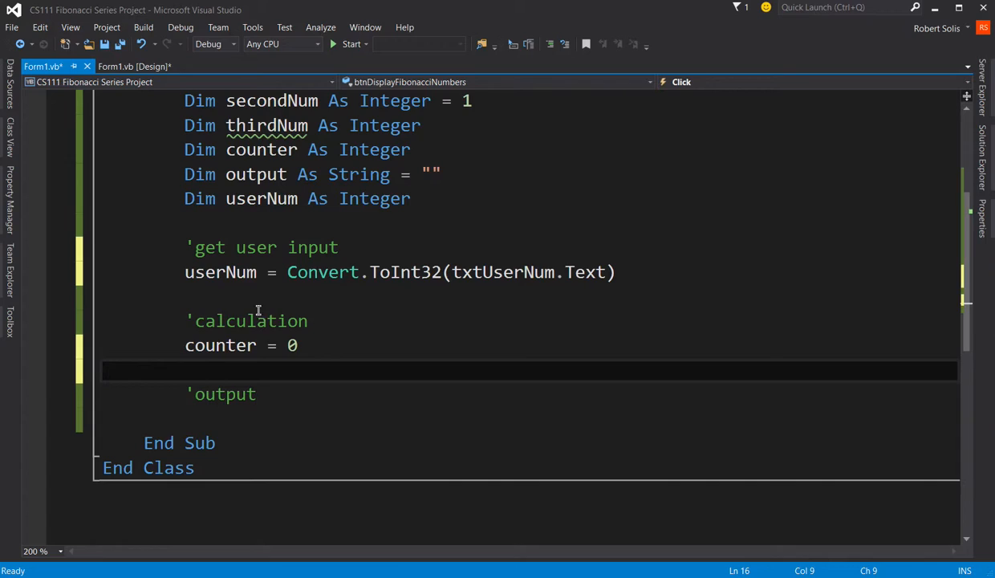
{"action": "mouse_move", "coordinate": [349, 394]}
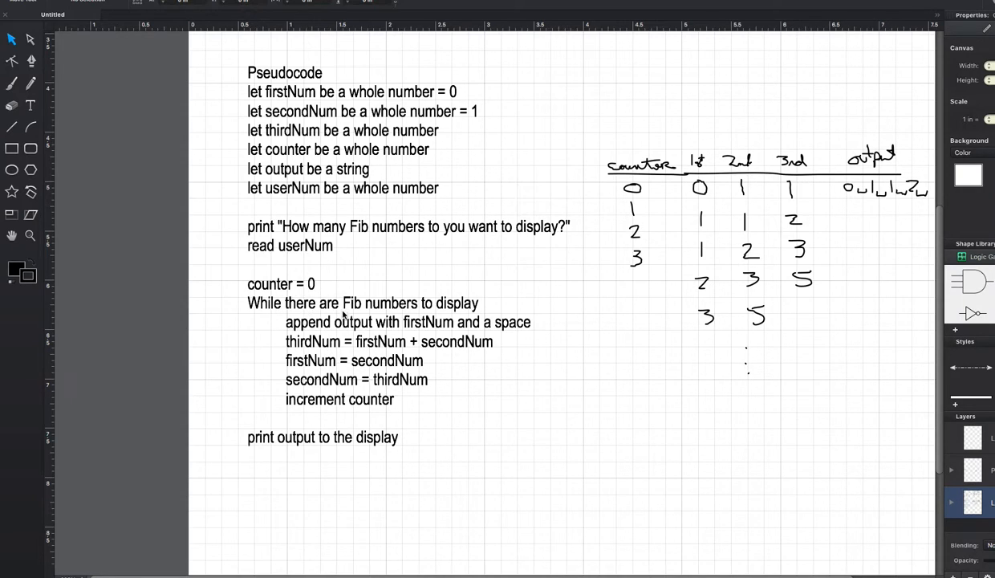
{"action": "mouse_move", "coordinate": [475, 309]}
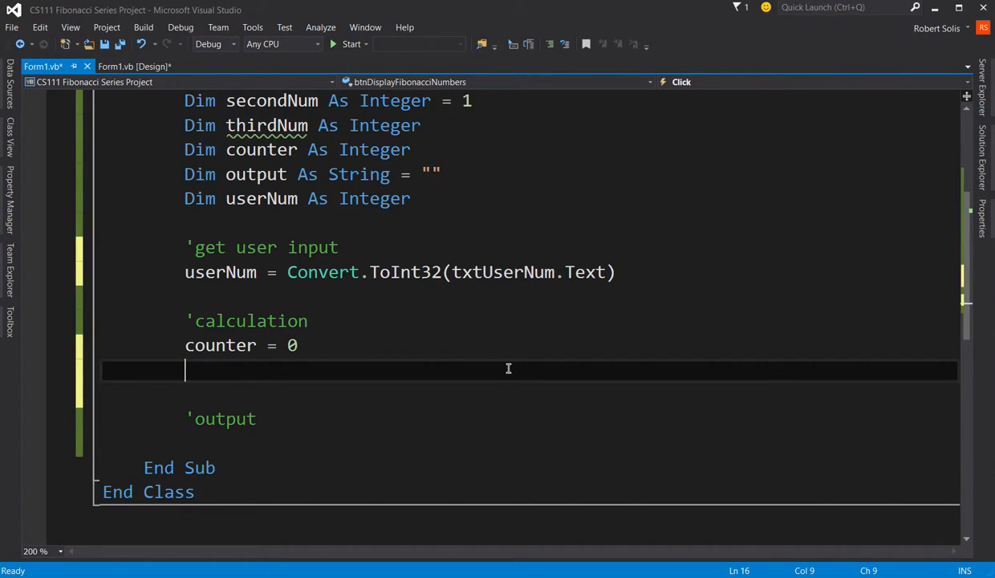
{"action": "type", "text": "while counter"}
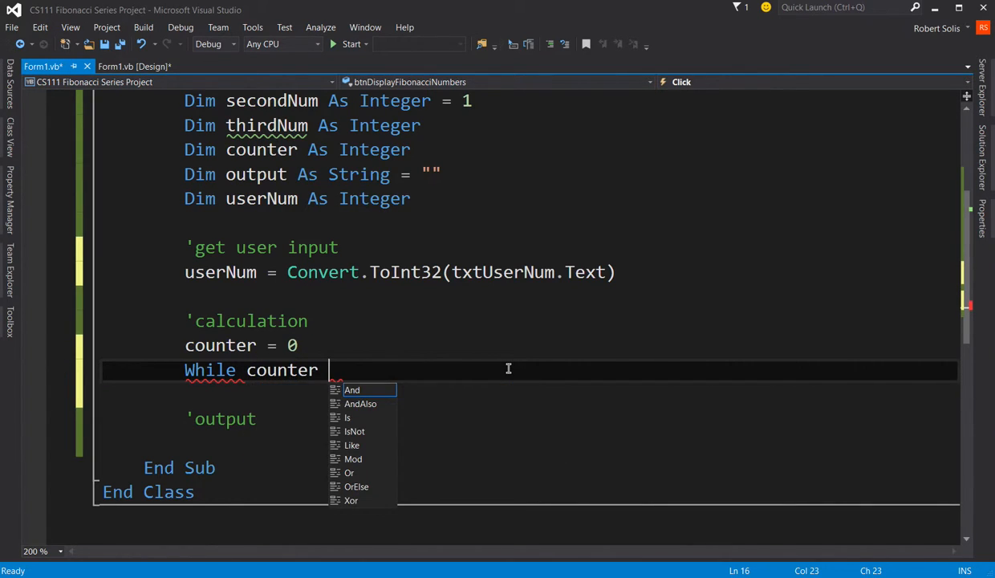
{"action": "type", "text": "< userNum"}
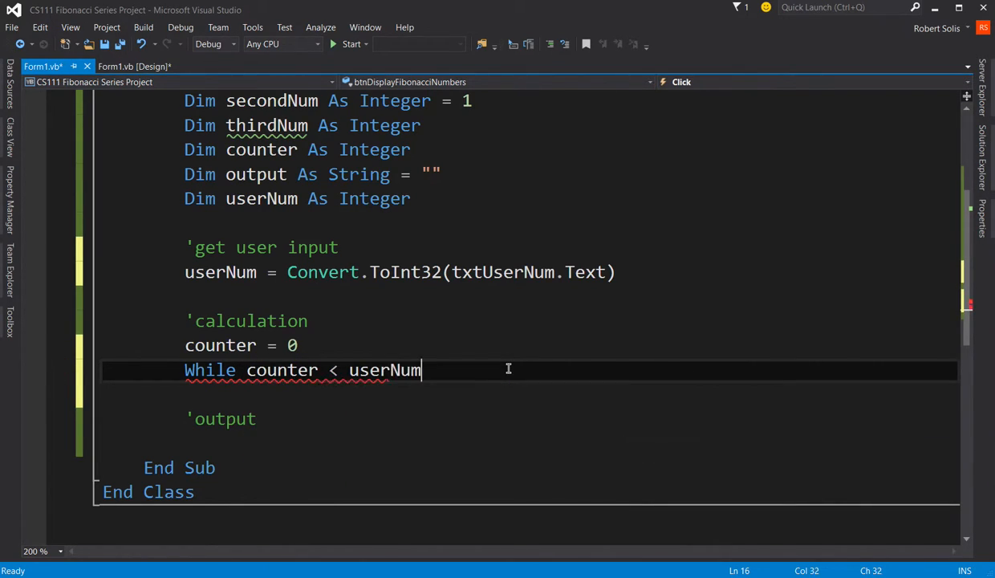
{"action": "key", "text": "Return"}
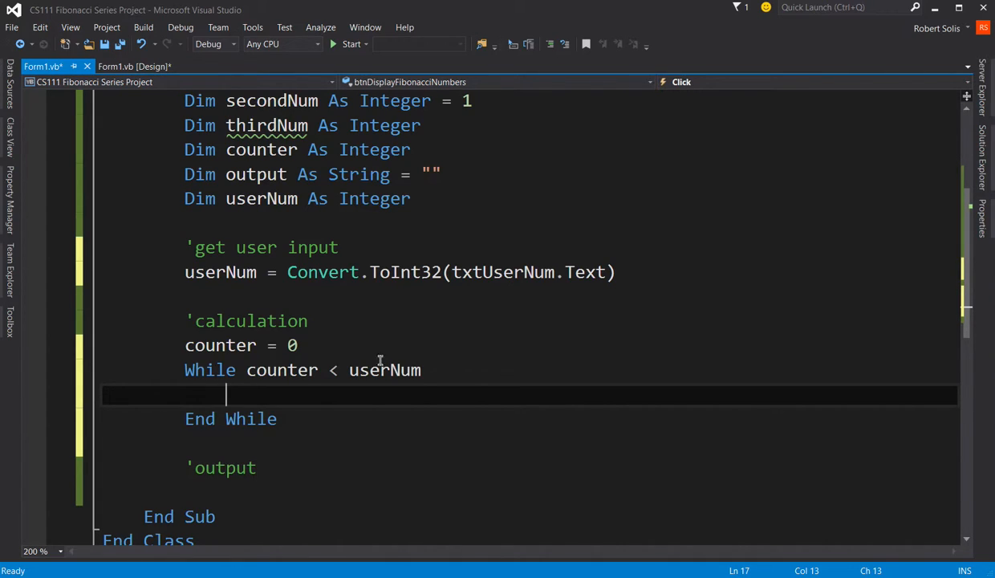
{"action": "double_click", "coordinate": [385, 370]}
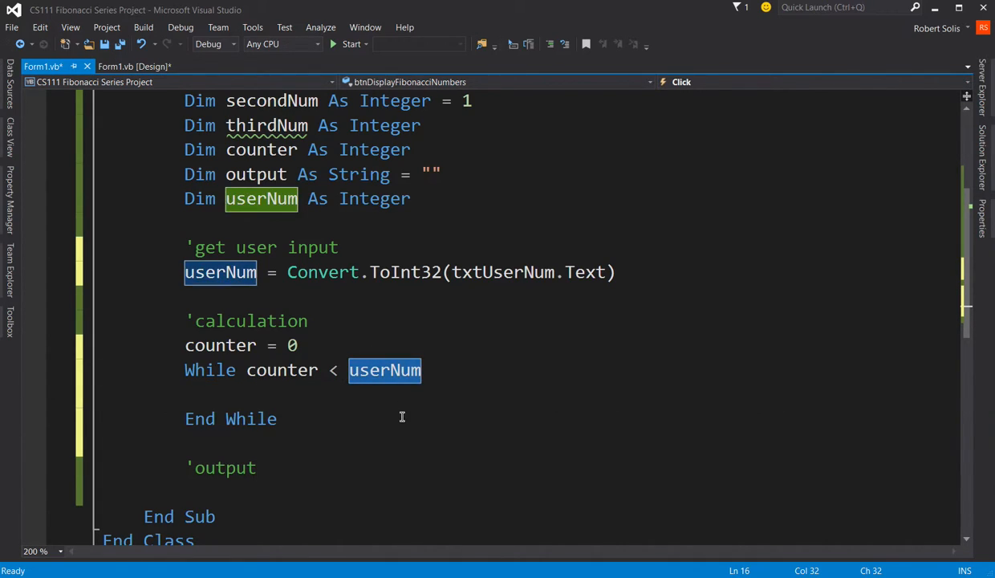
{"action": "mouse_move", "coordinate": [281, 370]}
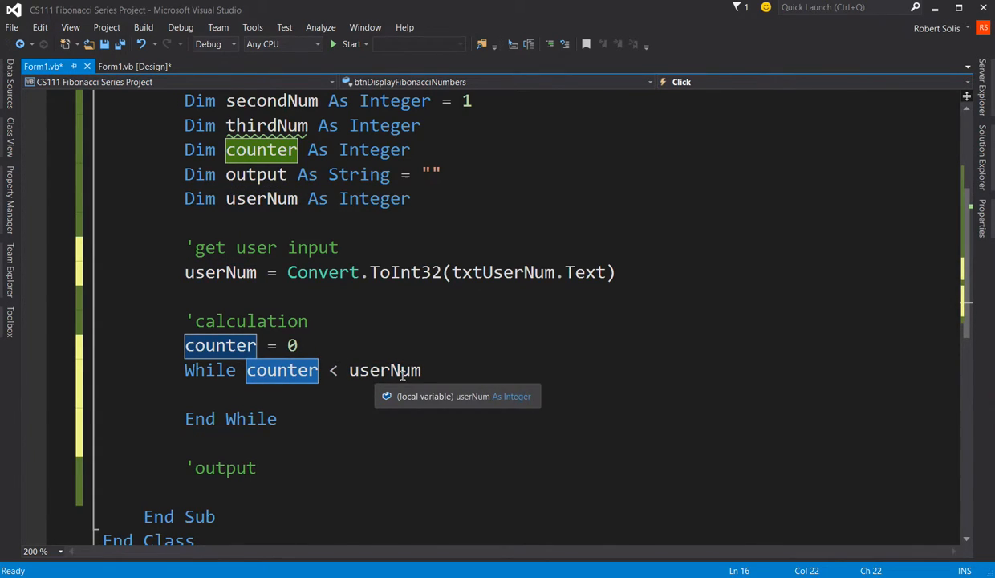
{"action": "mouse_move", "coordinate": [282, 369]}
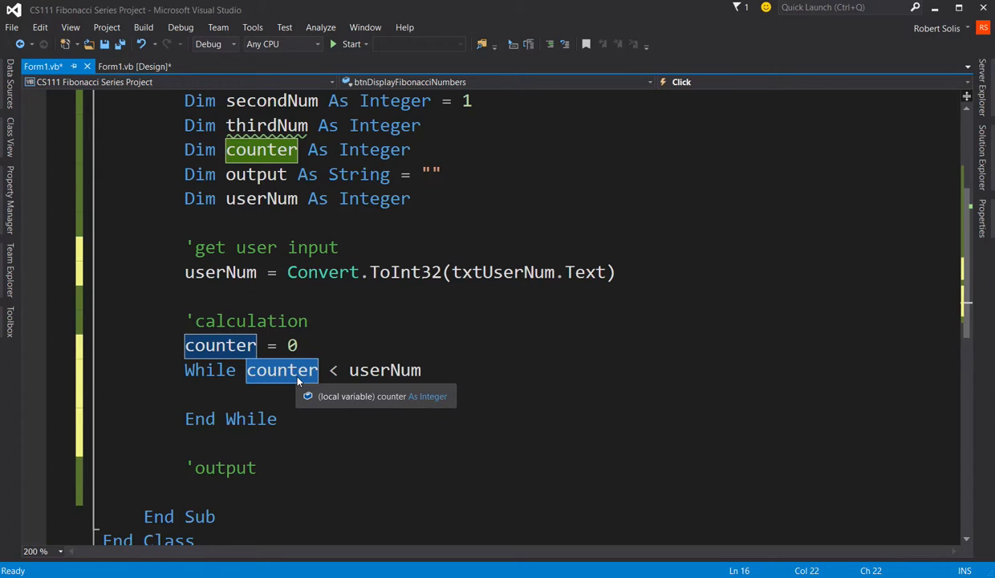
{"action": "mouse_move", "coordinate": [279, 385]}
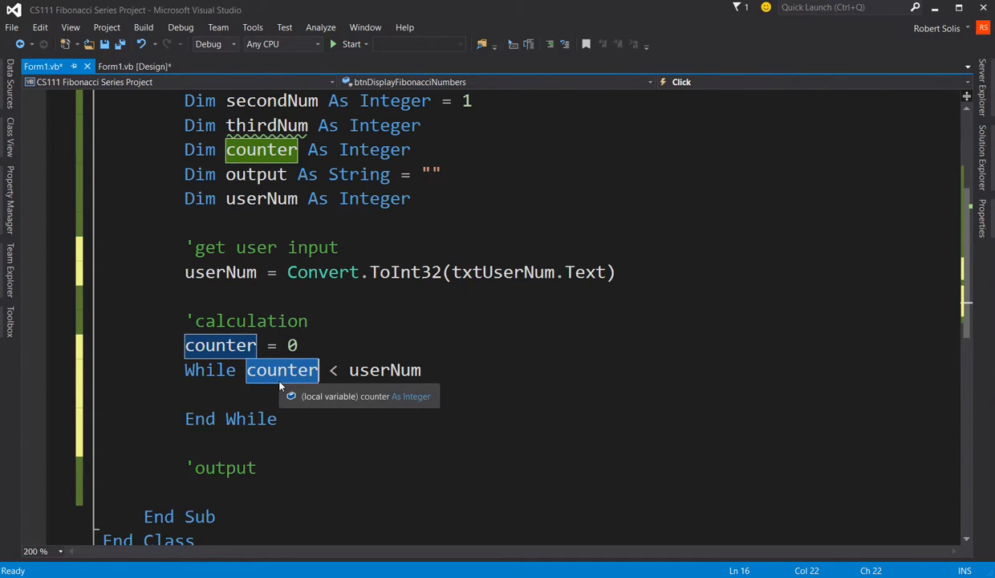
{"action": "mouse_move", "coordinate": [292, 369]}
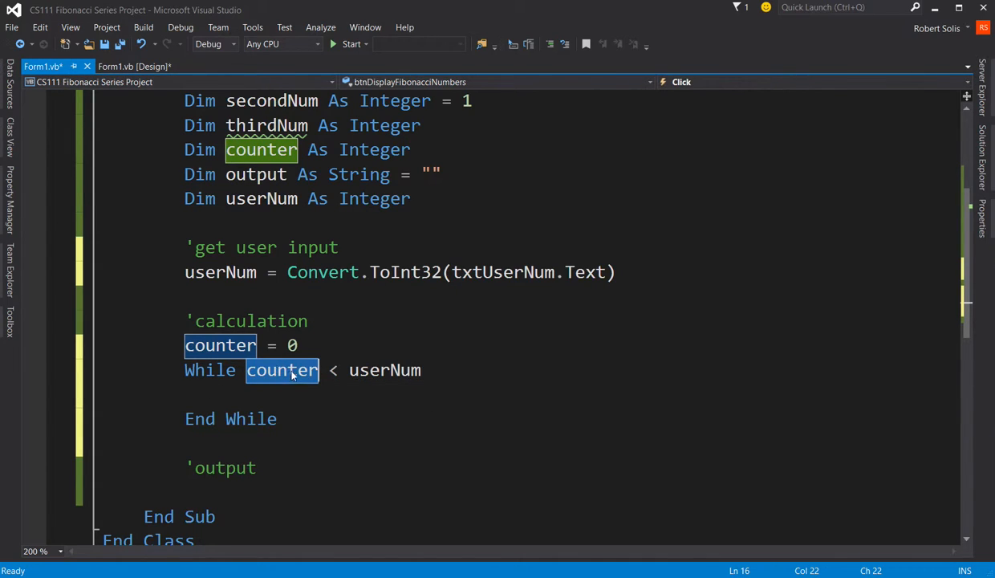
{"action": "mouse_move", "coordinate": [408, 370]}
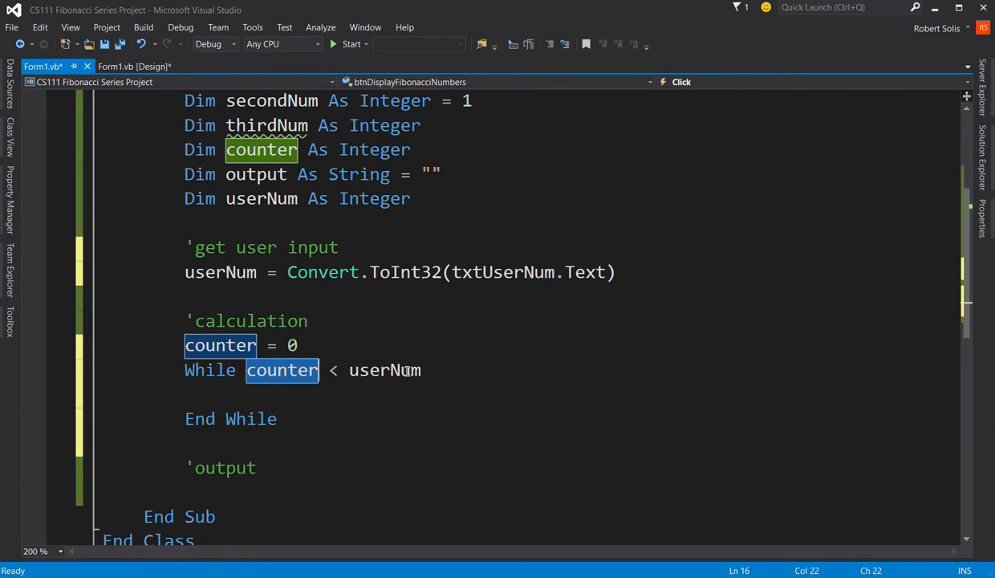
{"action": "mouse_move", "coordinate": [385, 370]}
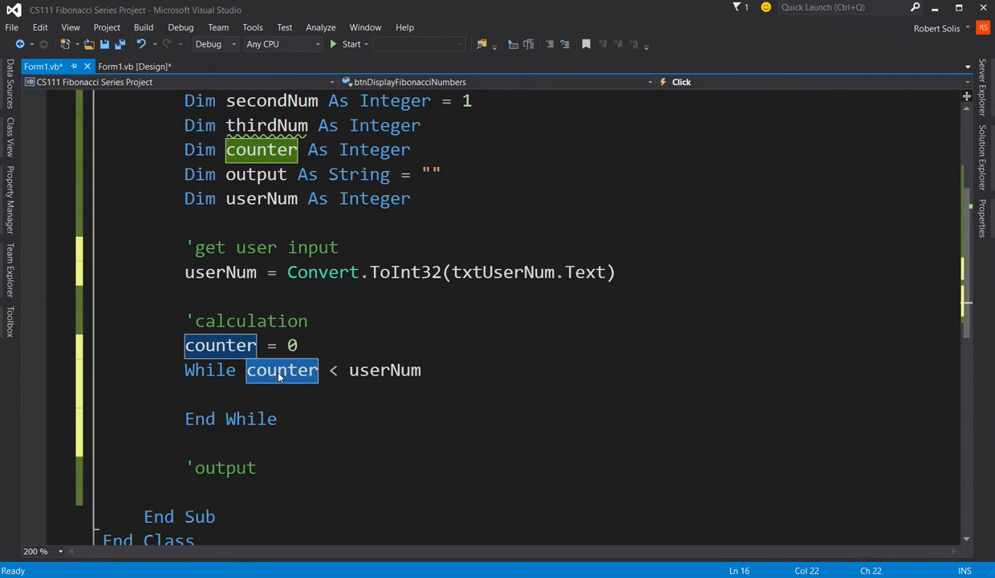
{"action": "mouse_move", "coordinate": [382, 377]}
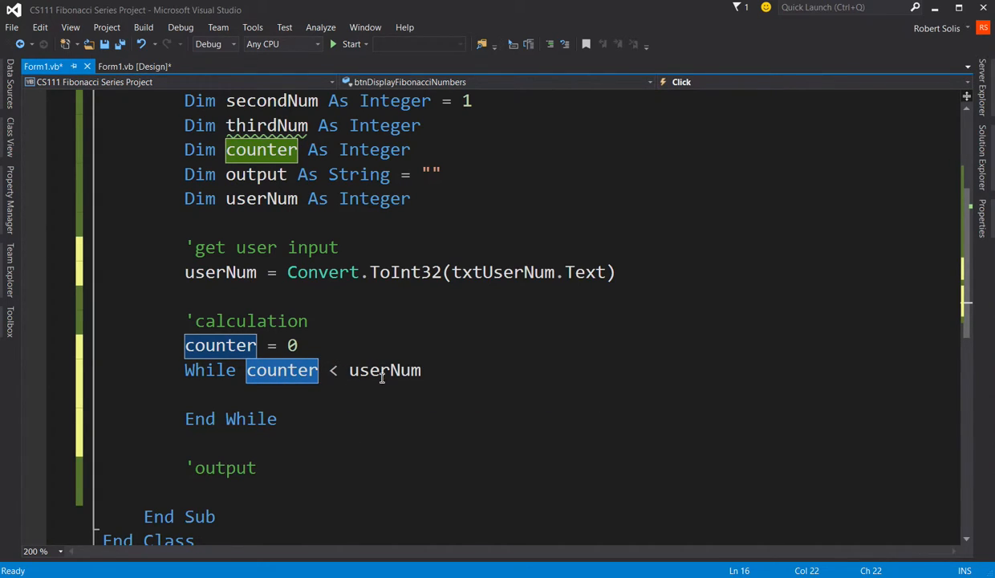
{"action": "mouse_move", "coordinate": [384, 370]}
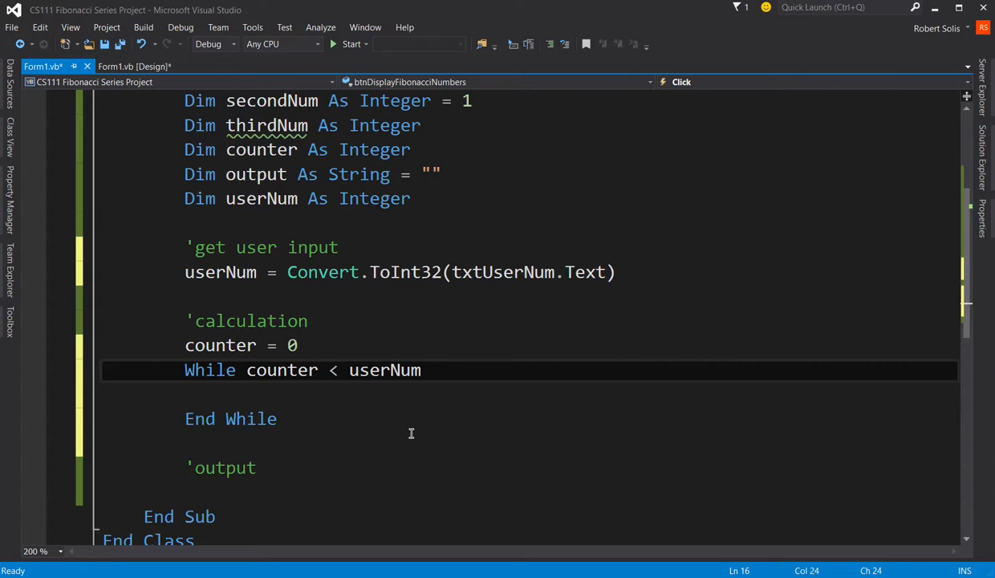
Adjust the loop's userNum comparison and the counter's starting value
{"action": "type", "text": "="}
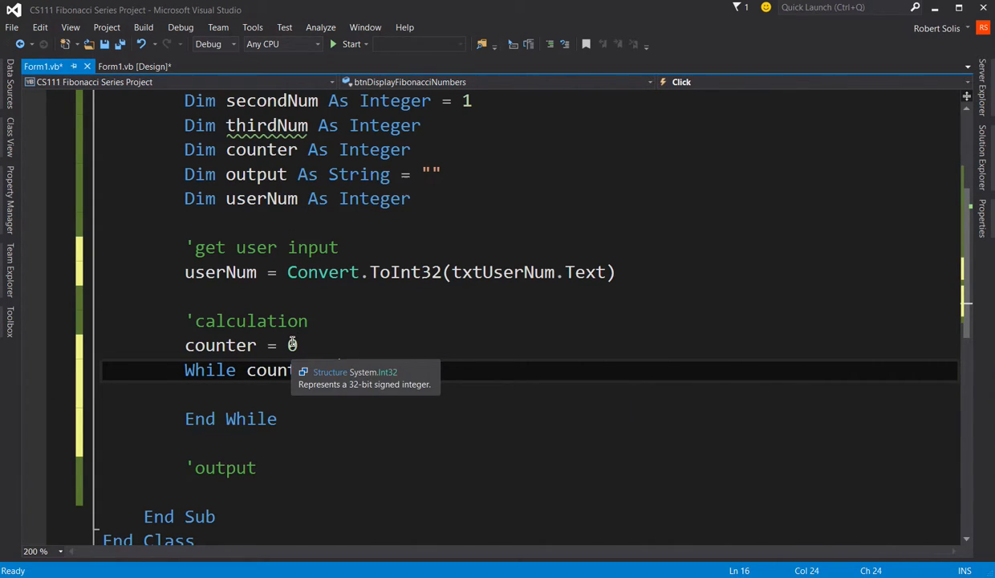
{"action": "type", "text": "userNum"}
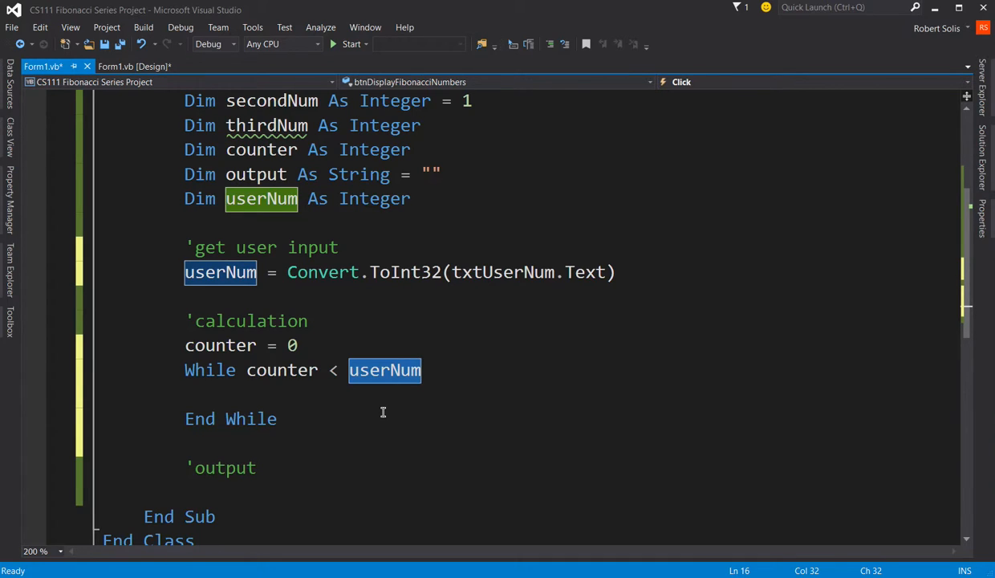
{"action": "left_click", "coordinate": [293, 345]}
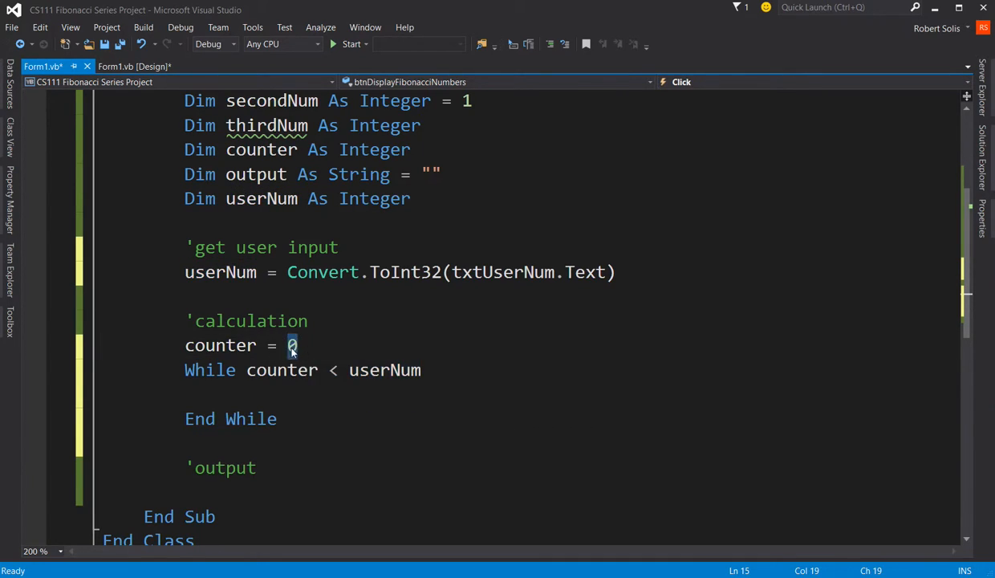
{"action": "type", "text": "1"}
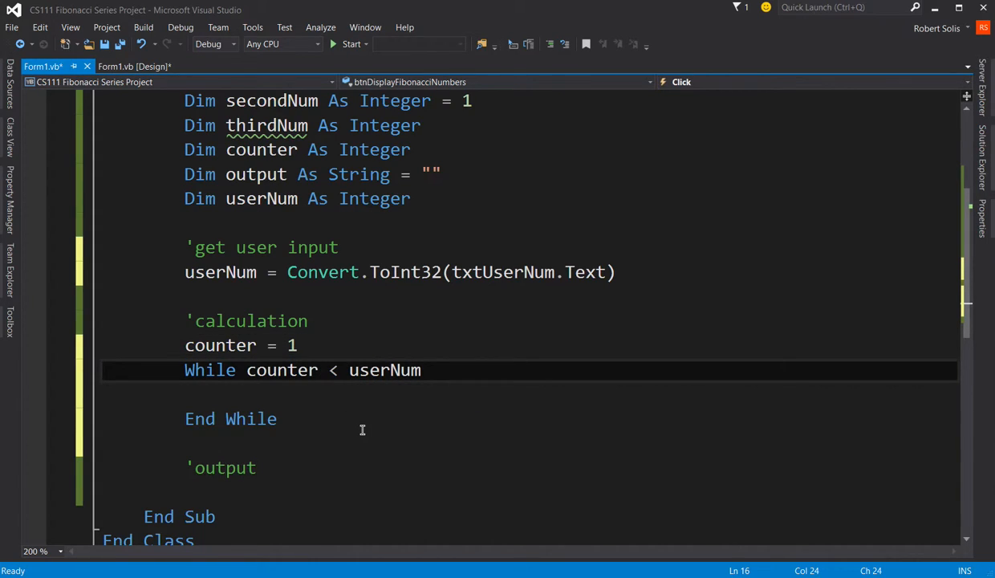
{"action": "type", "text": "="}
{"action": "left_click", "coordinate": [530, 346]}
{"action": "type", "text": "0"}
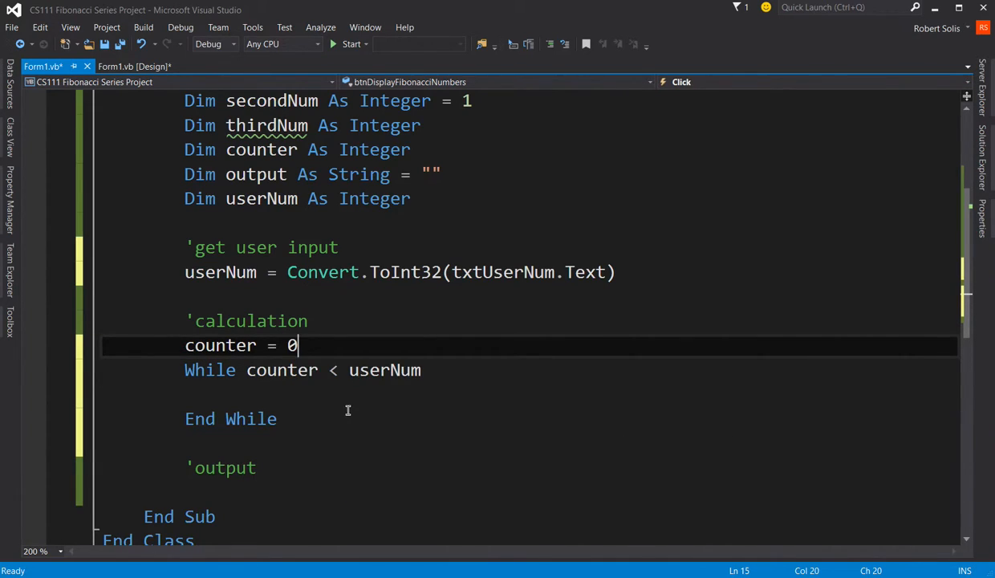
{"action": "mouse_move", "coordinate": [329, 370]}
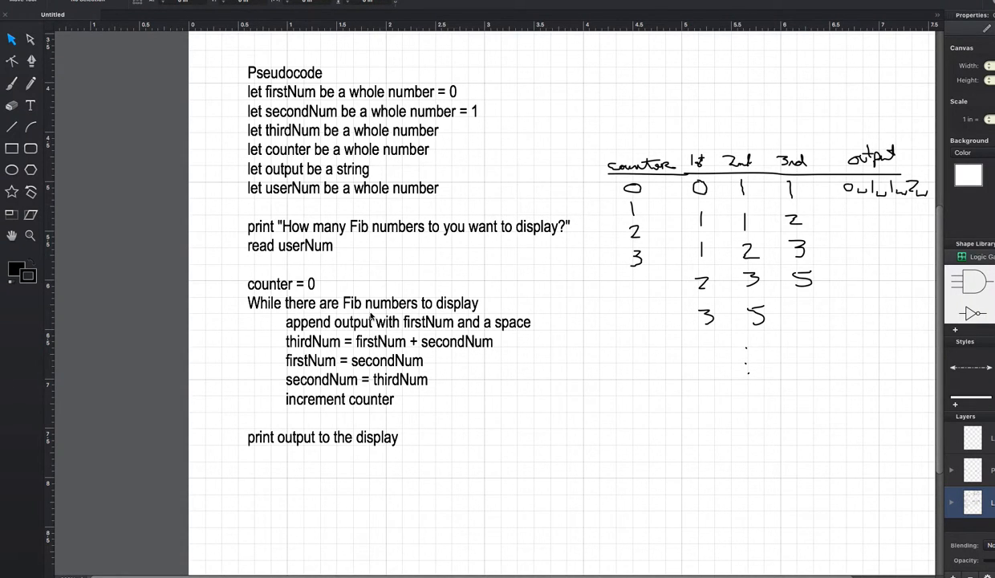
{"action": "mouse_move", "coordinate": [608, 374]}
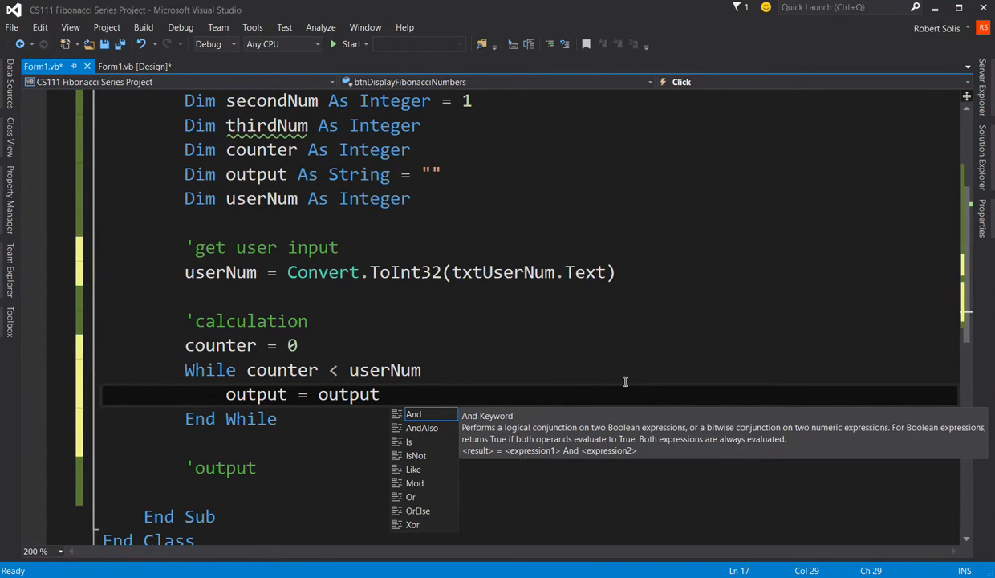
Inside the loop, append Convert.ToString(firstNum) and a space to output
{"action": "type", "text": "&"}
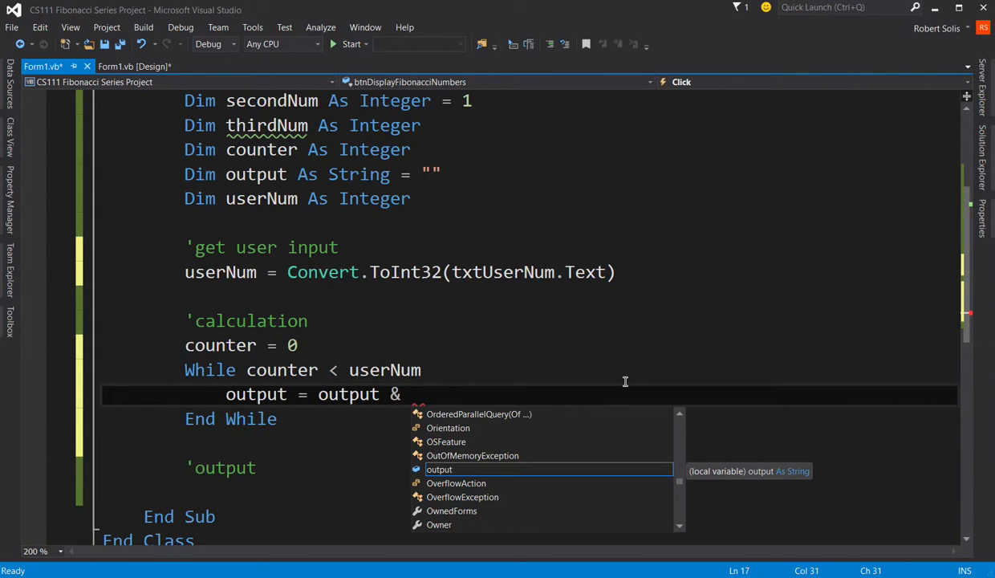
{"action": "type", "text": "Convert.ToString"}
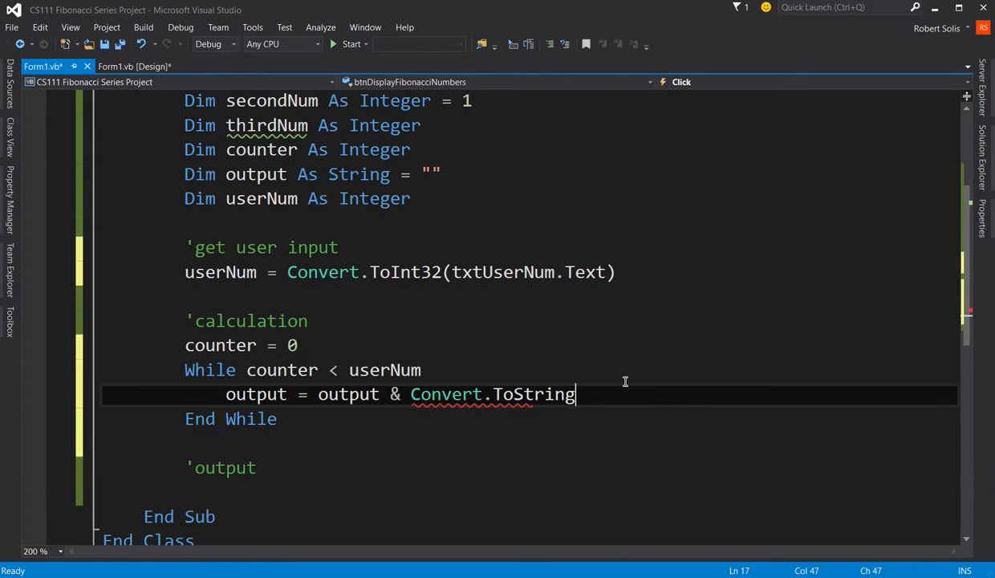
{"action": "type", "text": "(firstn"}
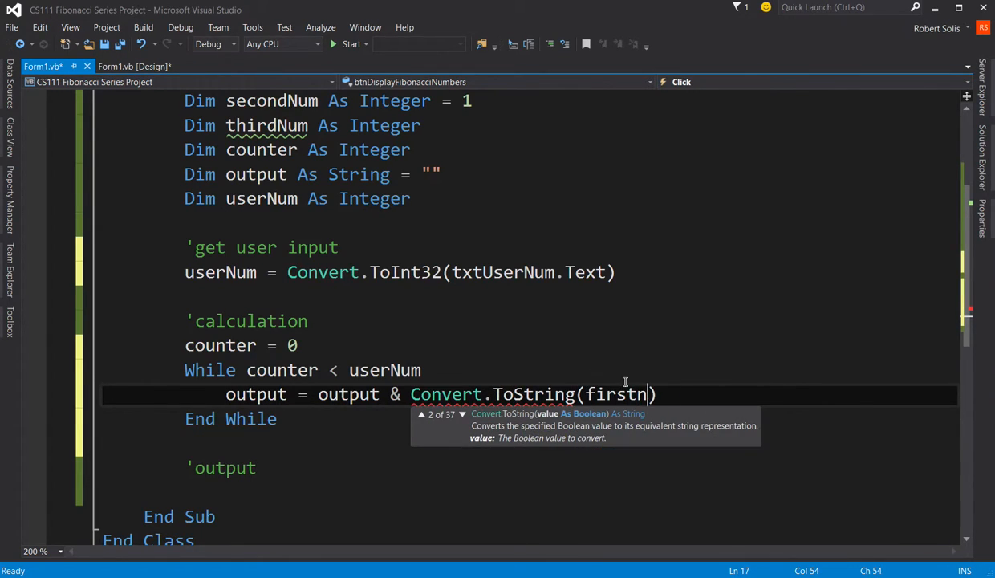
{"action": "type", "text": "Num"}
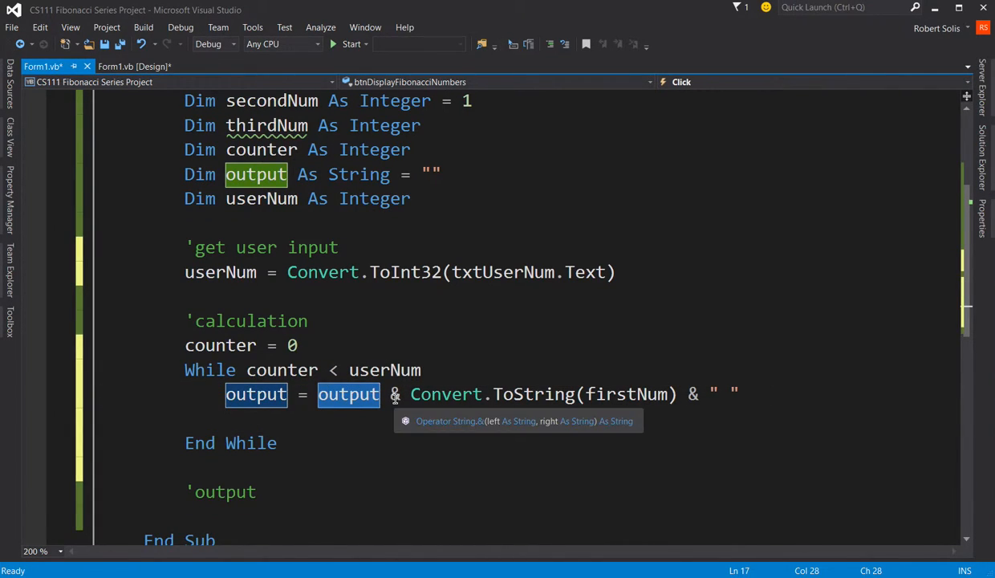
{"action": "mouse_move", "coordinate": [742, 393]}
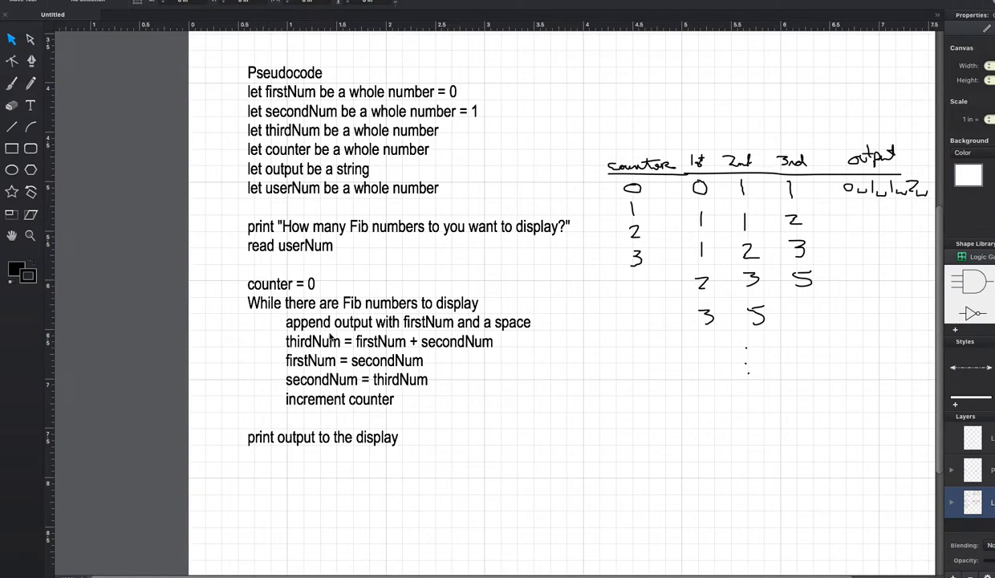
{"action": "mouse_move", "coordinate": [419, 350]}
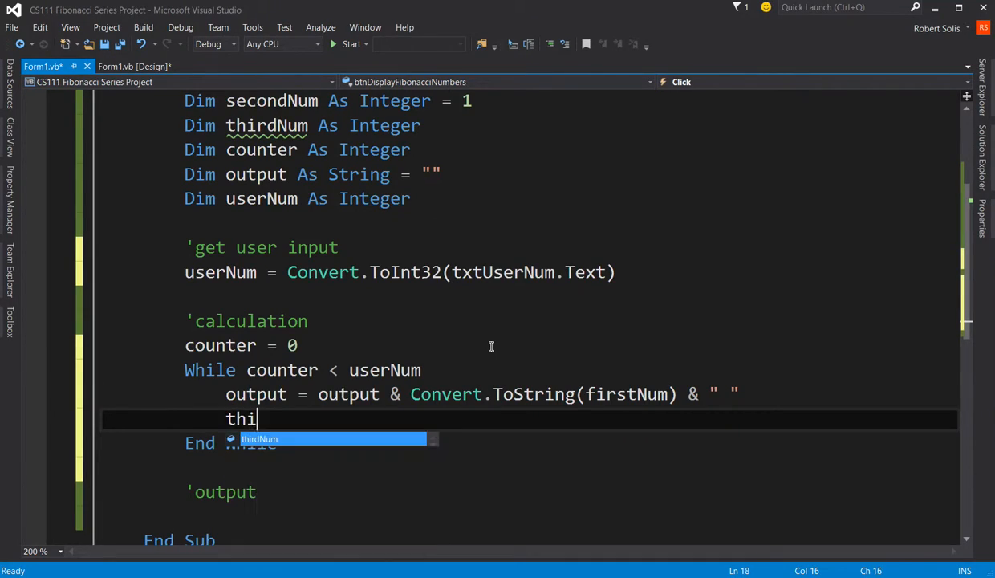
Compute thirdNum = firstNum + secondNum, shift both numbers forward, and set counter = counter + 1
{"action": "type", "text": "rdNum = fir"}
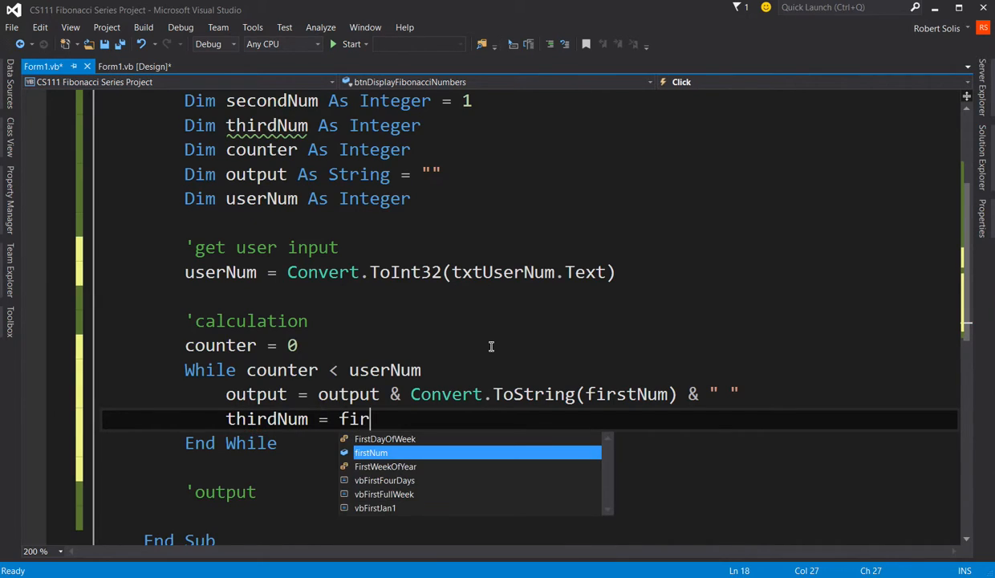
{"action": "type", "text": "stNum + se"}
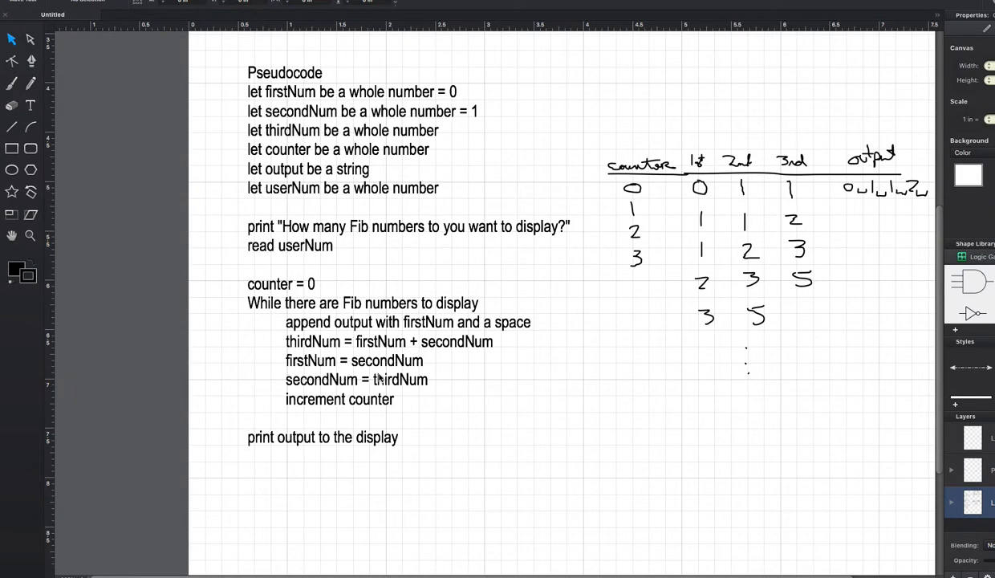
{"action": "mouse_move", "coordinate": [405, 384]}
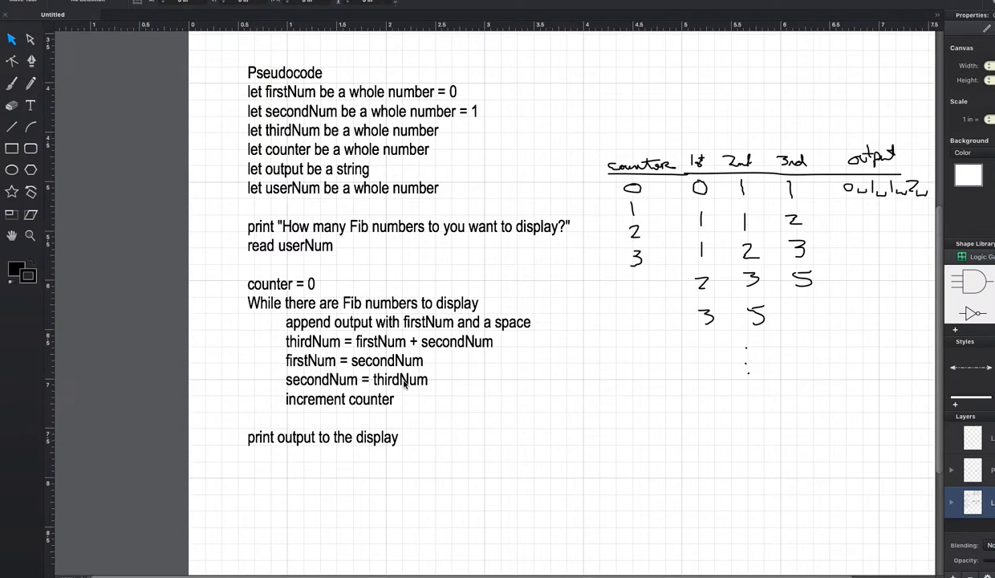
{"action": "mouse_move", "coordinate": [405, 400]}
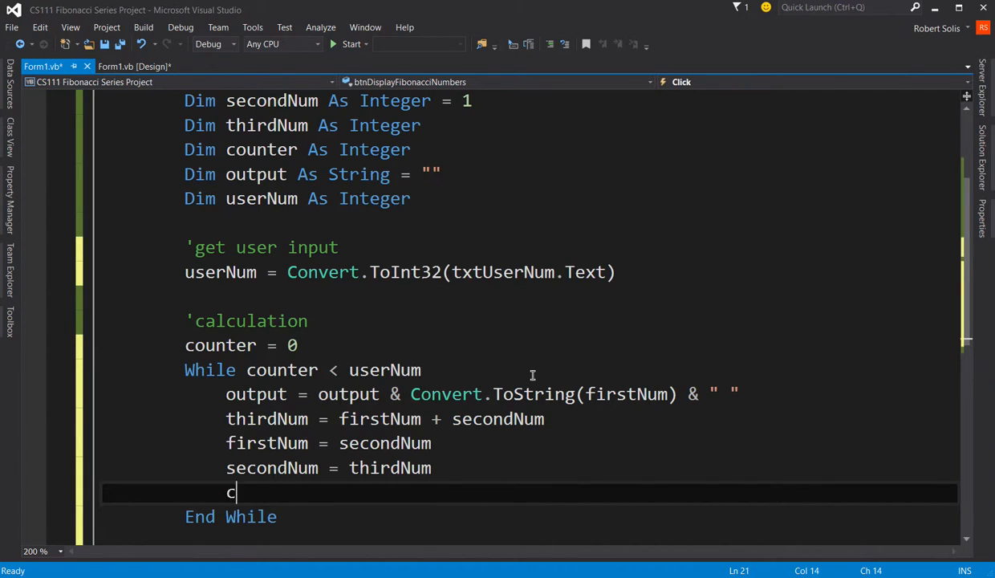
{"action": "type", "text": "ounter ="}
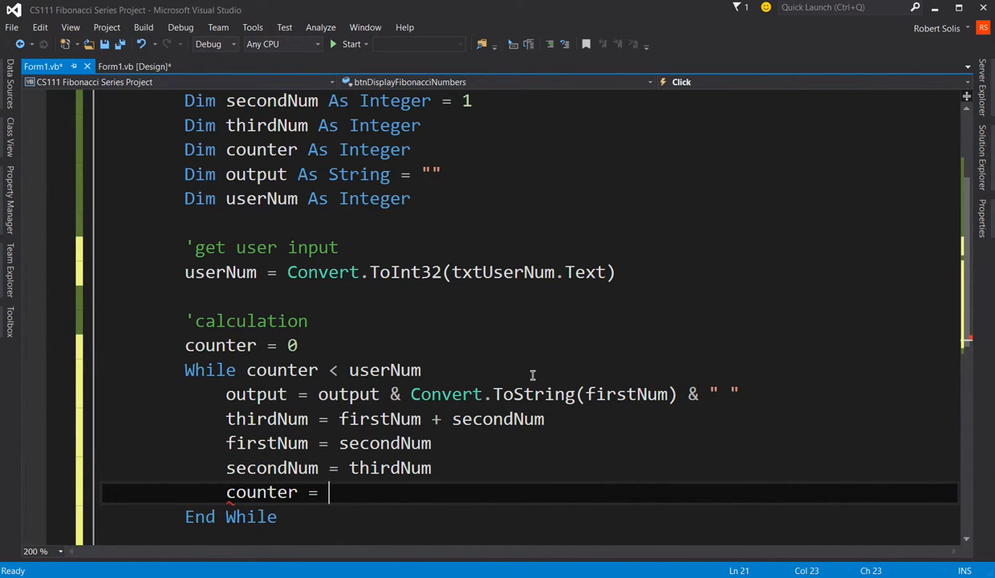
{"action": "type", "text": "counter + 1"}
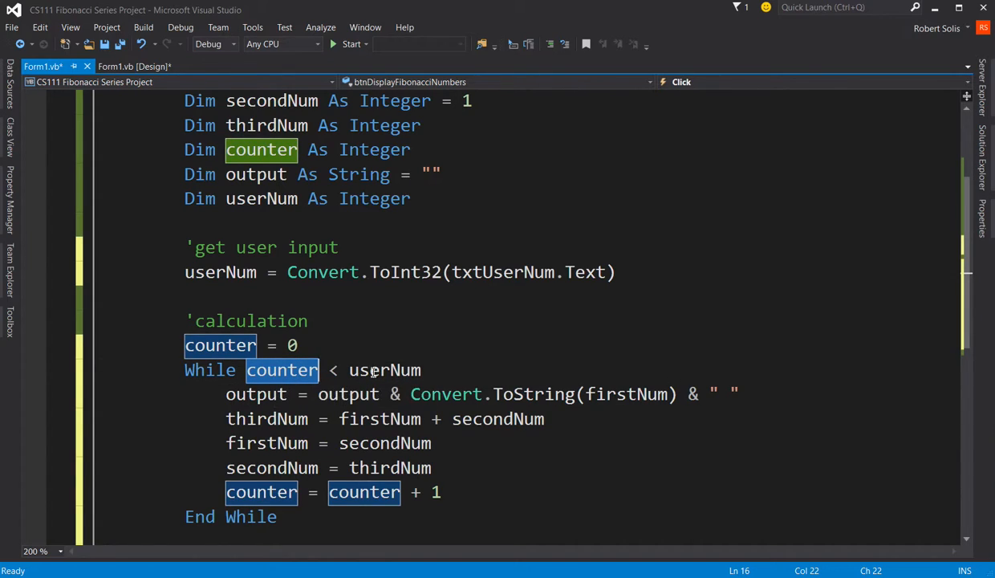
{"action": "double_click", "coordinate": [384, 370]}
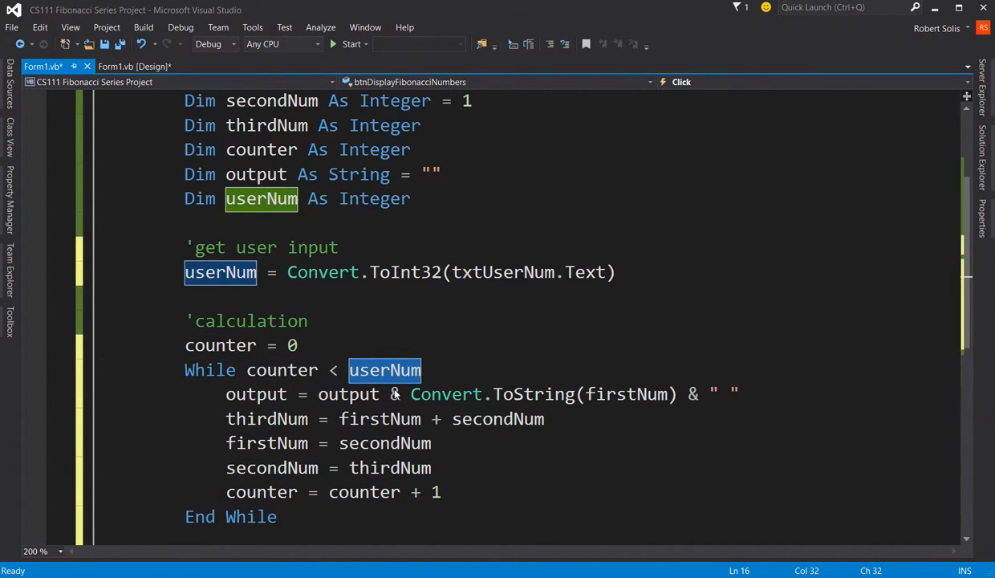
{"action": "mouse_move", "coordinate": [267, 418]}
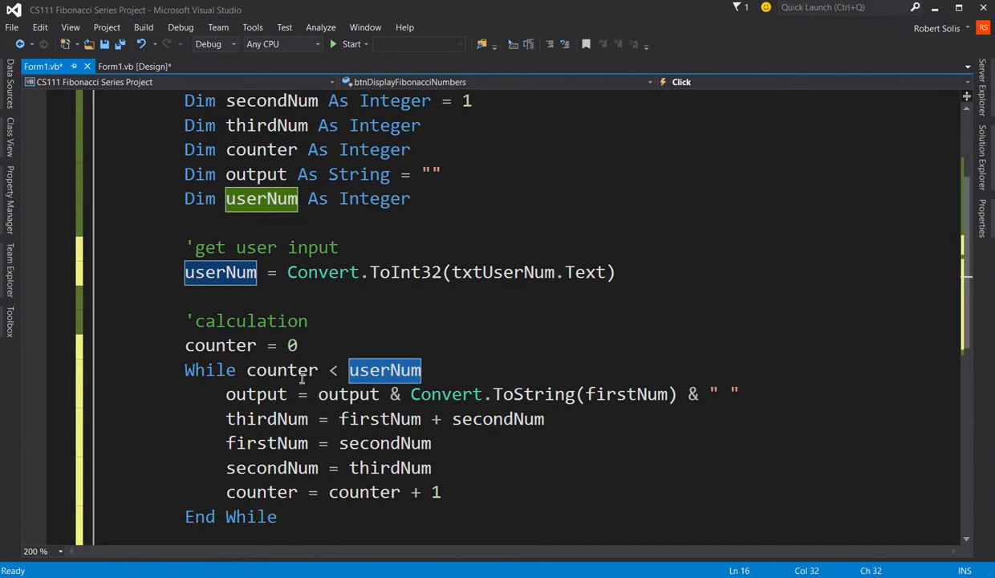
{"action": "mouse_move", "coordinate": [446, 422]}
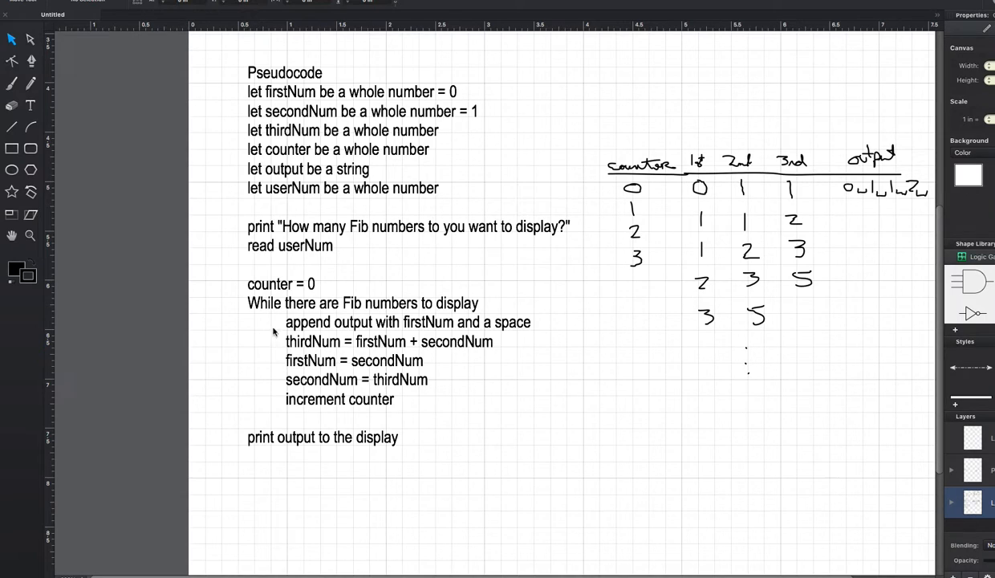
{"action": "mouse_move", "coordinate": [392, 454]}
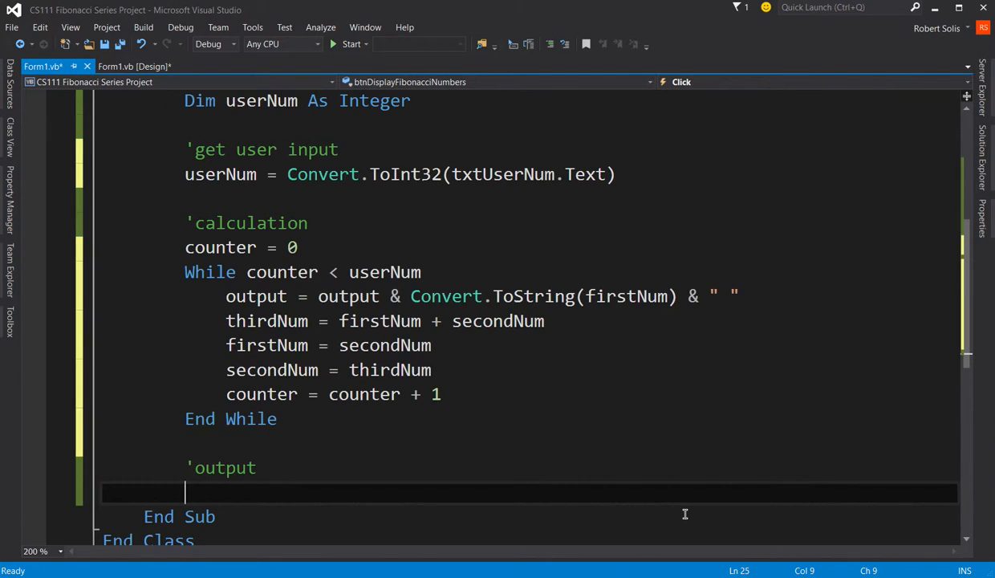
Show the series with lblResult.Text = output and save all files
{"action": "type", "text": "lblResult.Text"}
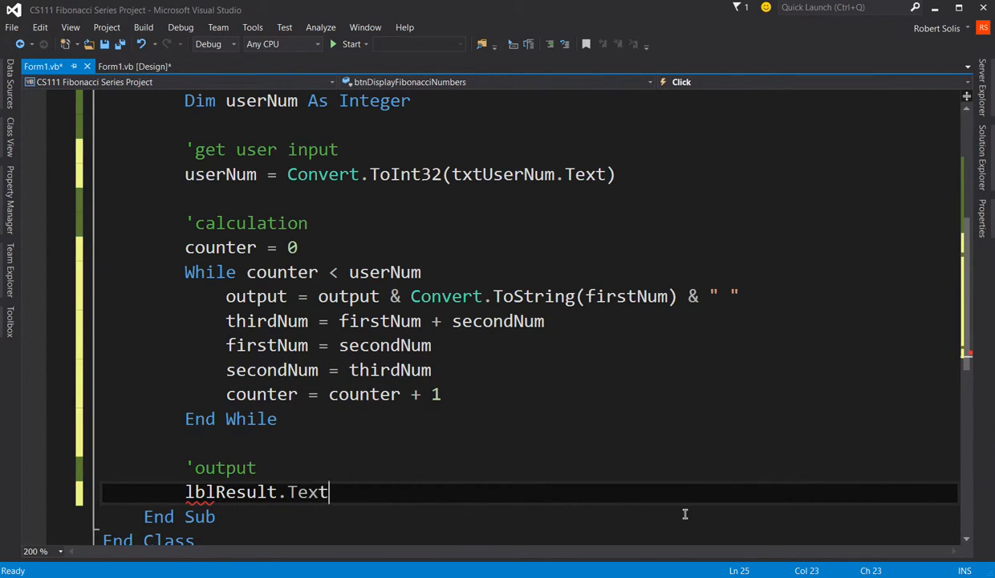
{"action": "type", "text": "= output"}
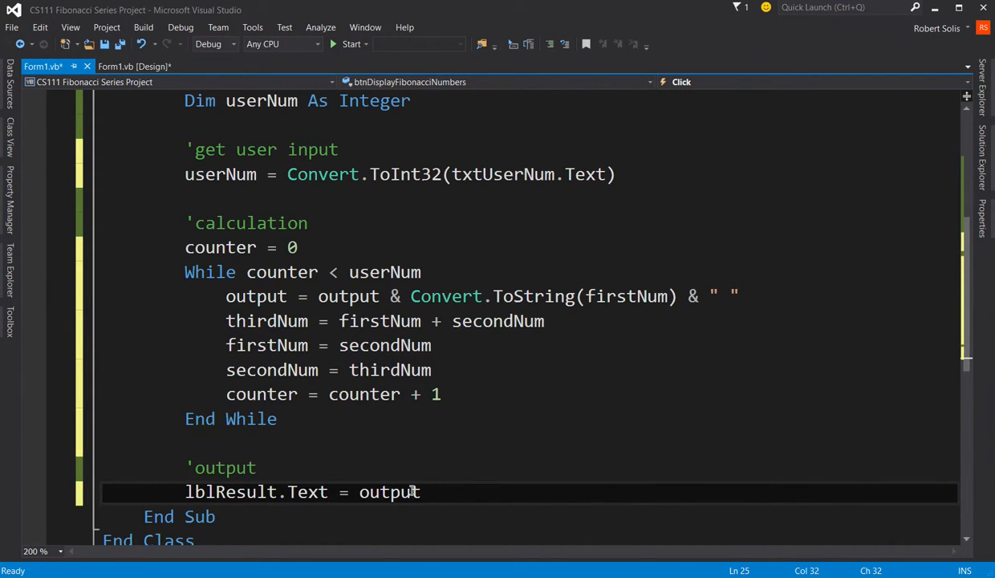
{"action": "double_click", "coordinate": [389, 492]}
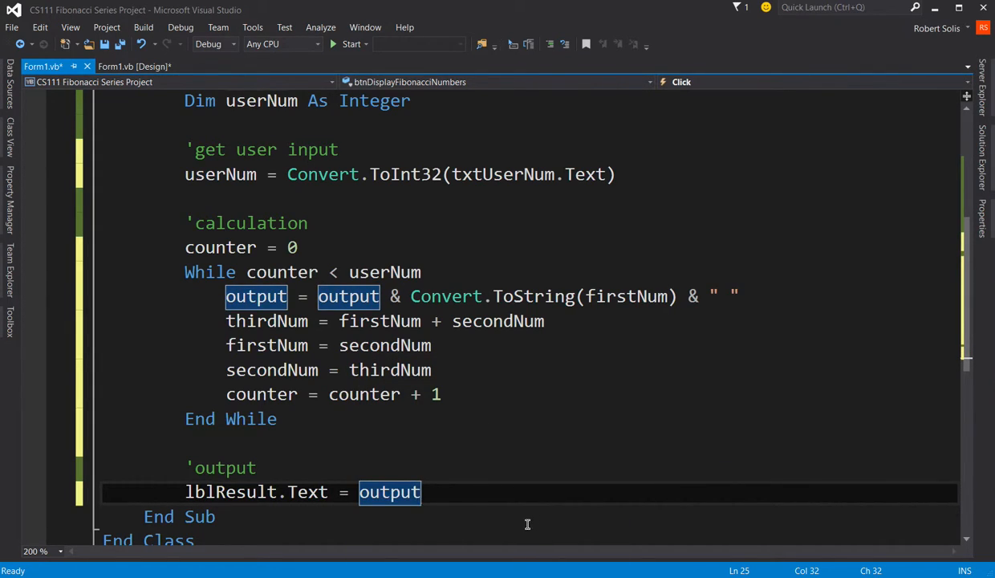
{"action": "mouse_move", "coordinate": [389, 491]}
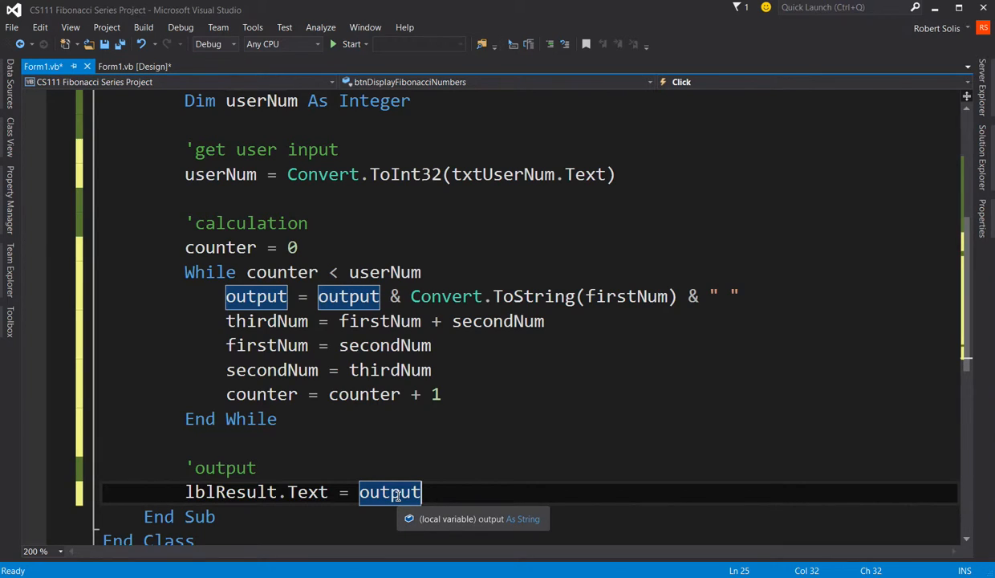
{"action": "mouse_move", "coordinate": [310, 492]}
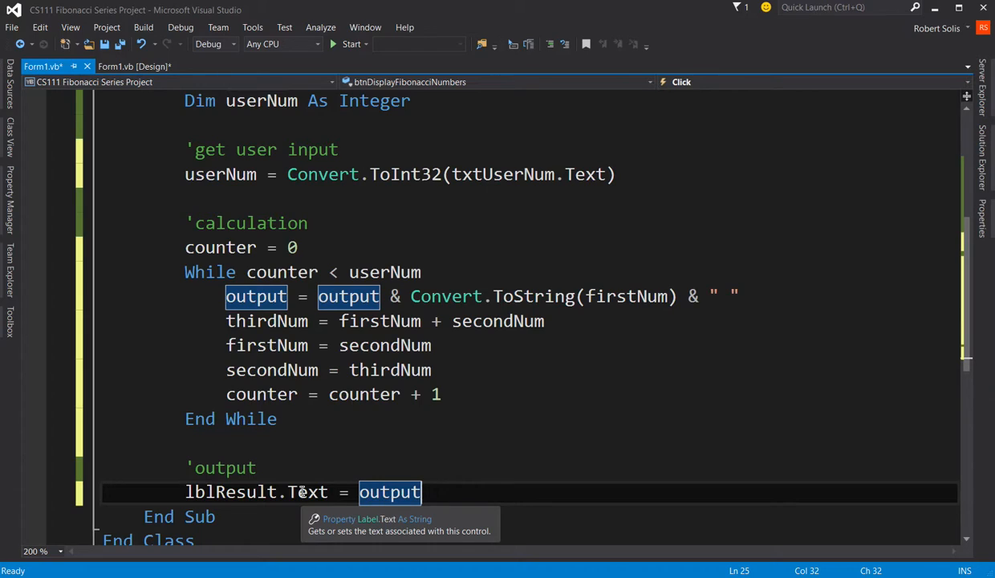
{"action": "mouse_move", "coordinate": [201, 491]}
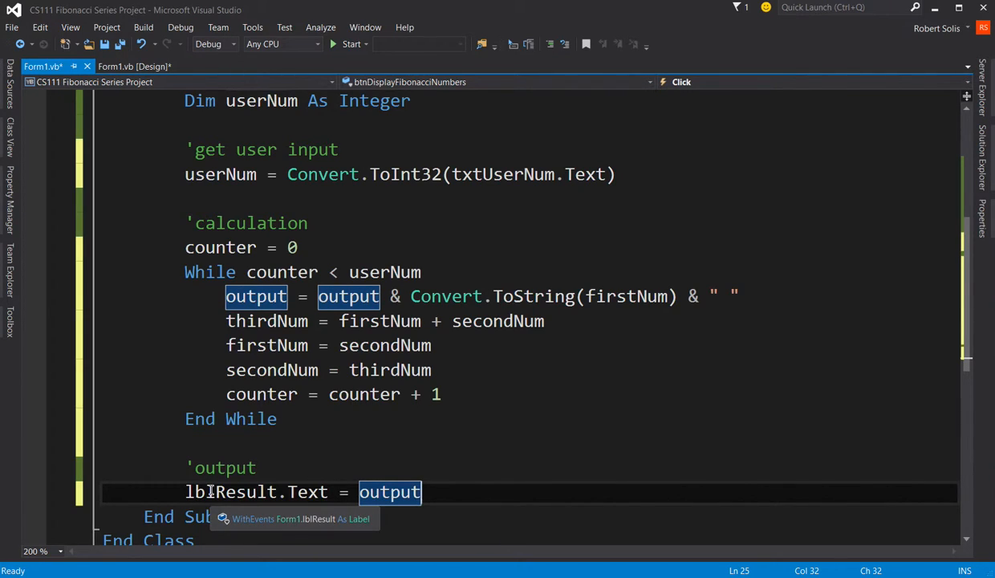
{"action": "left_click", "coordinate": [120, 44]}
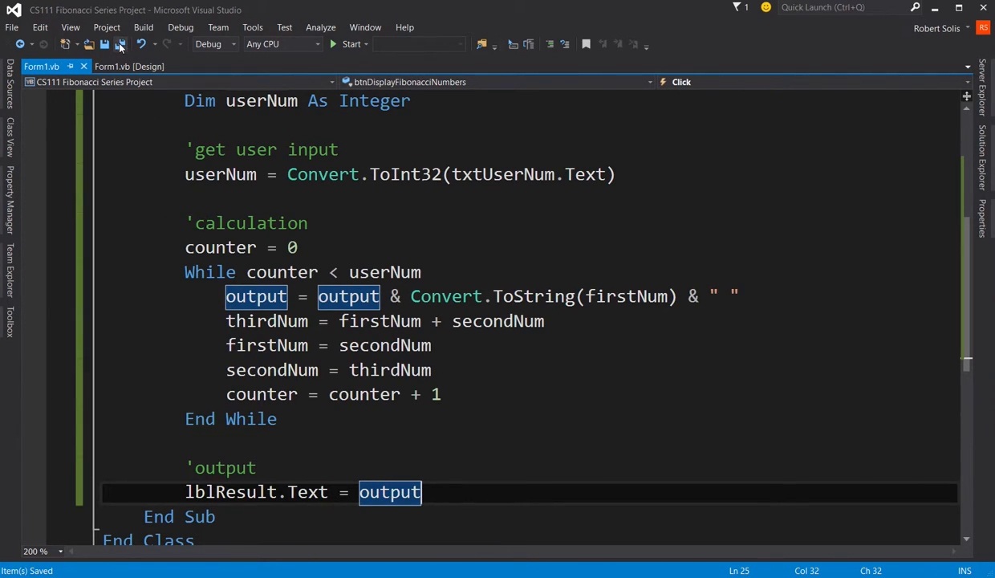
Build and run the Fibonacci Series project from the toolbar's Start button
{"action": "left_click", "coordinate": [348, 44]}
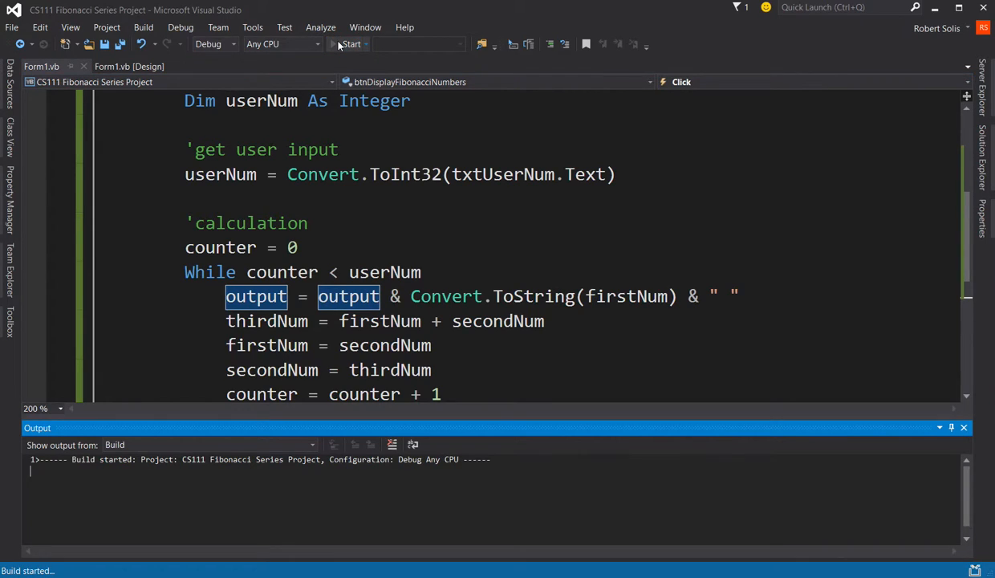
{"action": "left_click", "coordinate": [348, 44]}
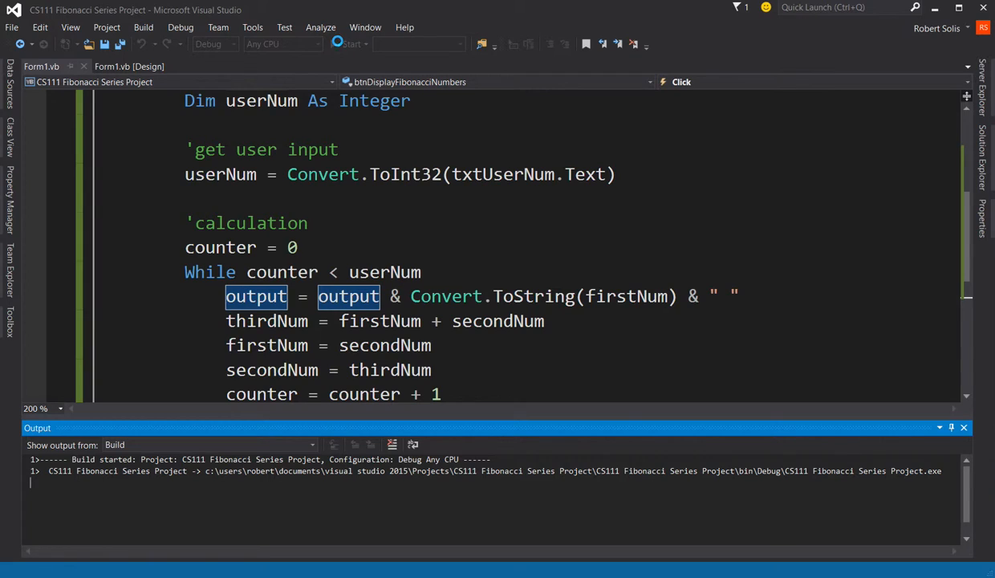
{"action": "left_click", "coordinate": [327, 43]}
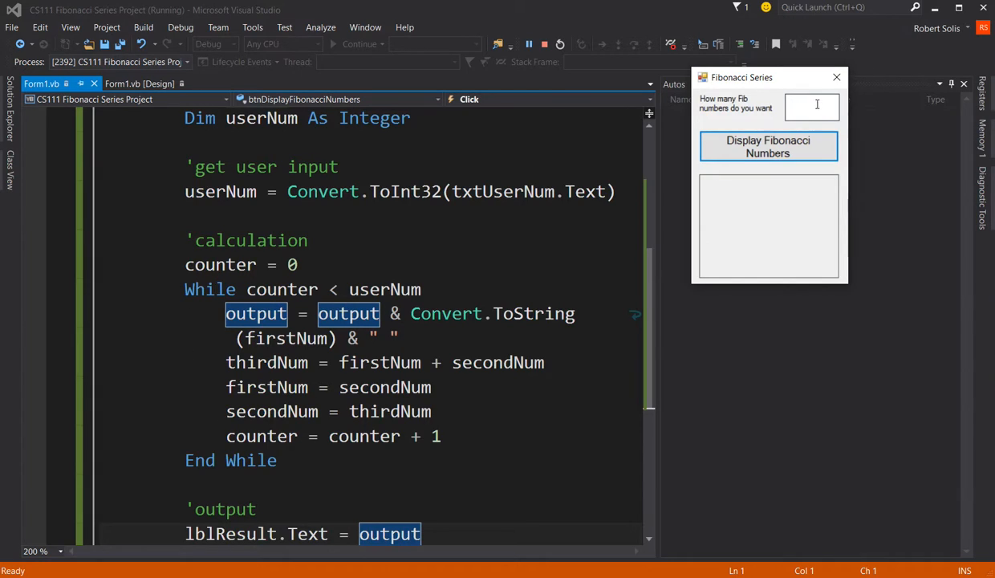
{"action": "type", "text": "4"}
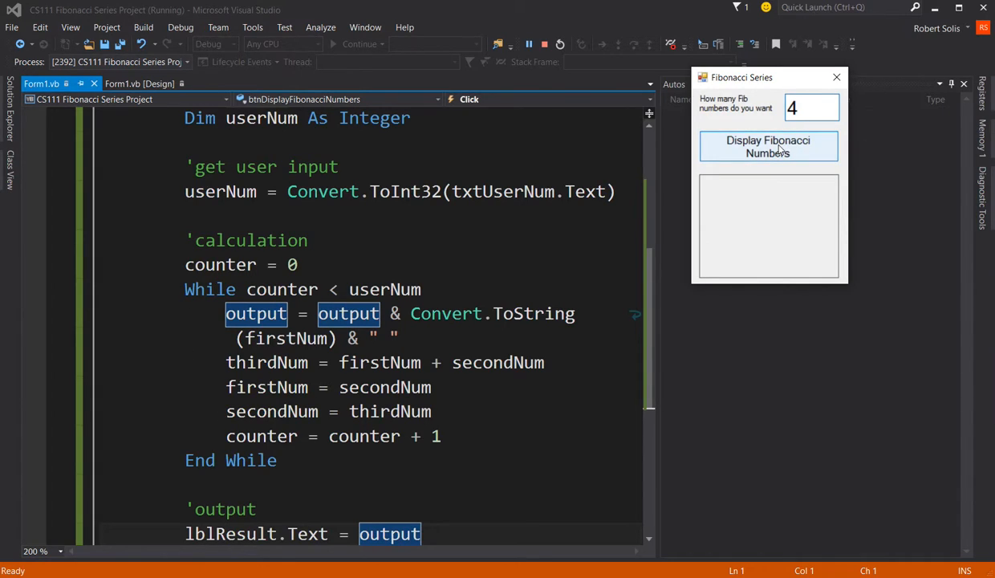
{"action": "left_click", "coordinate": [767, 146]}
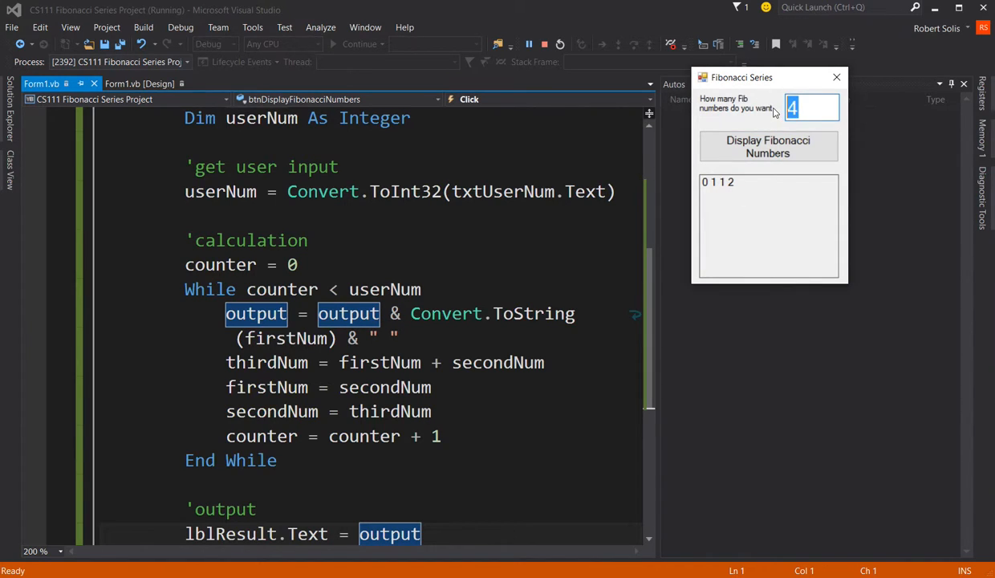
{"action": "left_click", "coordinate": [767, 146]}
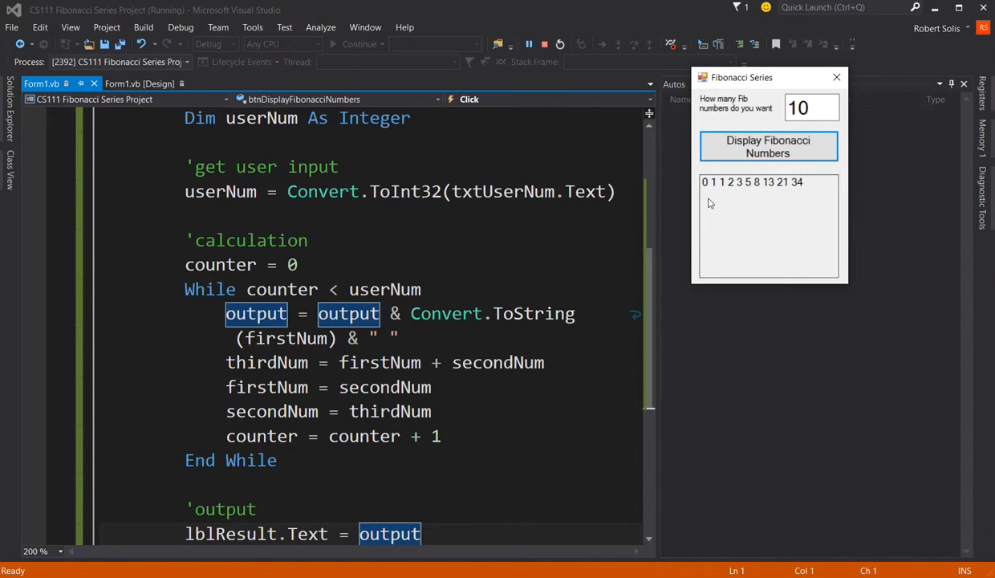
{"action": "mouse_move", "coordinate": [714, 203]}
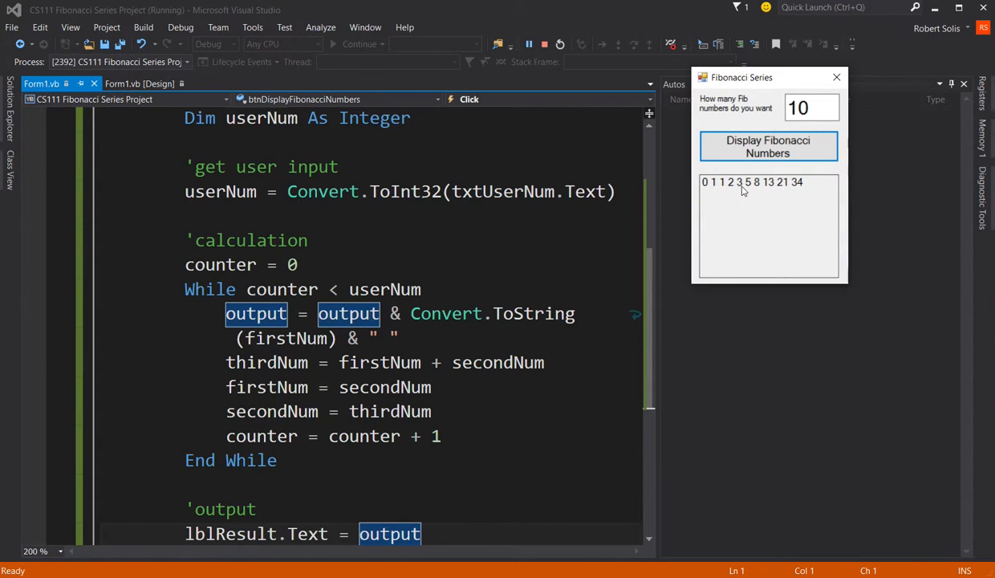
{"action": "mouse_move", "coordinate": [754, 192]}
{"action": "type", "text": "5"}
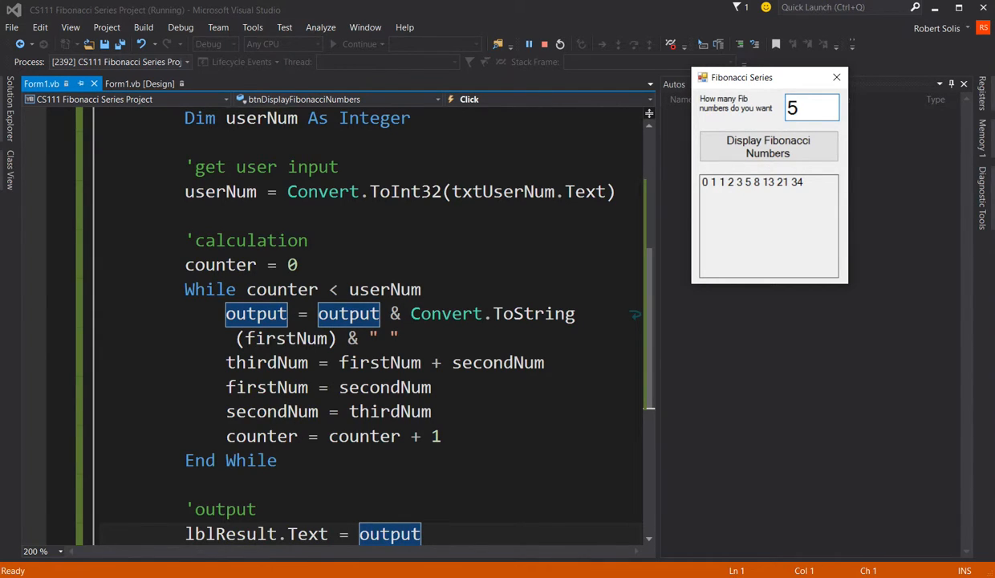
Request a larger count to raise an OverflowException, and break at thirdNum = firstNum + secondNum
{"action": "left_click", "coordinate": [768, 146]}
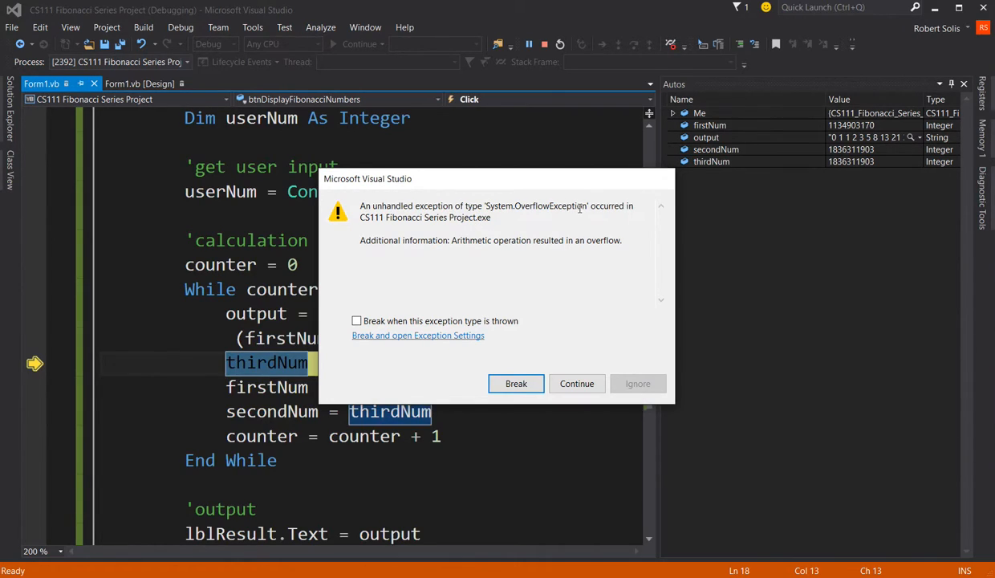
{"action": "mouse_move", "coordinate": [500, 253]}
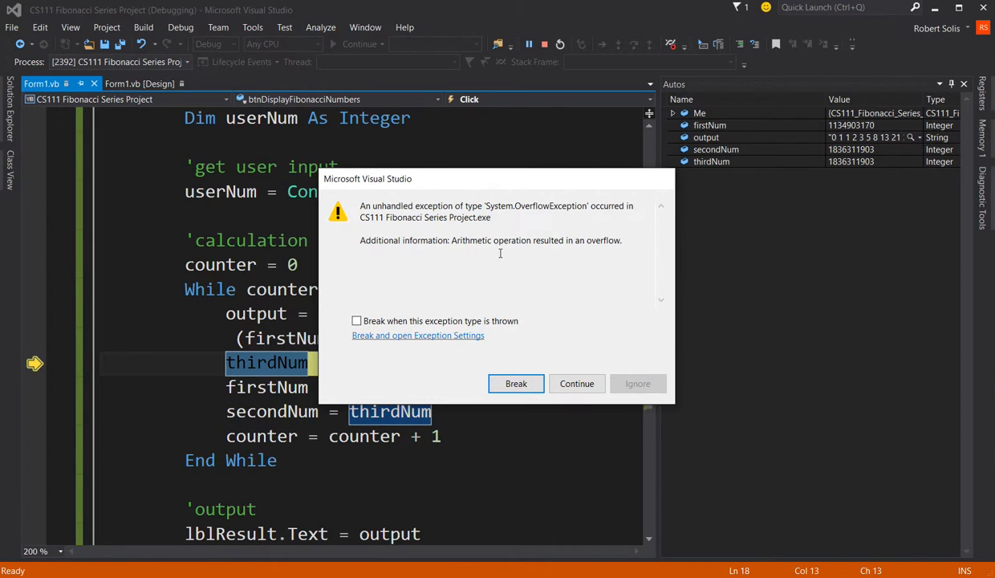
{"action": "mouse_move", "coordinate": [564, 316]}
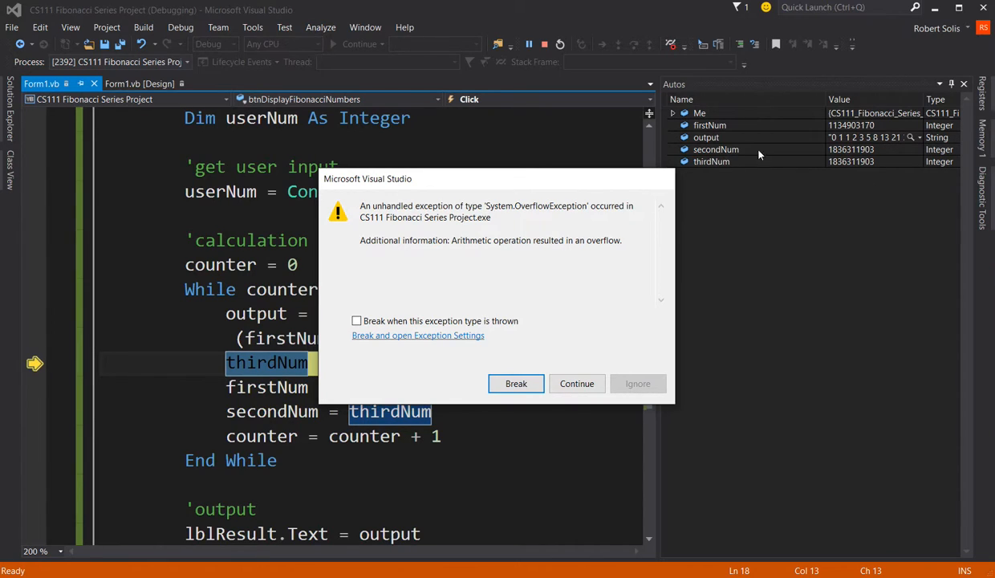
{"action": "mouse_move", "coordinate": [861, 157]}
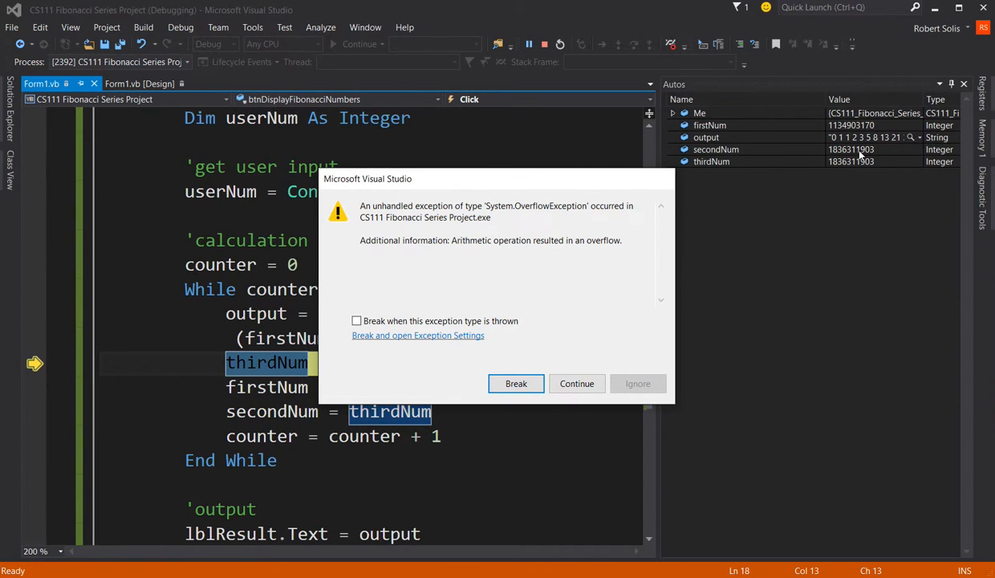
{"action": "mouse_move", "coordinate": [850, 156]}
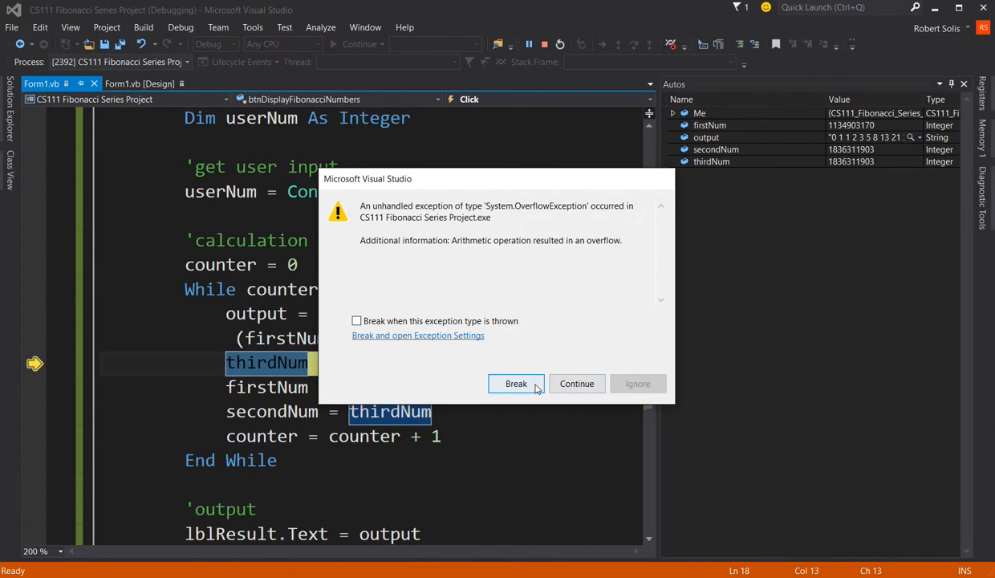
{"action": "mouse_move", "coordinate": [516, 384]}
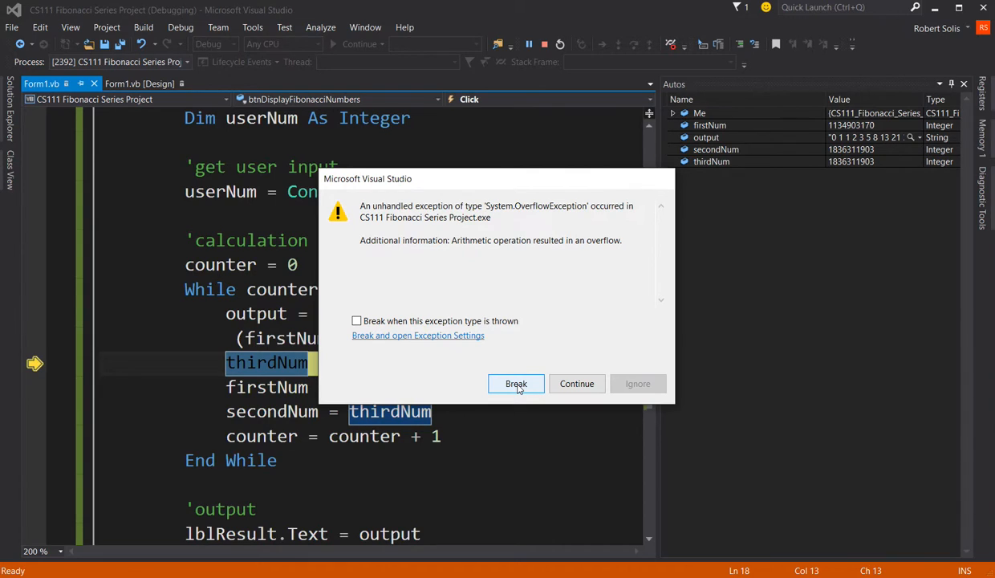
{"action": "left_click", "coordinate": [515, 384]}
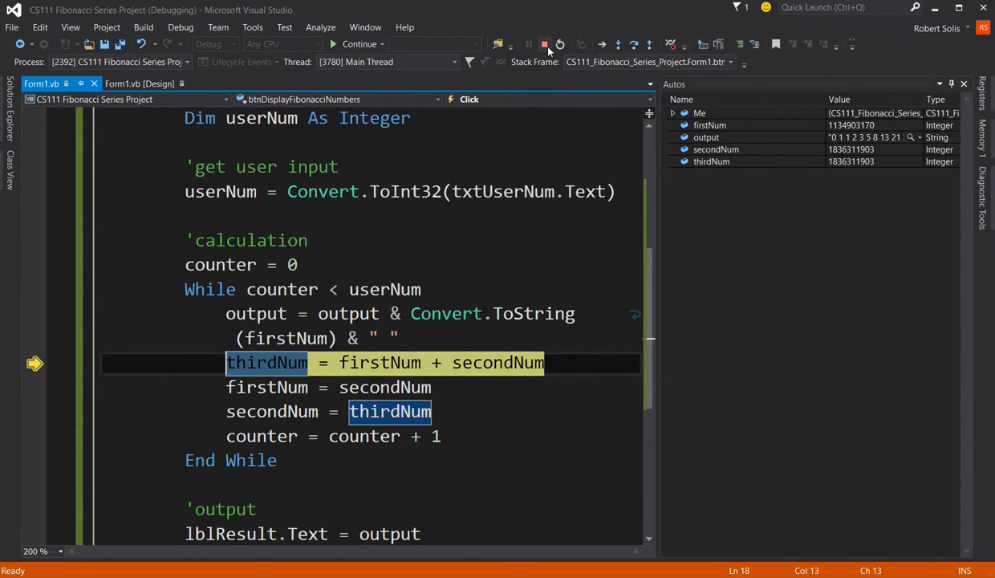
{"action": "mouse_move", "coordinate": [544, 44]}
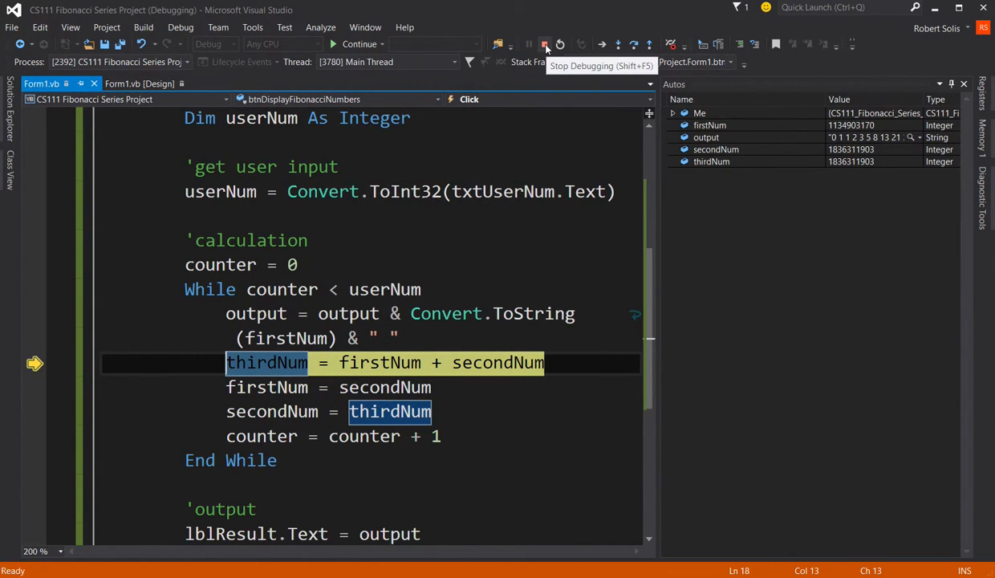
{"action": "mouse_move", "coordinate": [380, 363]}
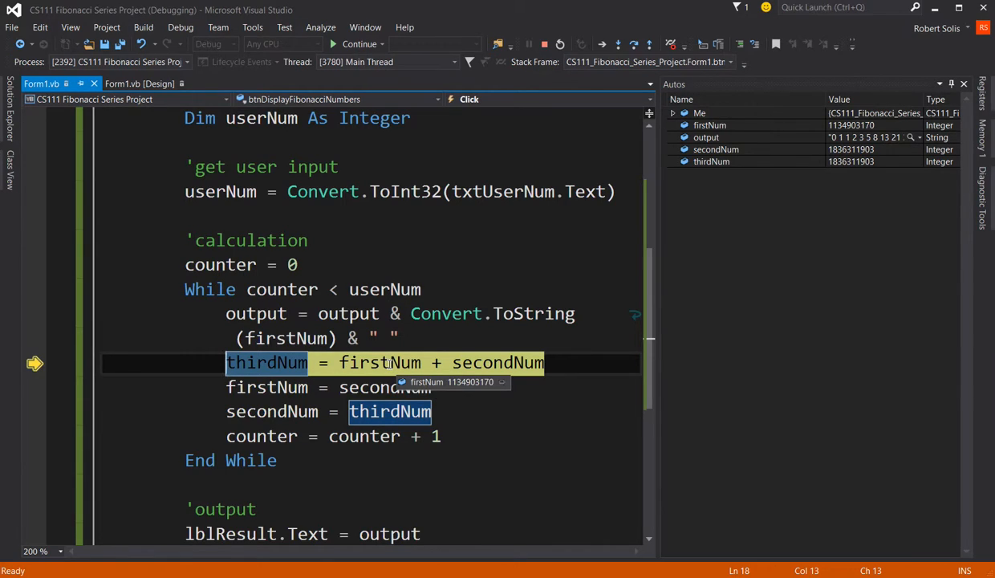
{"action": "mouse_move", "coordinate": [477, 337]}
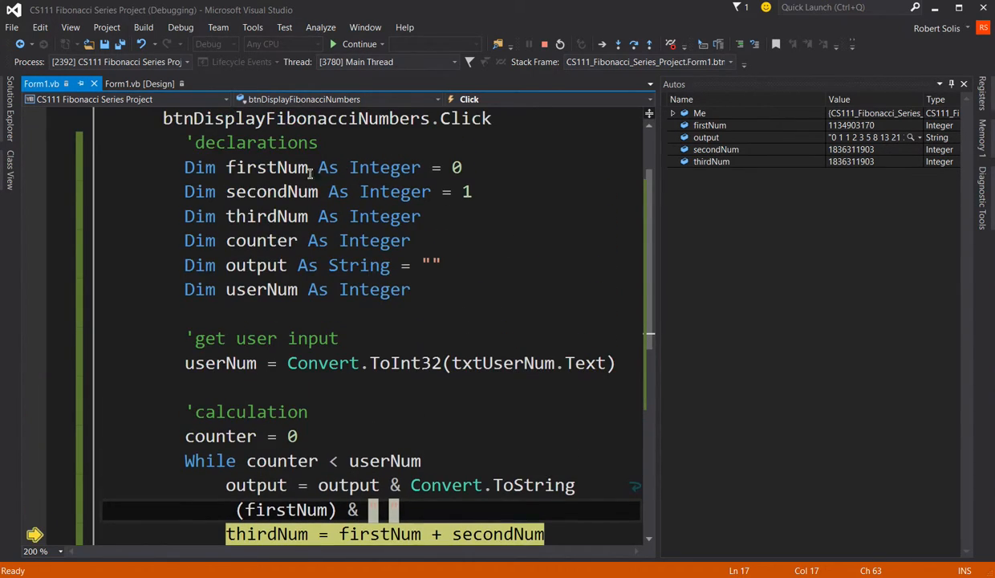
{"action": "mouse_move", "coordinate": [285, 167]}
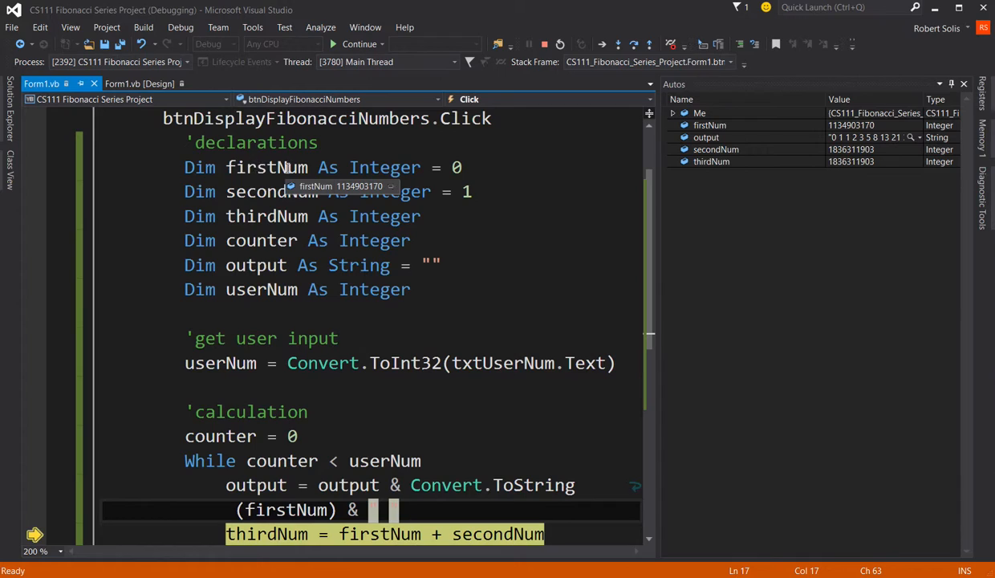
{"action": "mouse_move", "coordinate": [373, 192]}
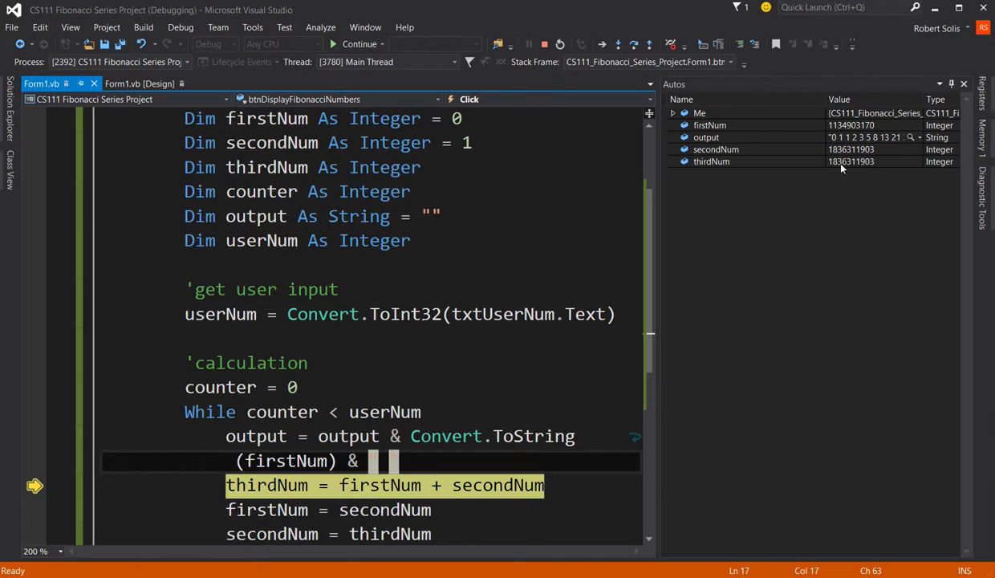
{"action": "mouse_move", "coordinate": [436, 160]}
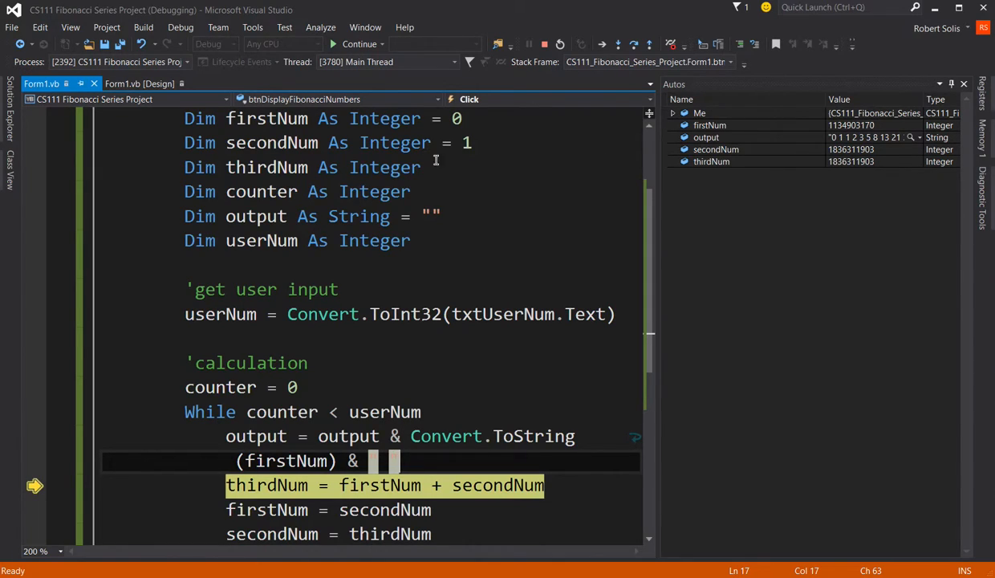
{"action": "mouse_move", "coordinate": [345, 99]}
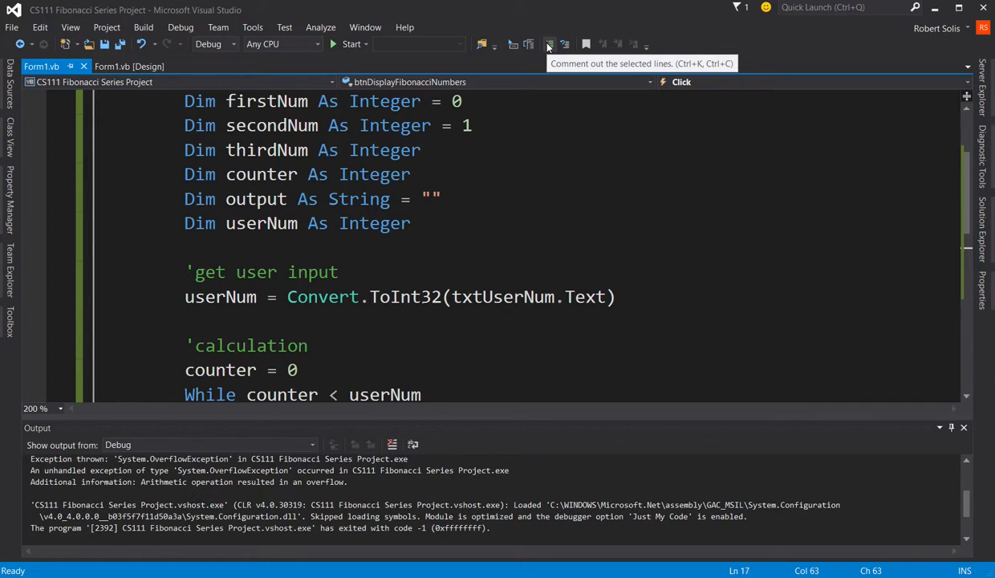
Relaunch the form and display the Fibonacci series for counts of 20, 30 and 40
{"action": "left_click", "coordinate": [351, 44]}
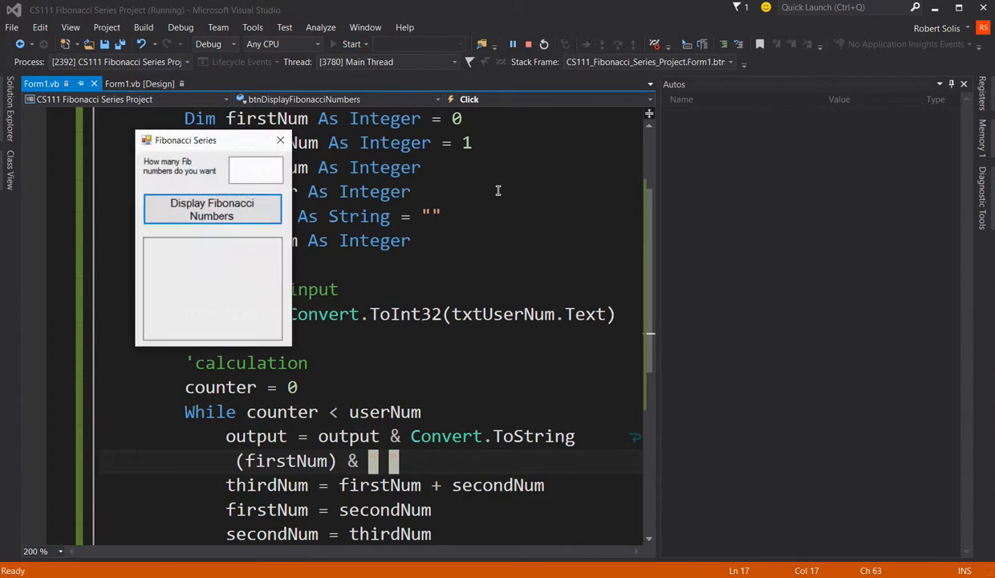
{"action": "type", "text": "2"}
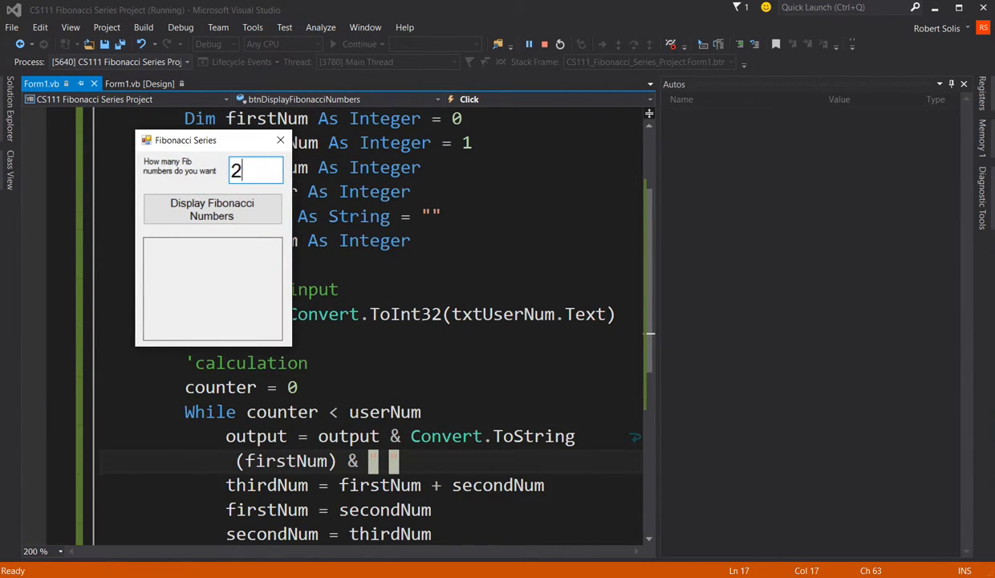
{"action": "left_click", "coordinate": [212, 209]}
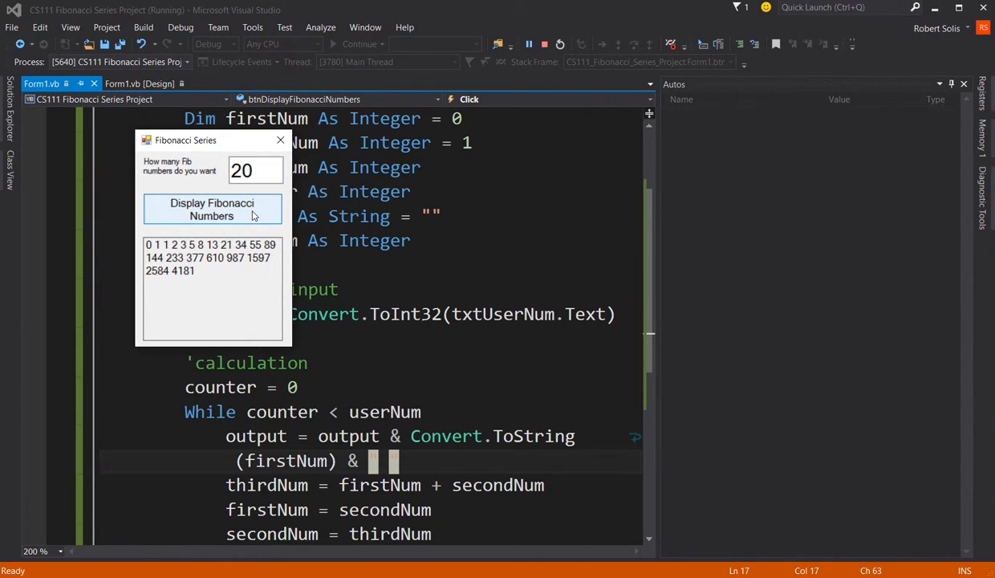
{"action": "mouse_move", "coordinate": [192, 276]}
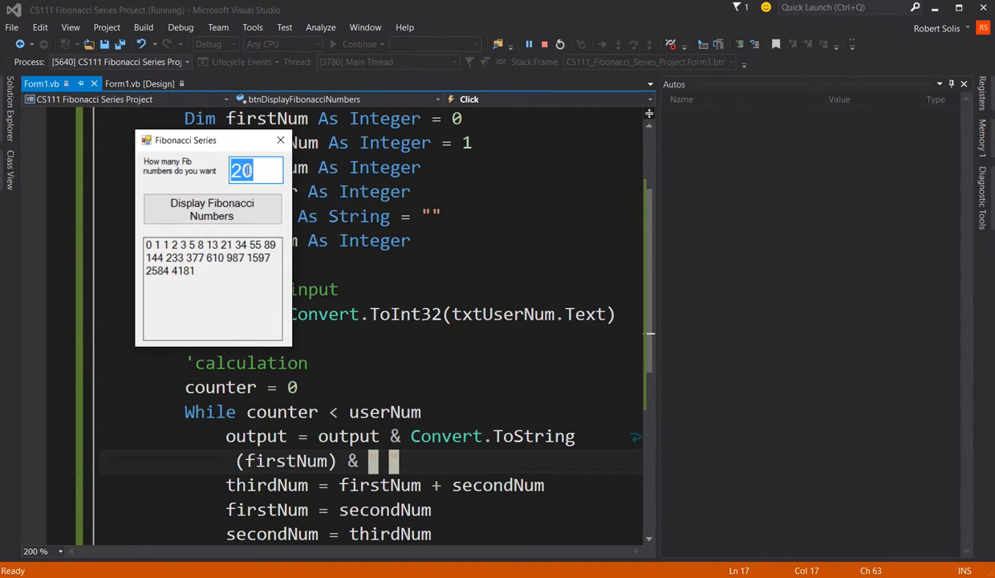
{"action": "left_click", "coordinate": [212, 209]}
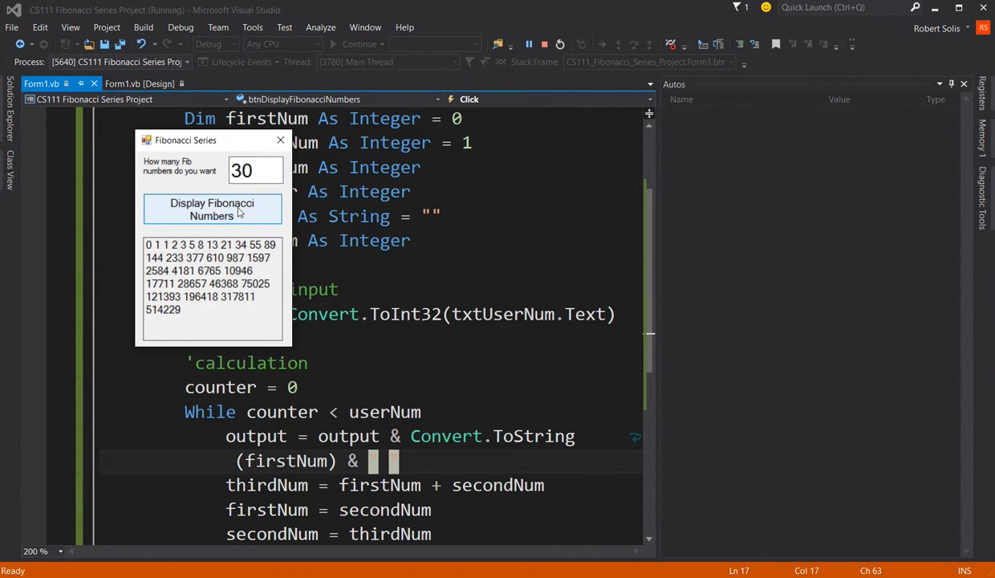
{"action": "mouse_move", "coordinate": [148, 318]}
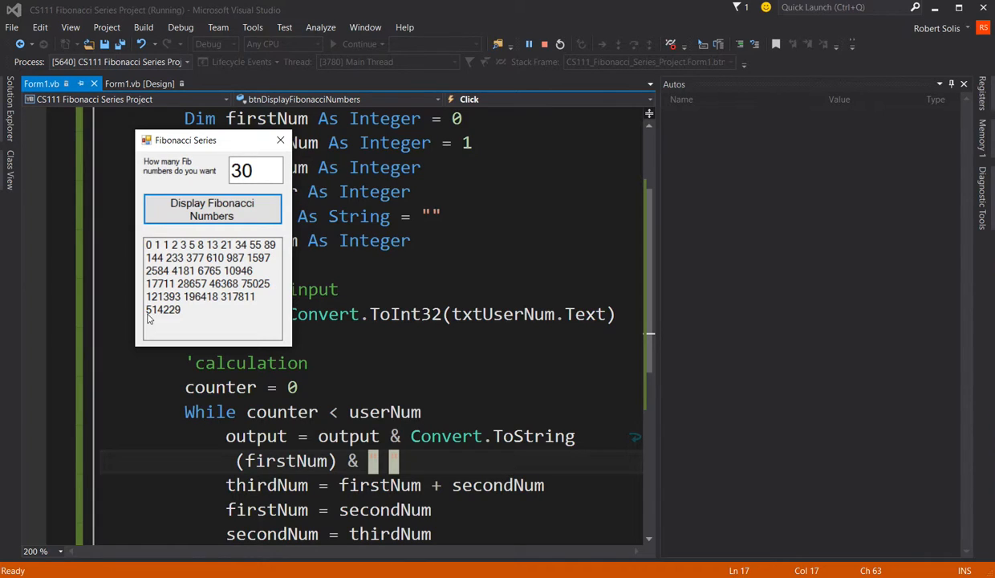
{"action": "mouse_move", "coordinate": [168, 319]}
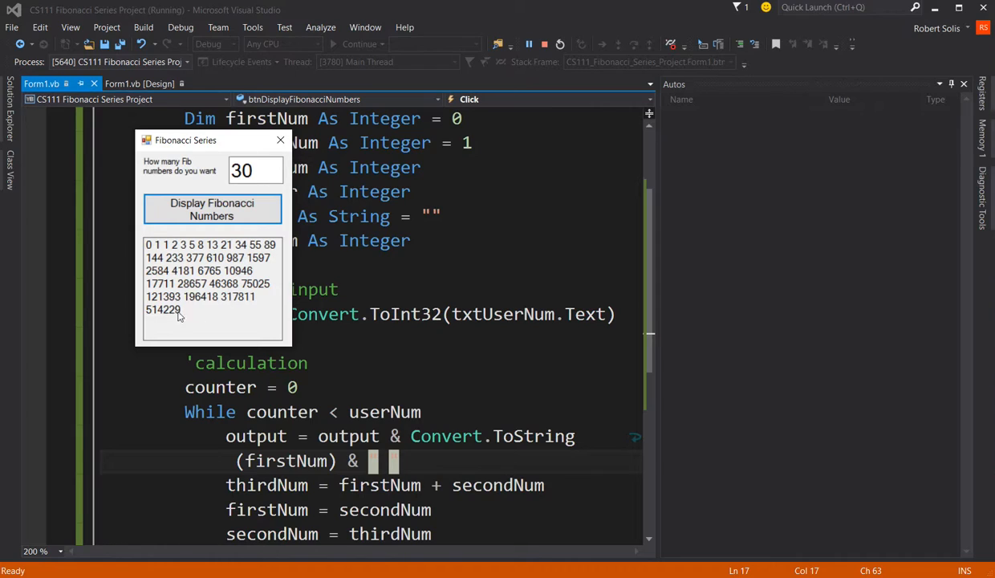
{"action": "mouse_move", "coordinate": [263, 255]}
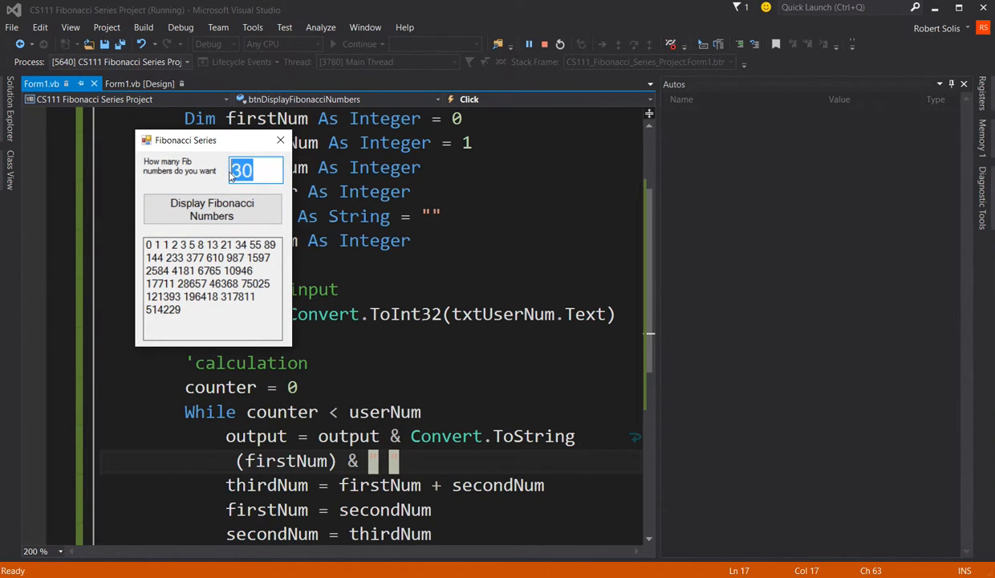
{"action": "left_click", "coordinate": [212, 209]}
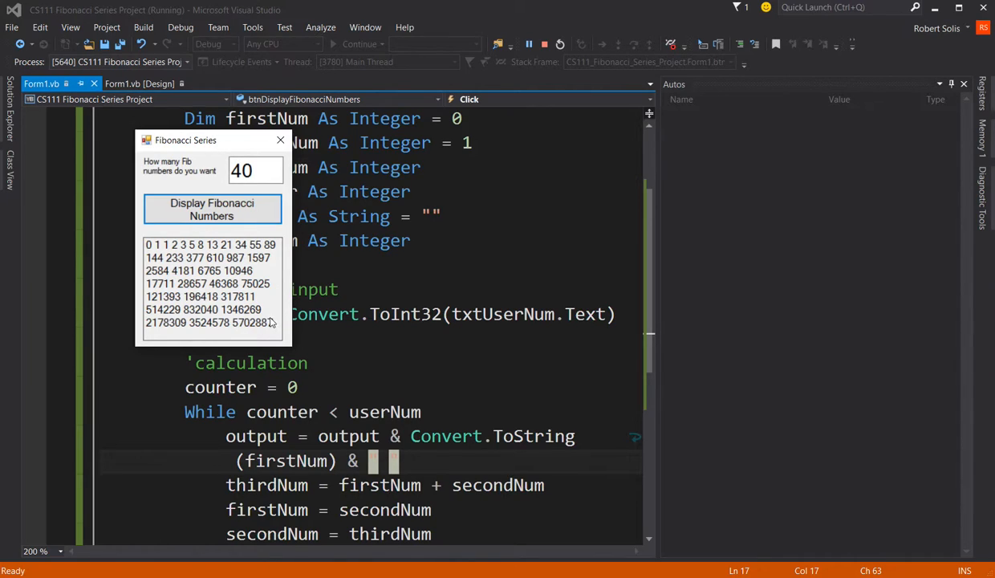
Replace the count with 45, then 46, which raises an OverflowException
{"action": "double_click", "coordinate": [256, 170]}
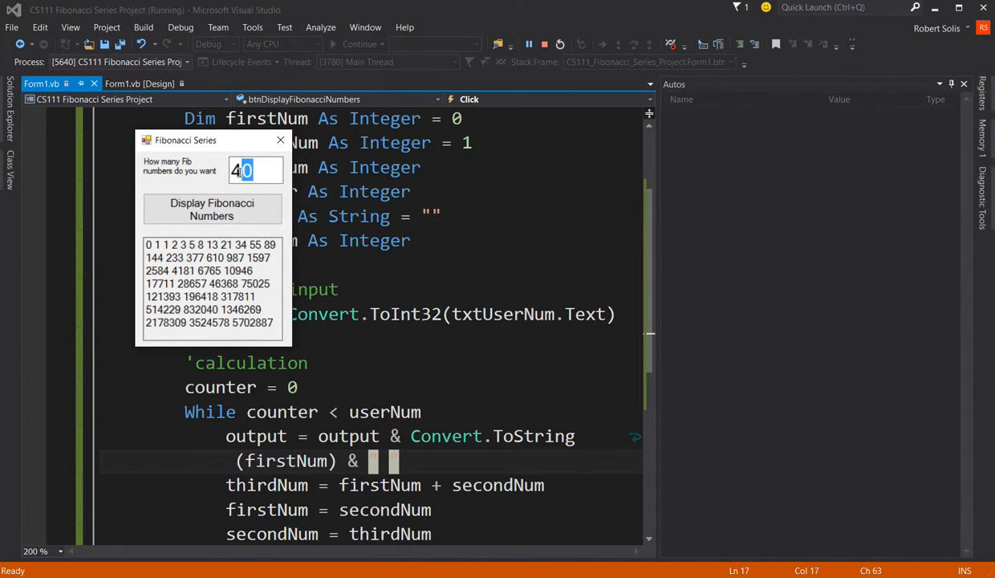
{"action": "type", "text": "5"}
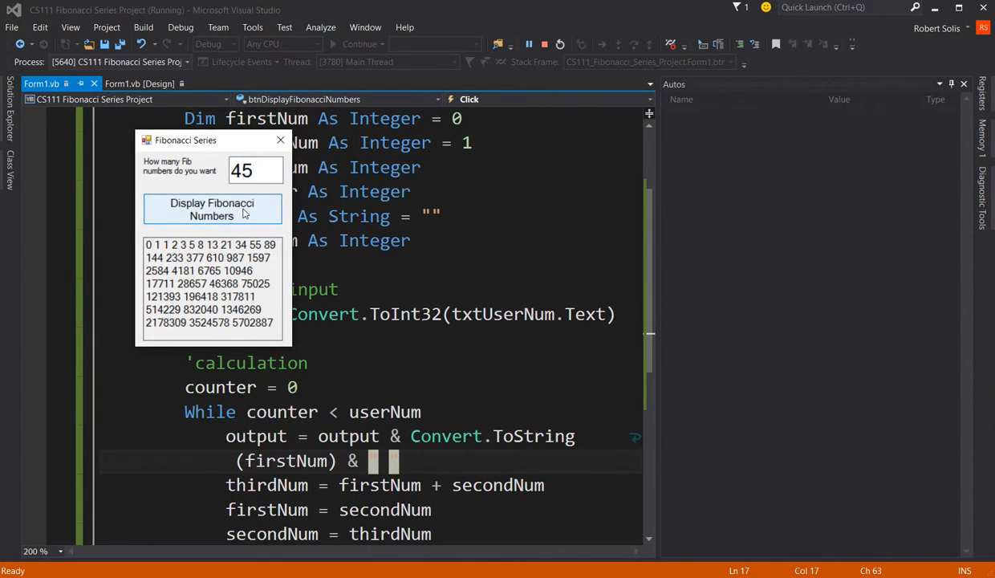
{"action": "mouse_move", "coordinate": [270, 200]}
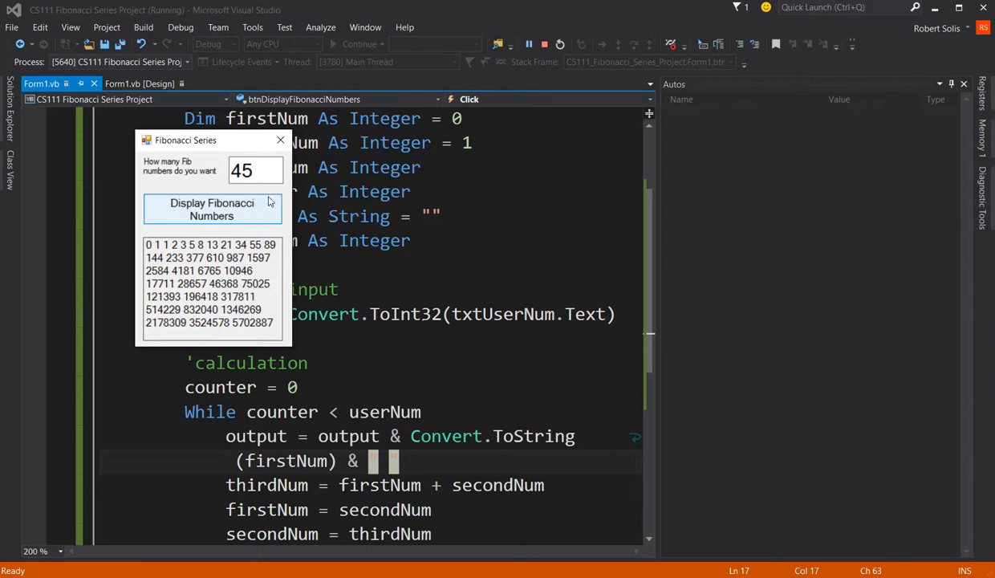
{"action": "type", "text": "46"}
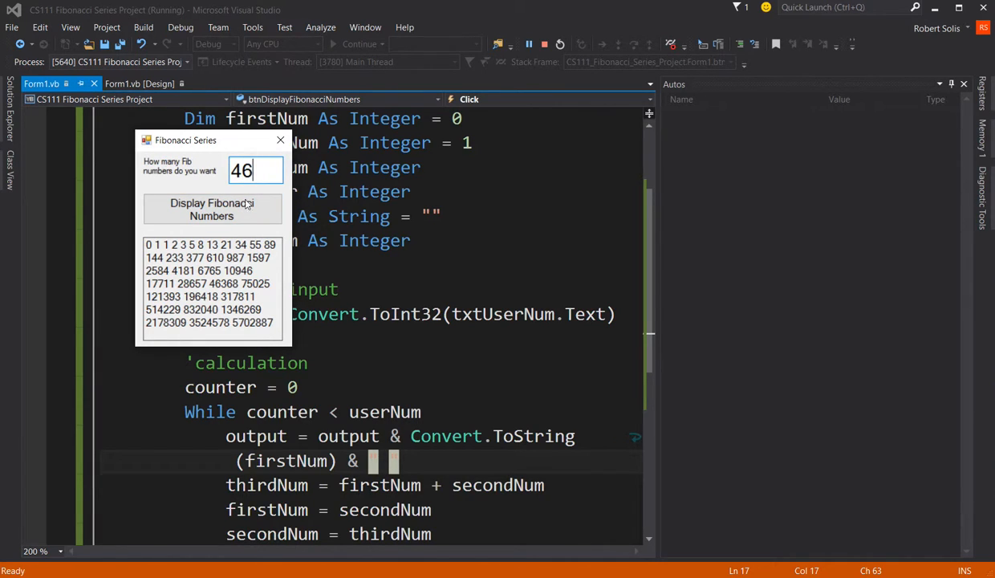
{"action": "left_click", "coordinate": [211, 209]}
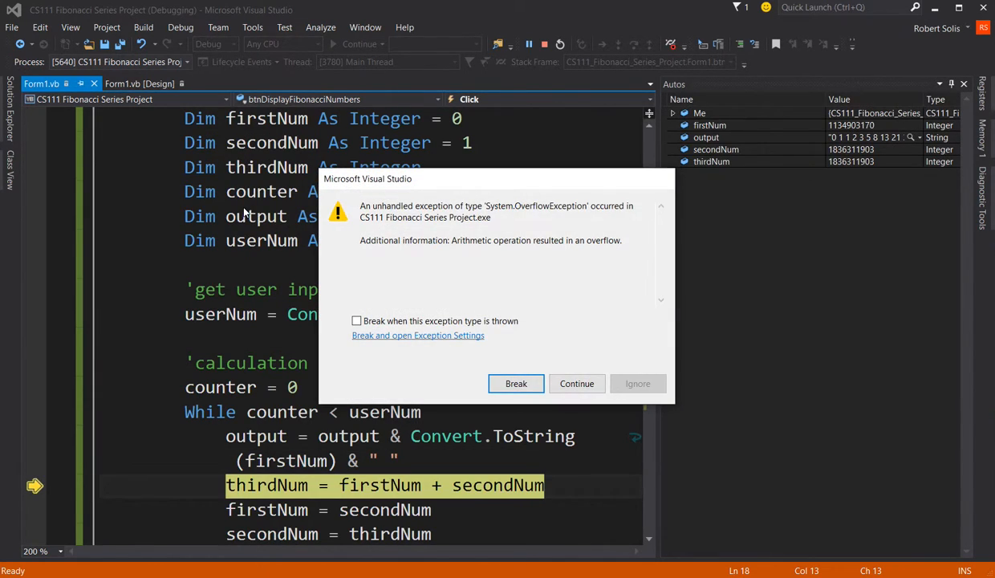
{"action": "left_click", "coordinate": [516, 382]}
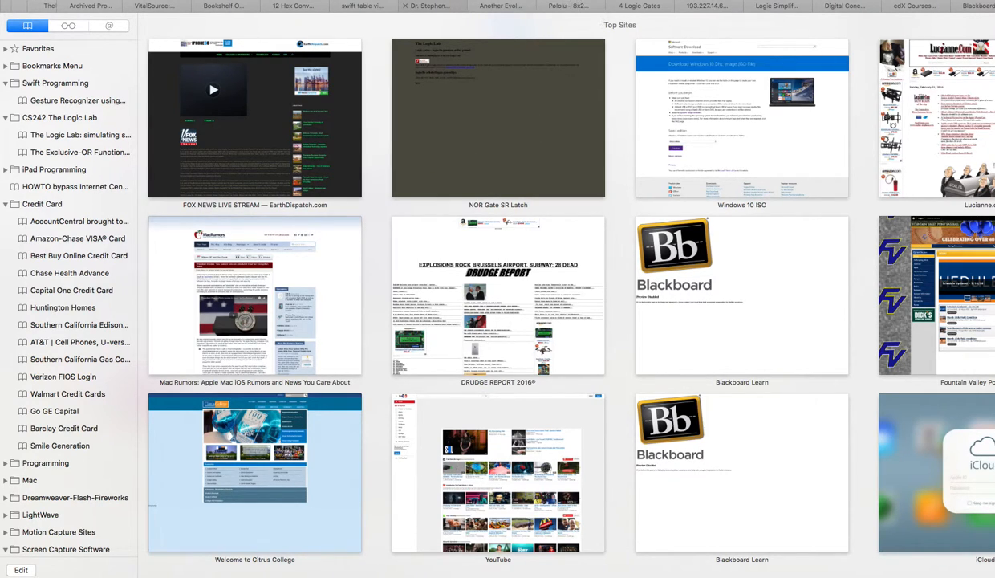
Search Google for 'visual basic data types'
{"action": "type", "text": "visual basic data types"}
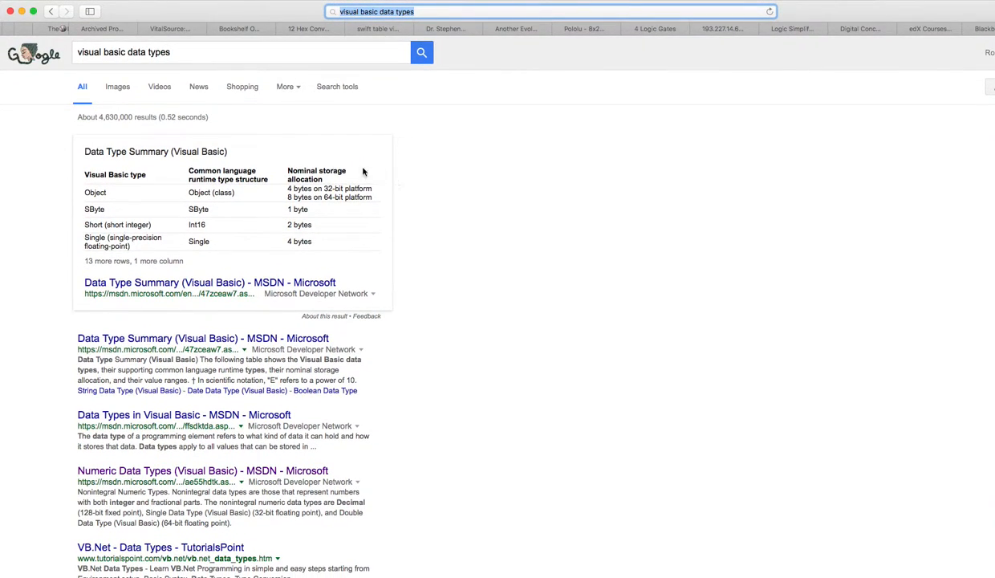
{"action": "mouse_move", "coordinate": [234, 259]}
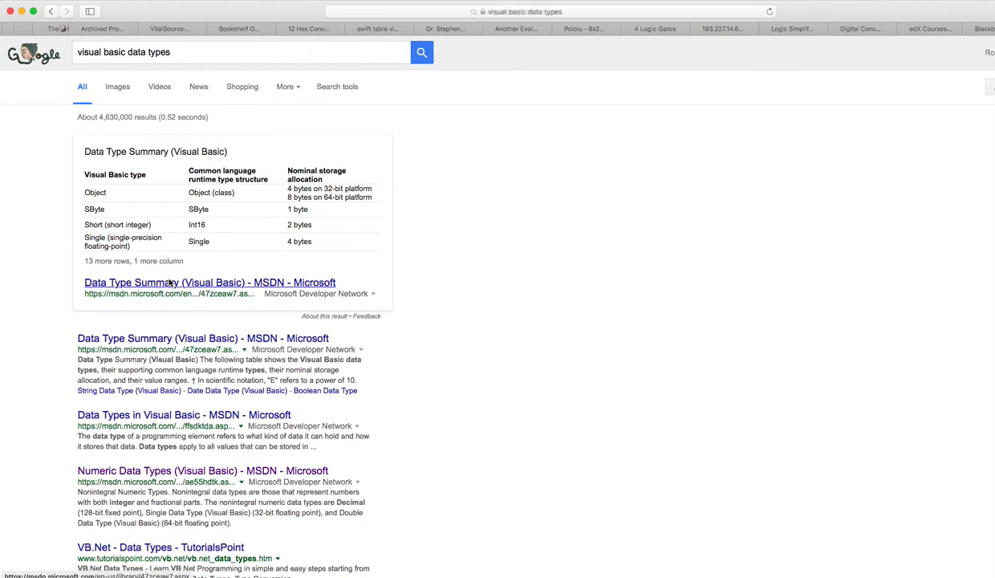
Open MSDN's Data Type Summary and scroll down to the Integer and Long value ranges
{"action": "left_click", "coordinate": [209, 282]}
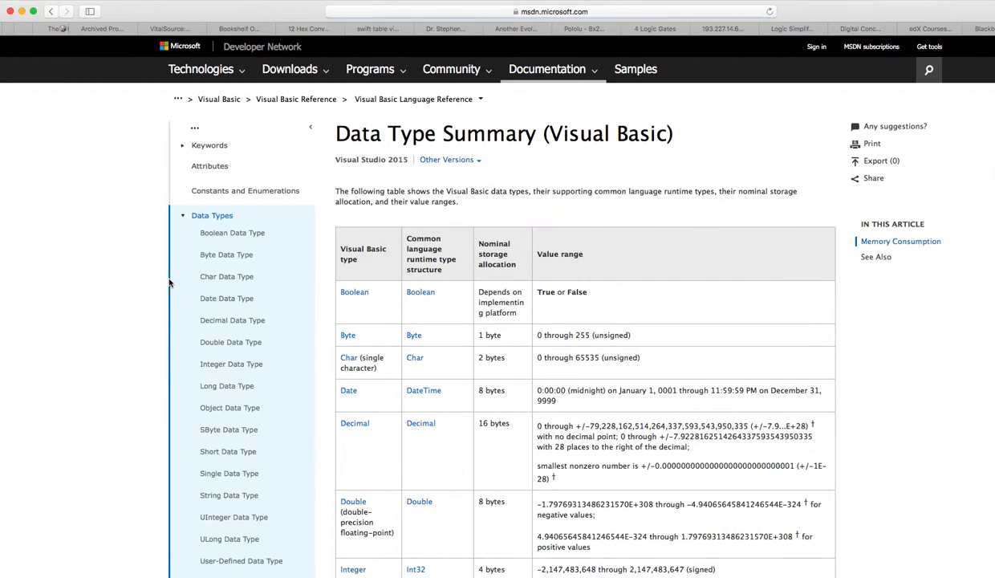
{"action": "scroll", "scroll_direction": "down", "scroll_amount": 3}
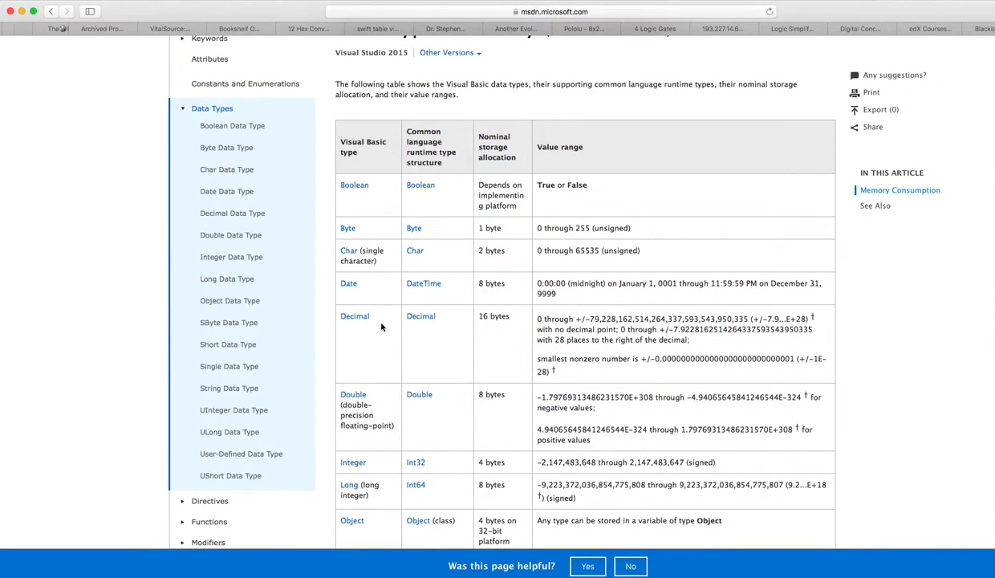
{"action": "scroll", "scroll_direction": "down", "scroll_amount": 3}
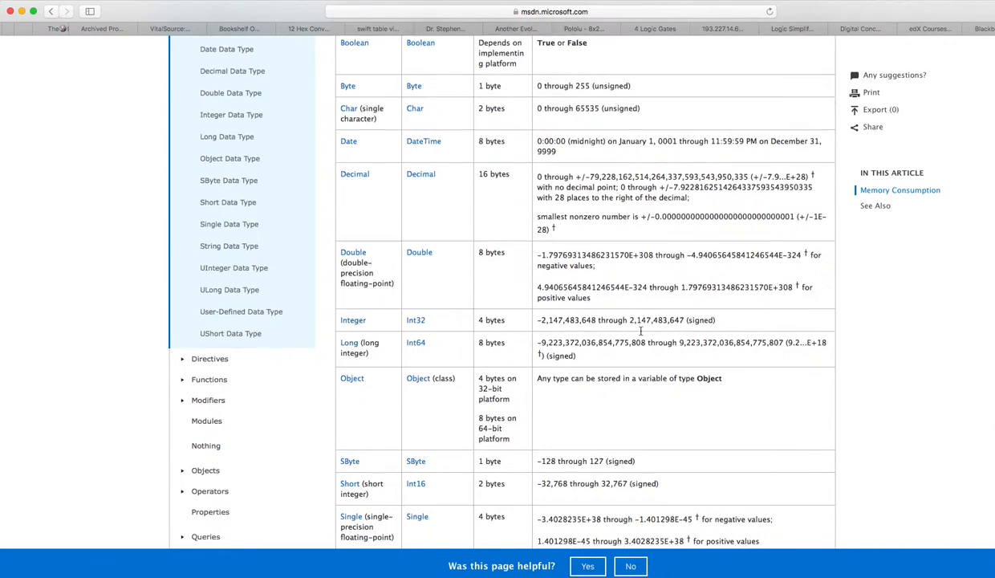
{"action": "scroll", "scroll_direction": "down", "scroll_amount": 3}
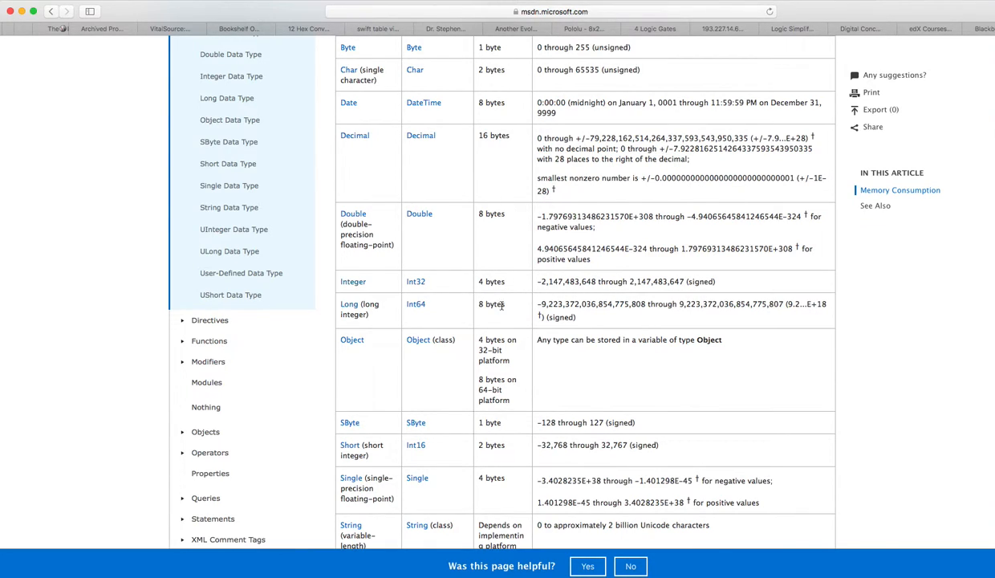
{"action": "mouse_move", "coordinate": [699, 317]}
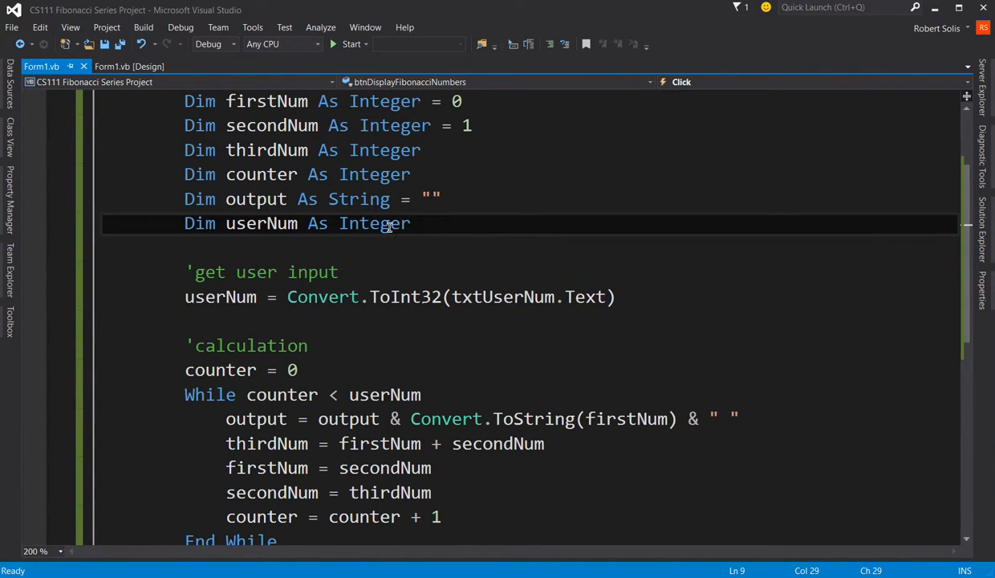
{"action": "double_click", "coordinate": [373, 223]}
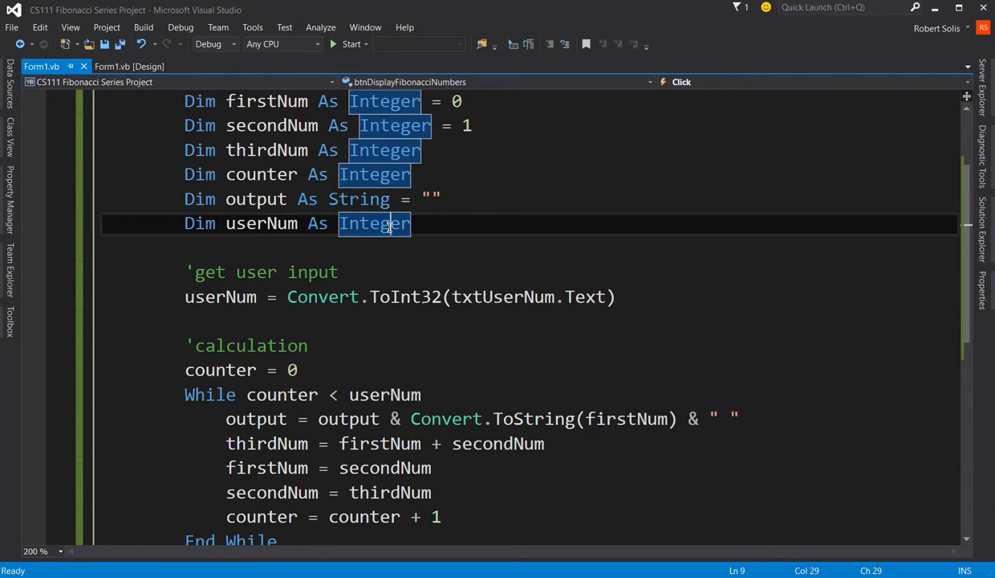
{"action": "mouse_move", "coordinate": [456, 312]}
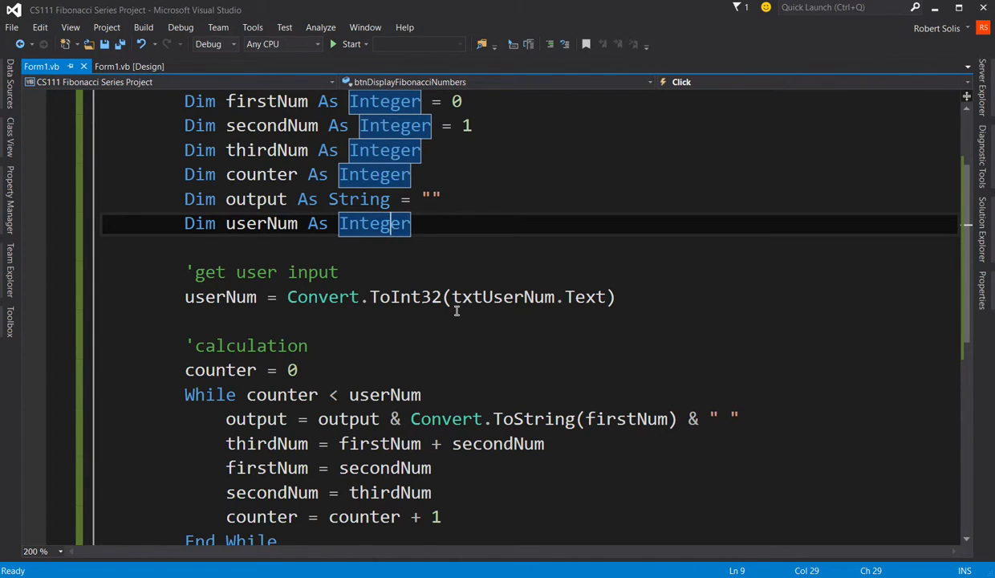
{"action": "scroll", "scroll_direction": "down", "scroll_amount": 3}
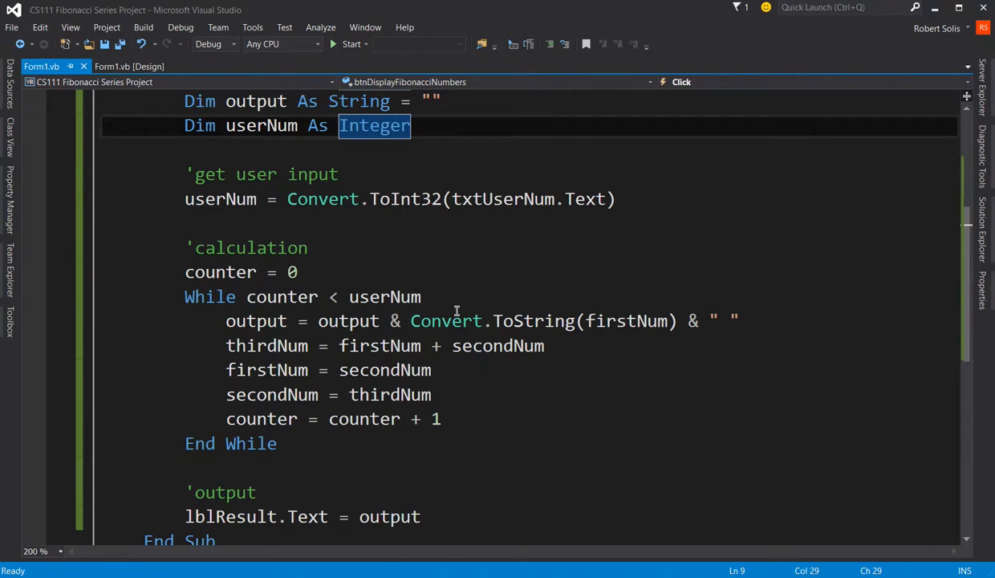